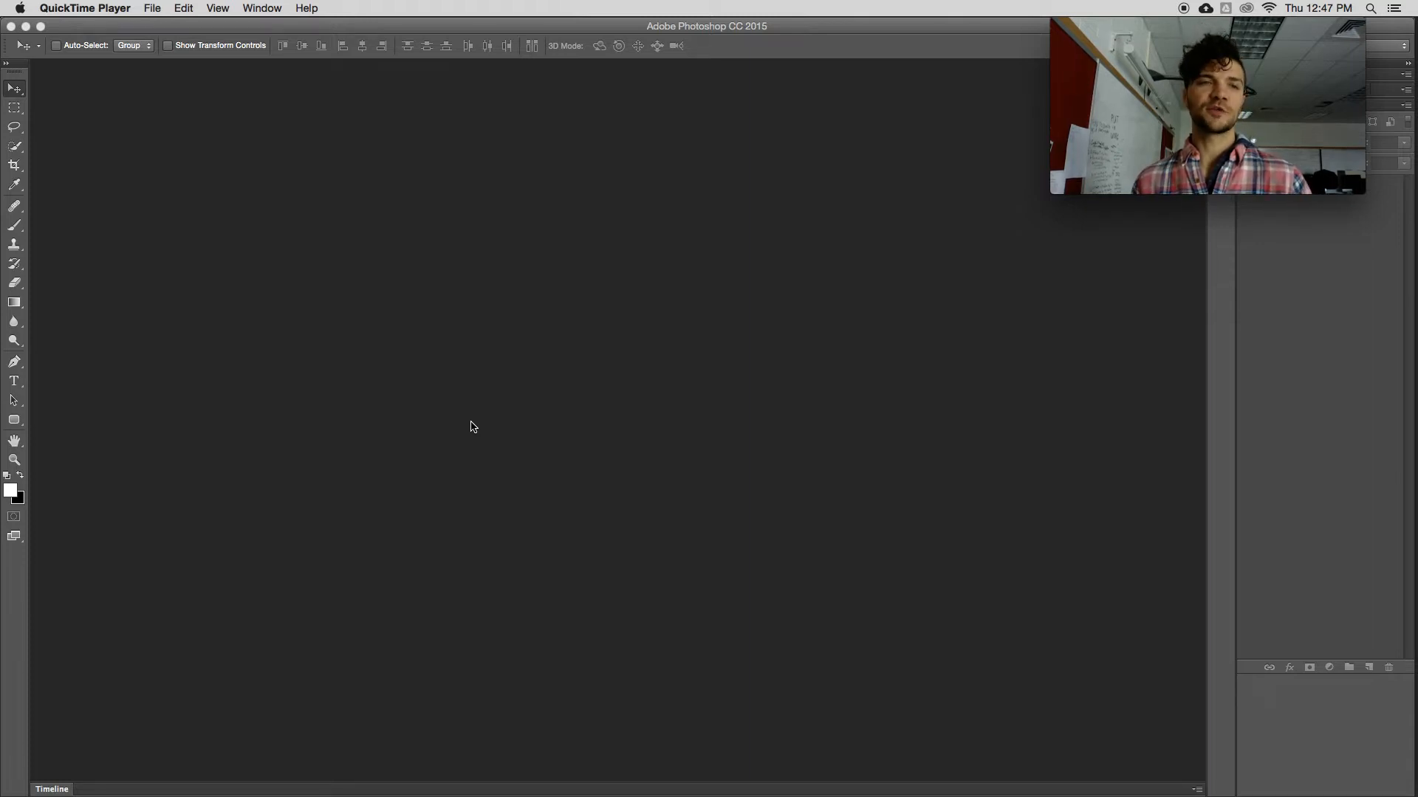
# Step: Start Load Files into Stack from the File > Scripts menu to get the Load Layers dialog
pyautogui.click(639, 464)
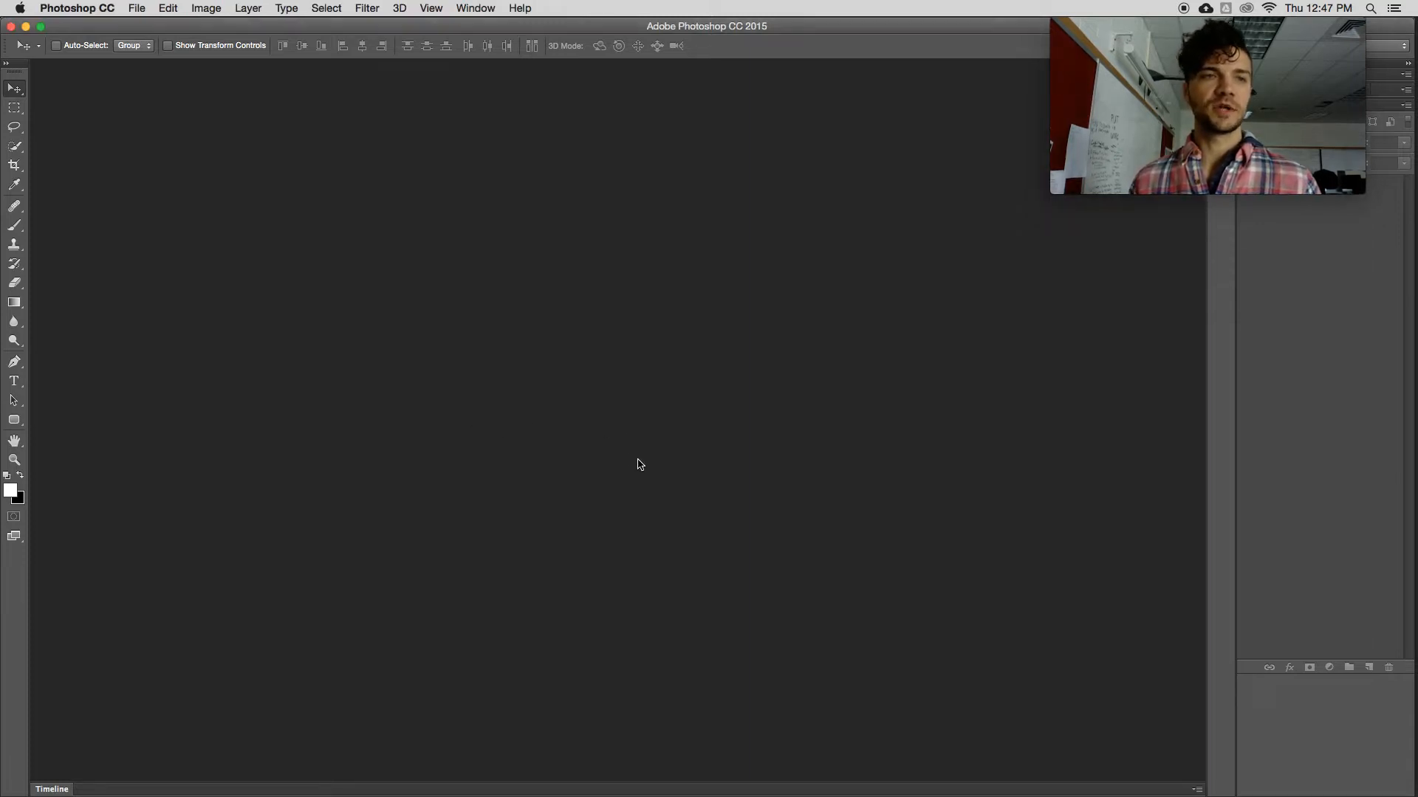
pyautogui.moveTo(204, 177)
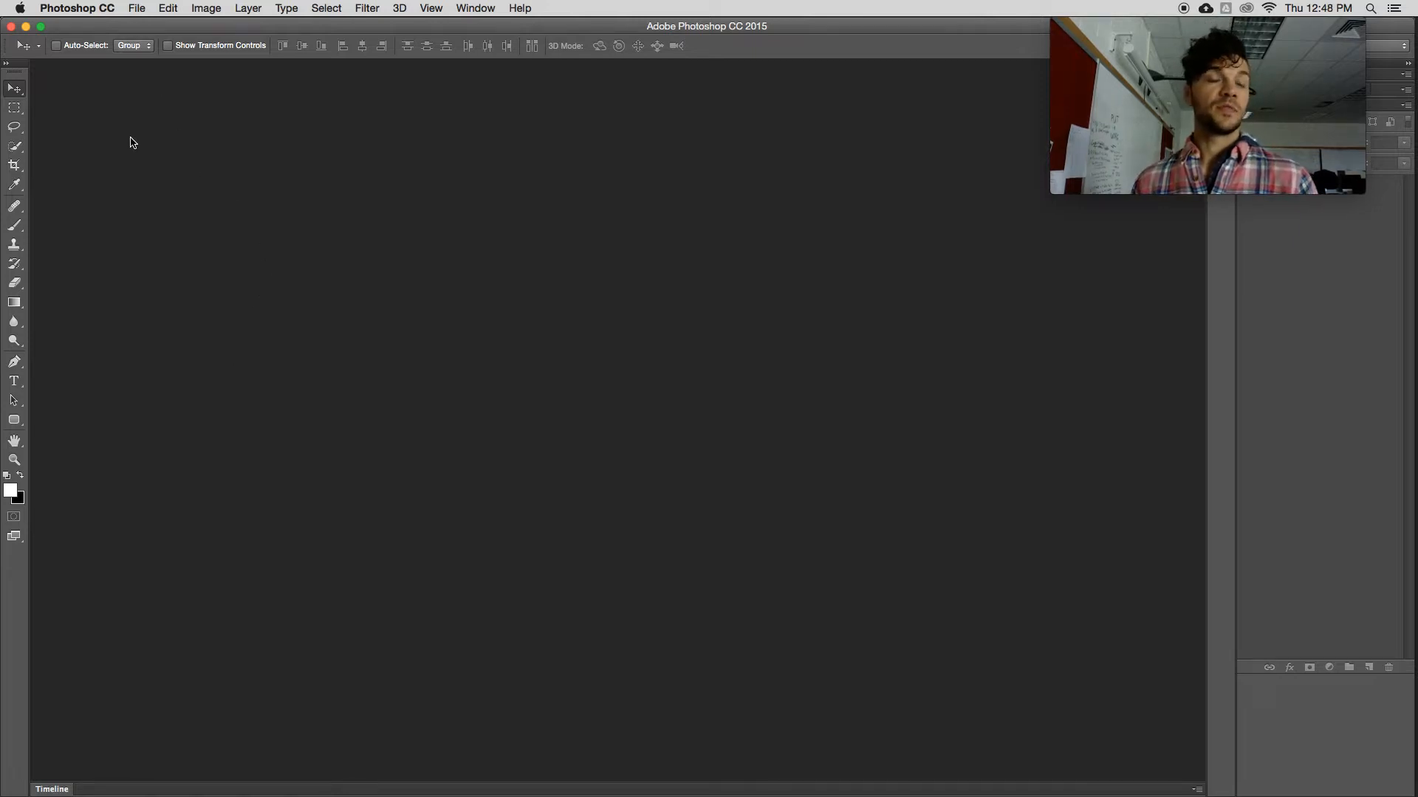
pyautogui.click(142, 7)
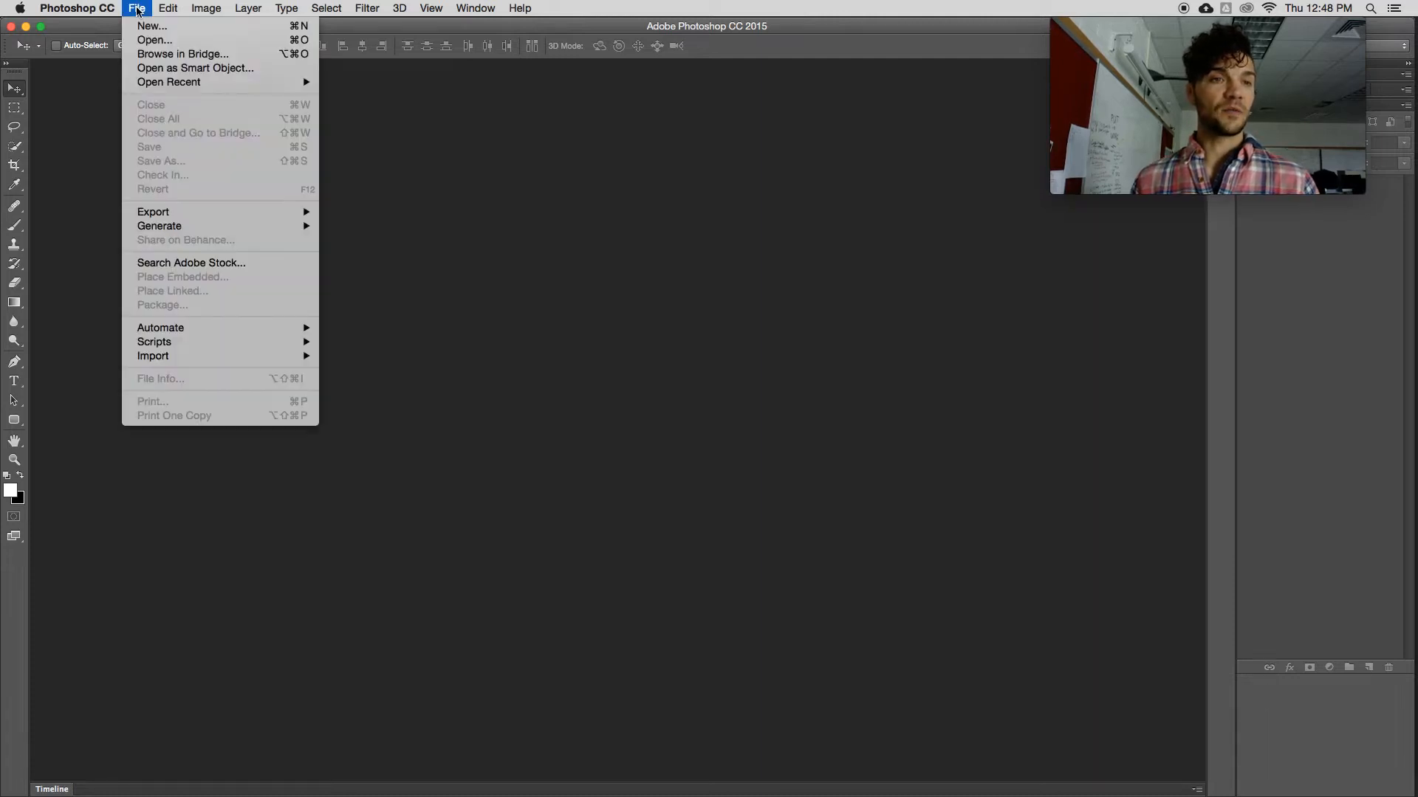
pyautogui.moveTo(166, 342)
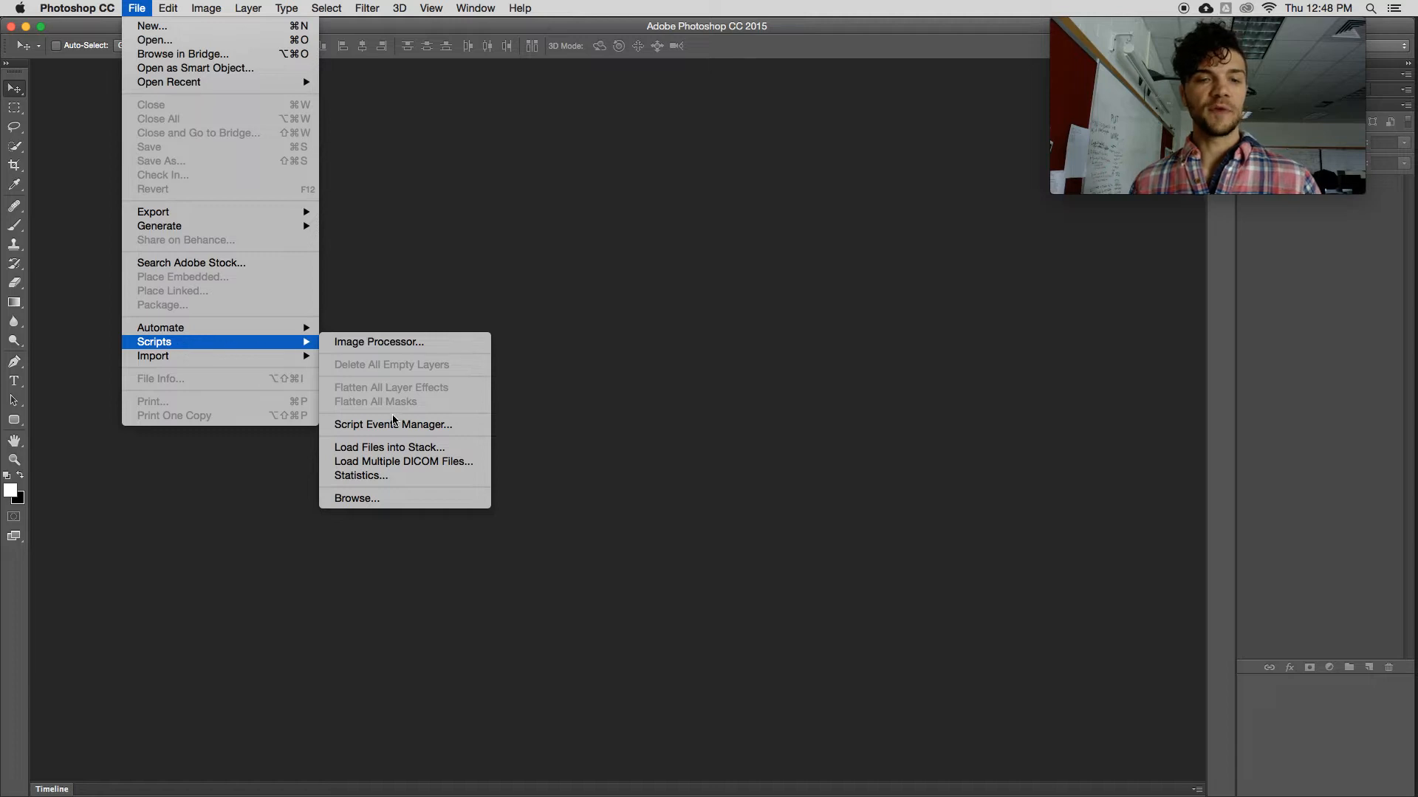
pyautogui.click(390, 448)
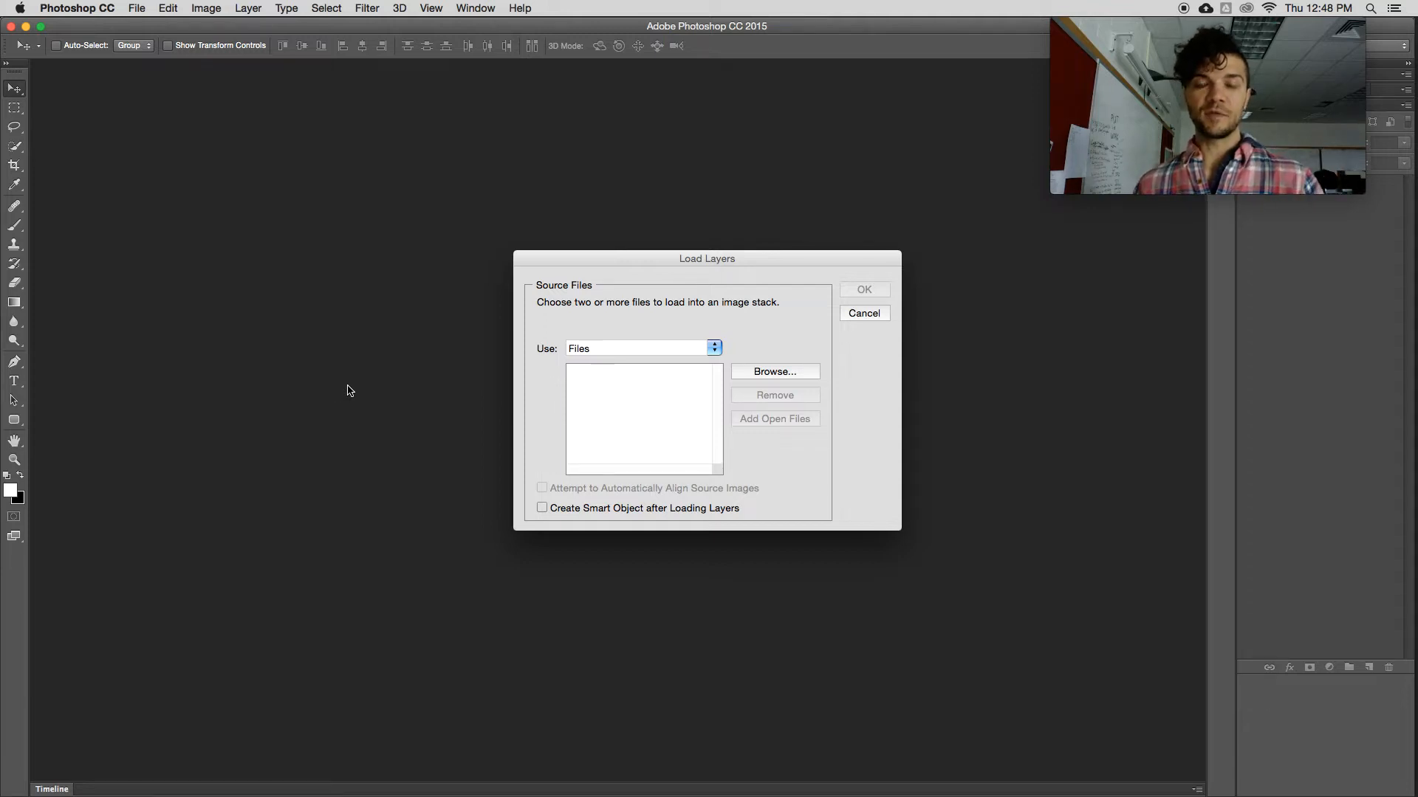
pyautogui.moveTo(732, 414)
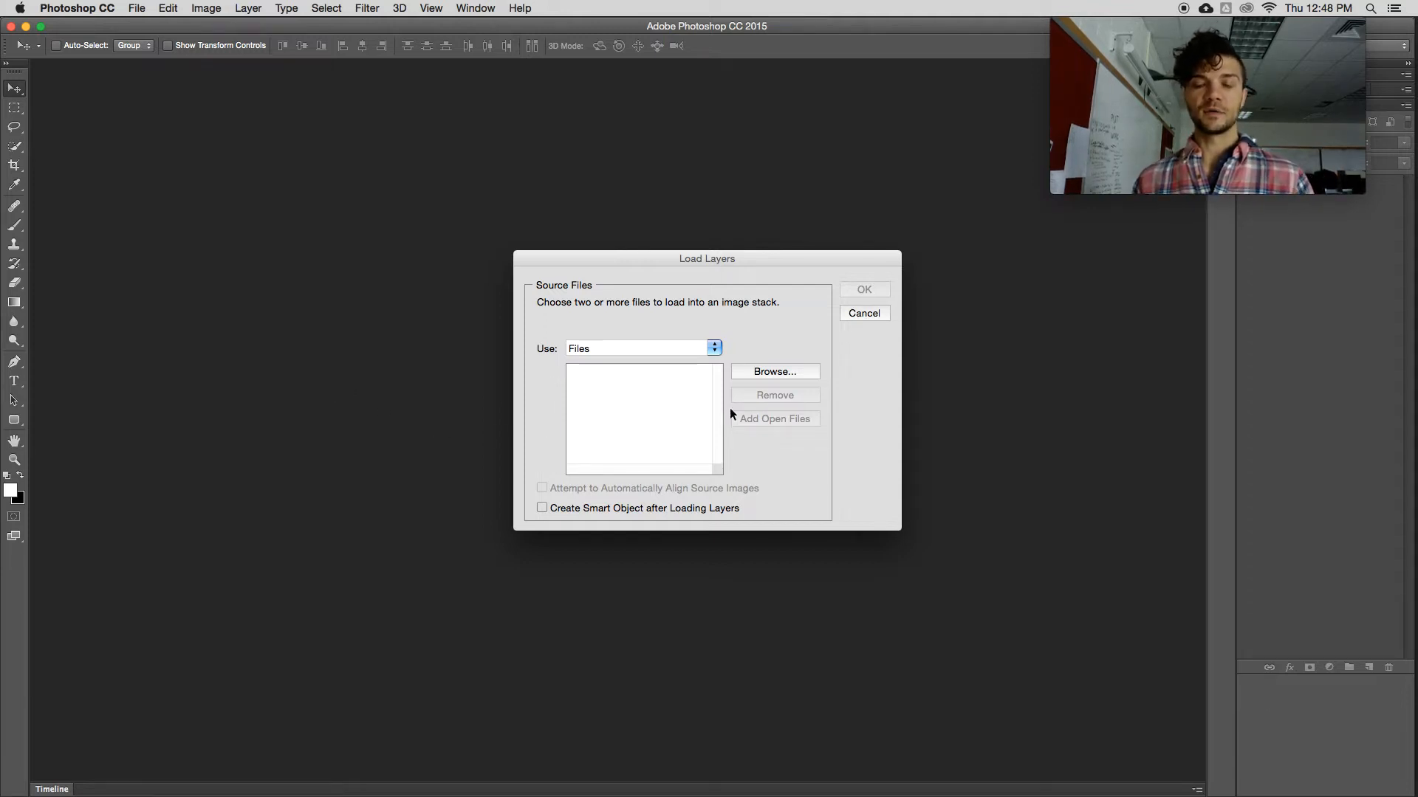
pyautogui.moveTo(605, 260)
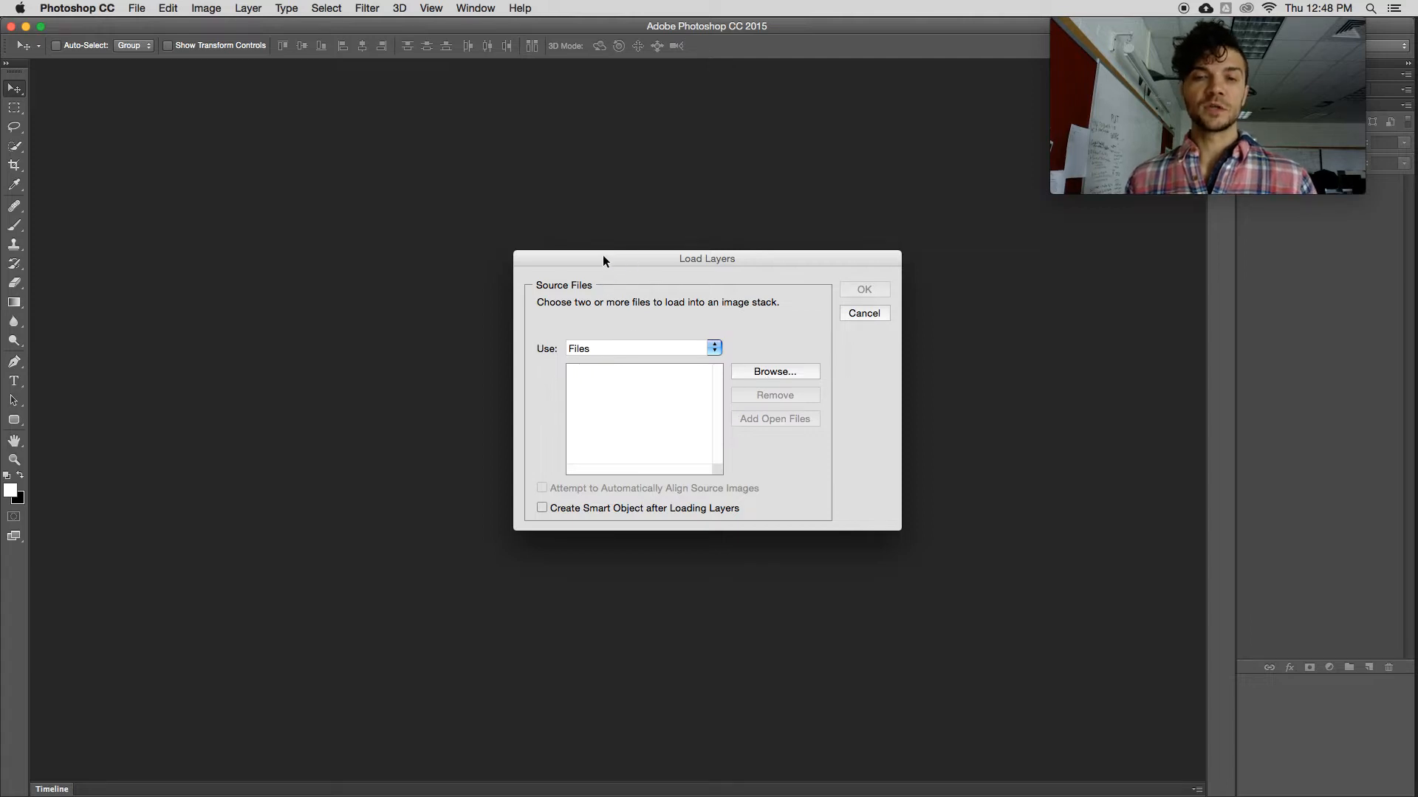
pyautogui.click(140, 7)
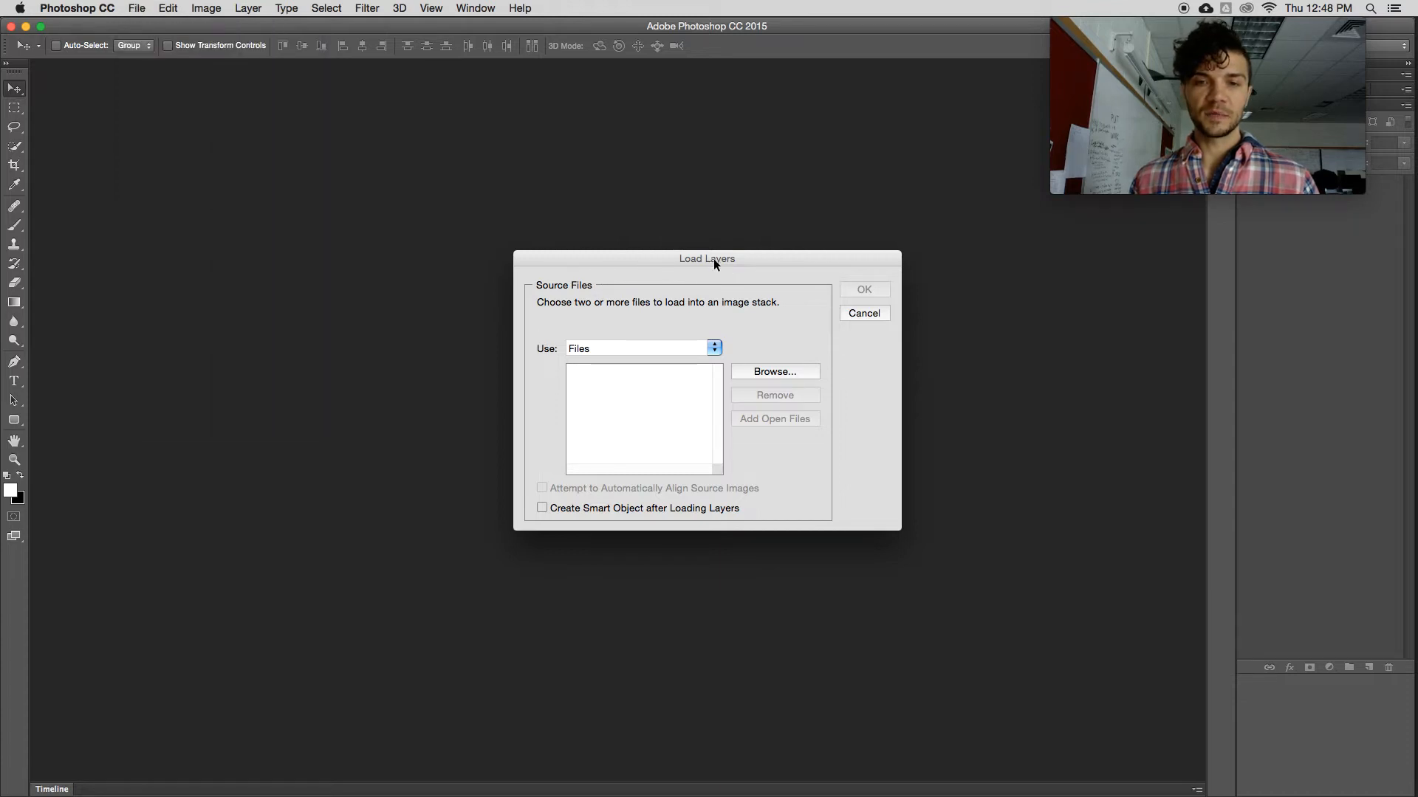
# Step: Browse into the Untitled Export folder and select the full JPEG frame run from 306A0006 onward
pyautogui.click(774, 372)
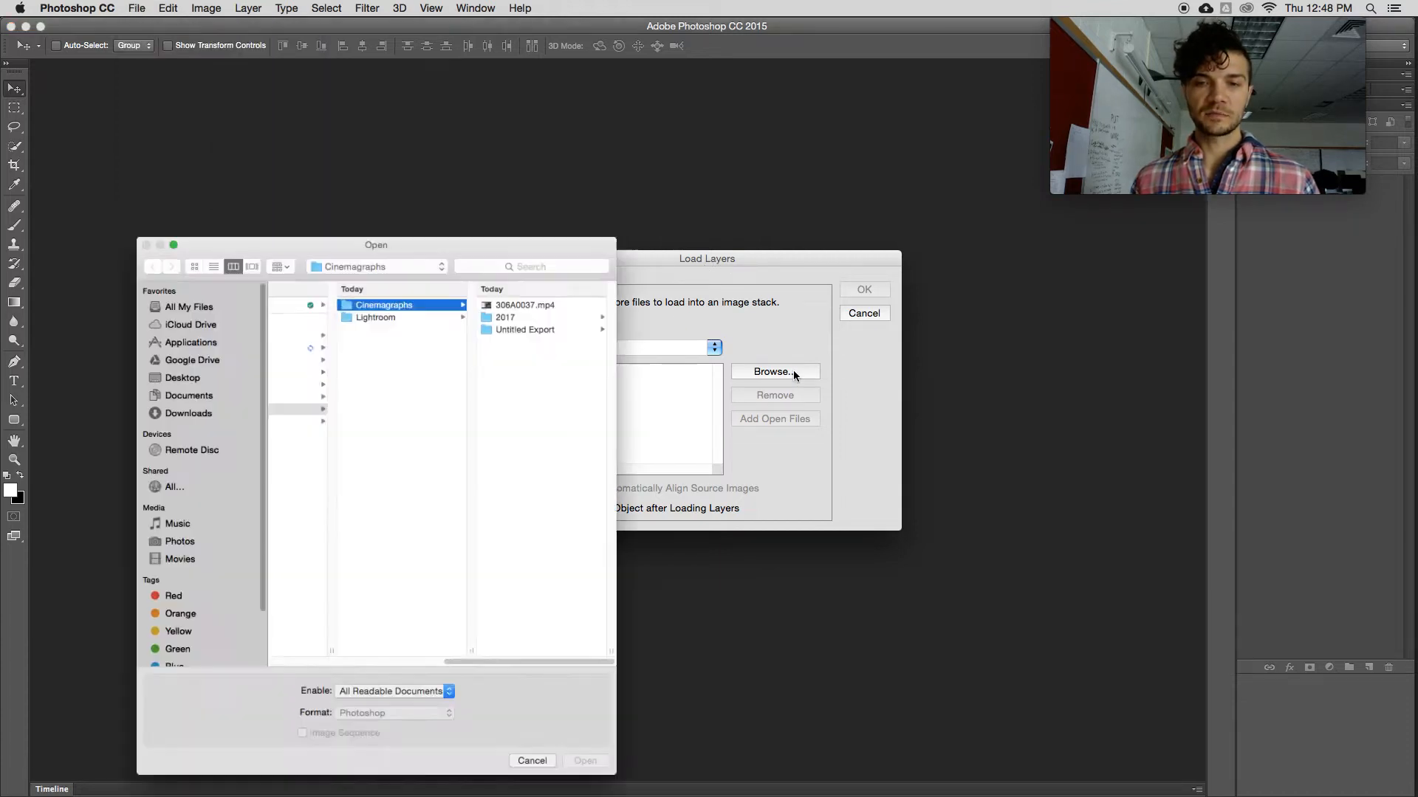
pyautogui.click(538, 329)
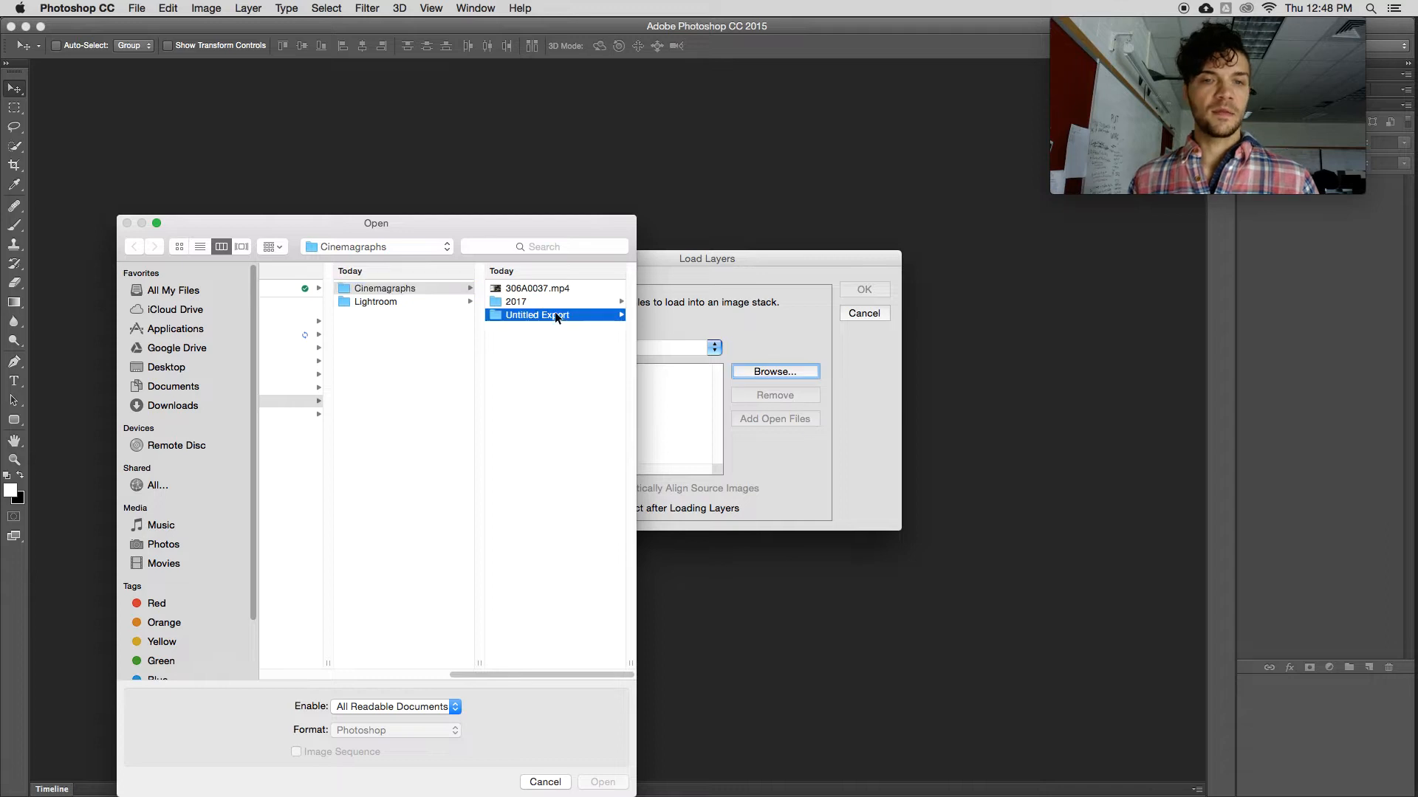
pyautogui.doubleClick(537, 315)
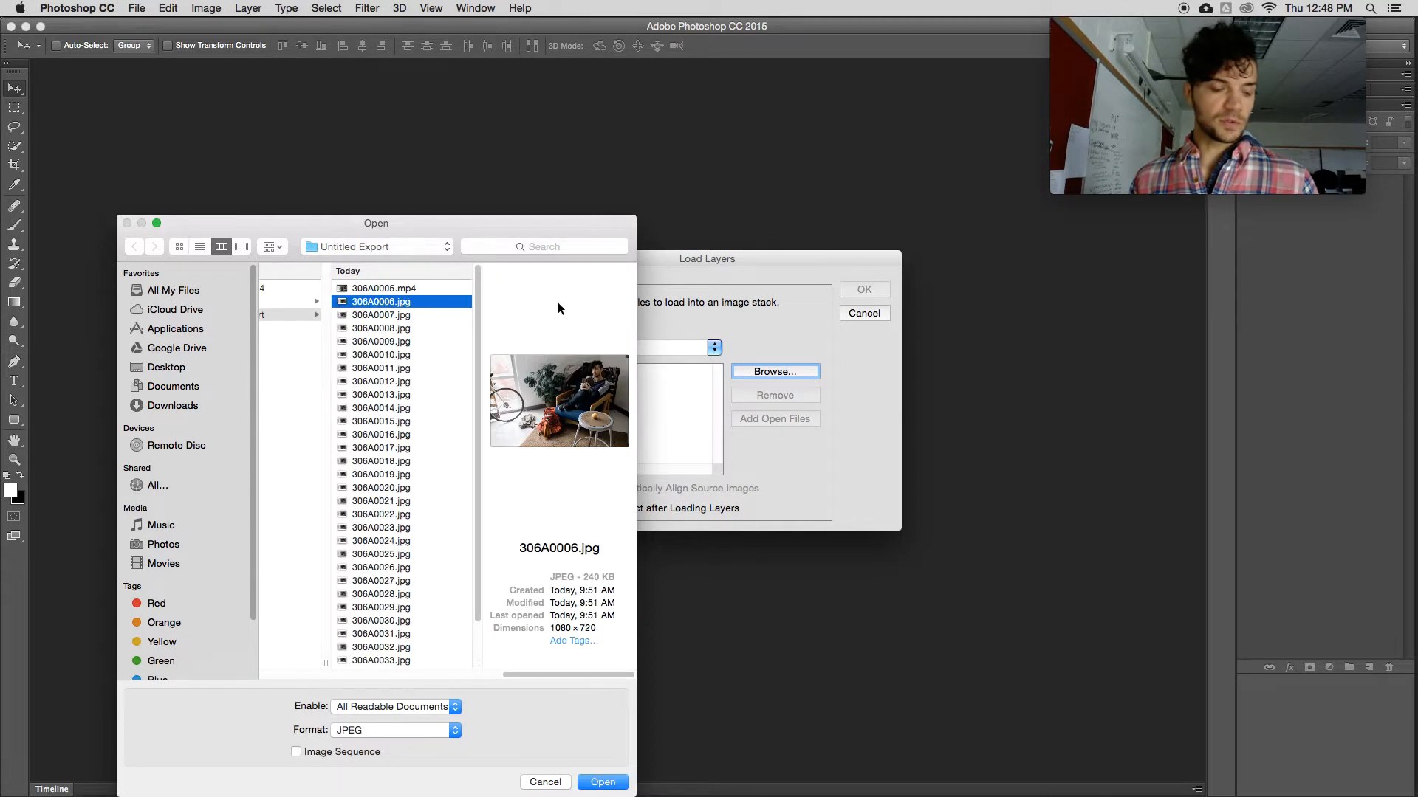
pyautogui.scroll(-3)
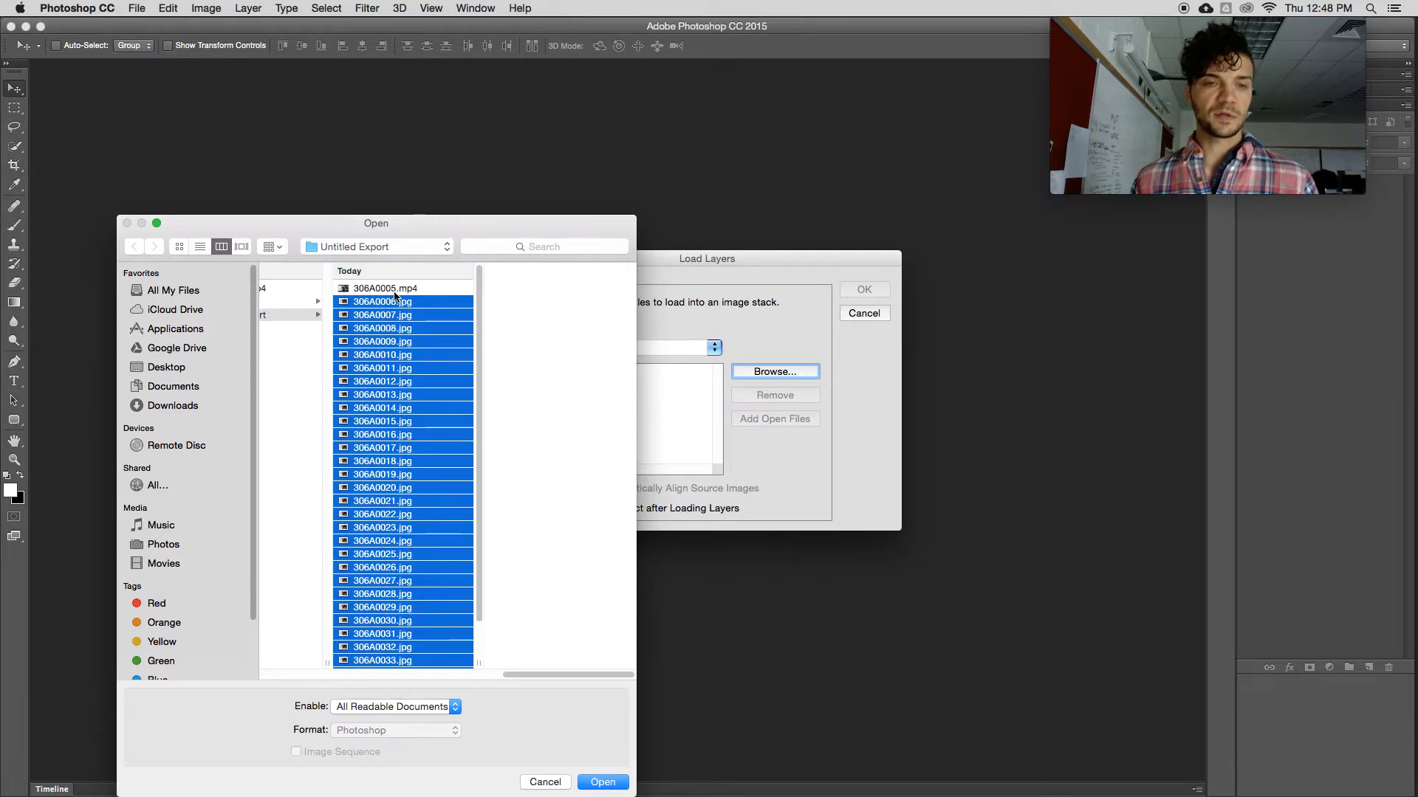
pyautogui.click(380, 298)
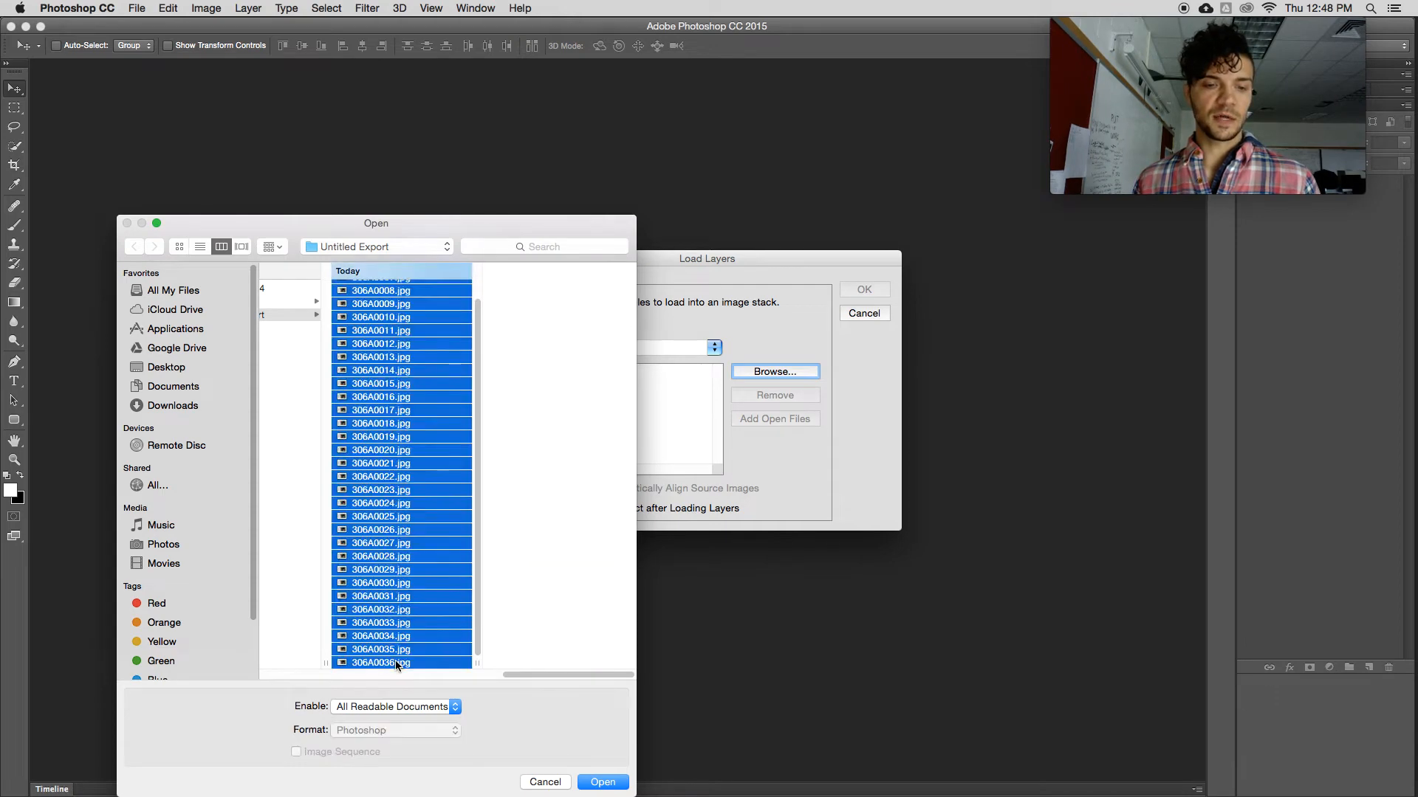
pyautogui.click(602, 783)
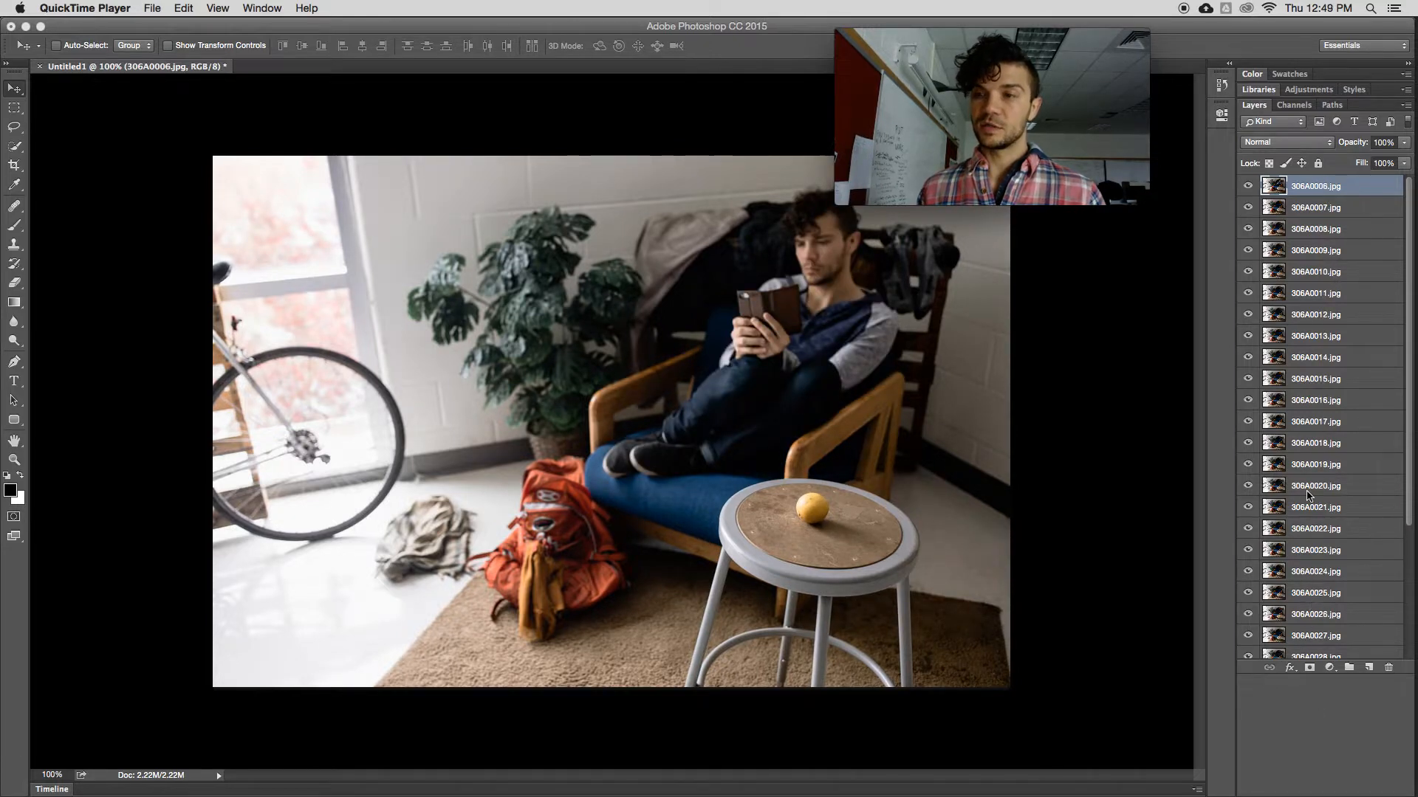
pyautogui.scroll(-3)
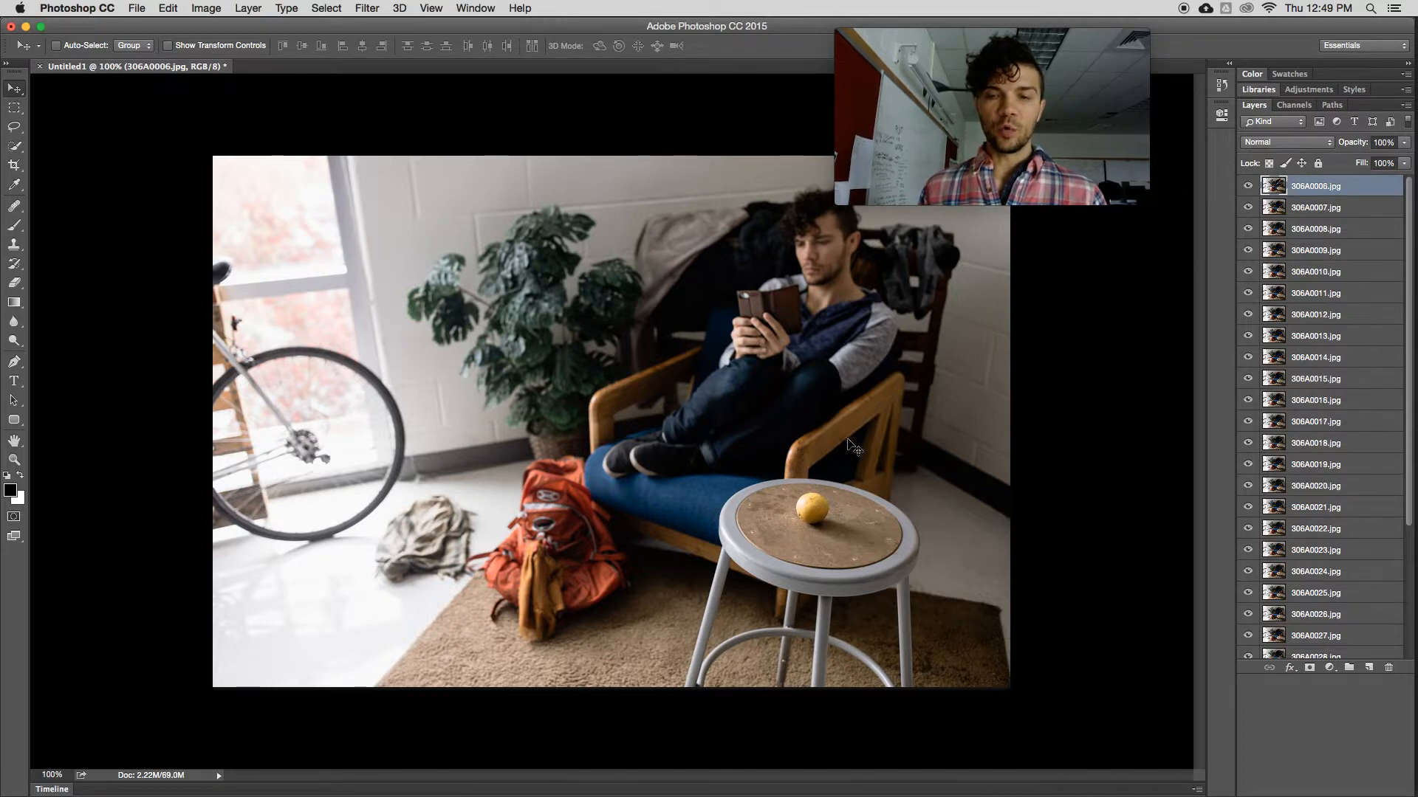
pyautogui.moveTo(812, 579)
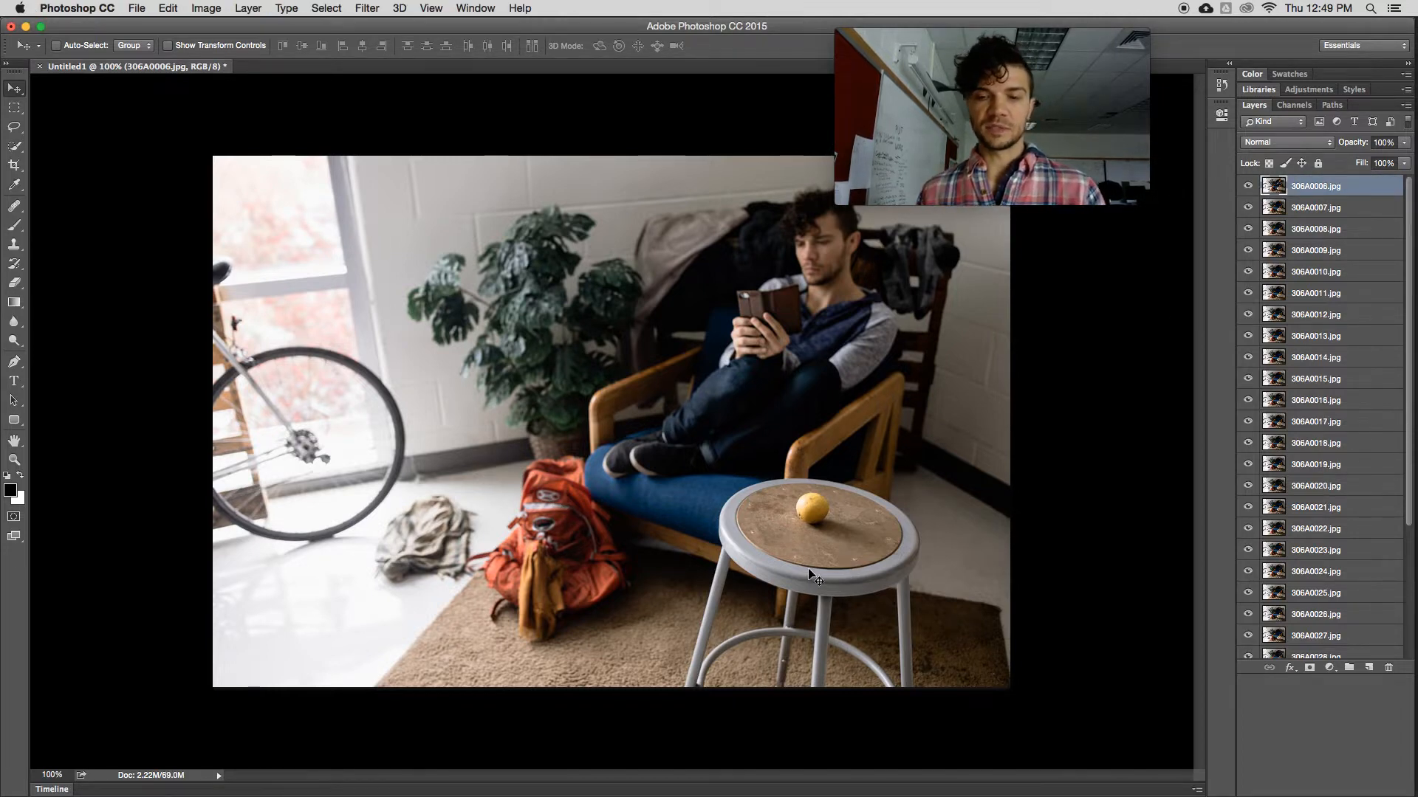
pyautogui.moveTo(907, 558)
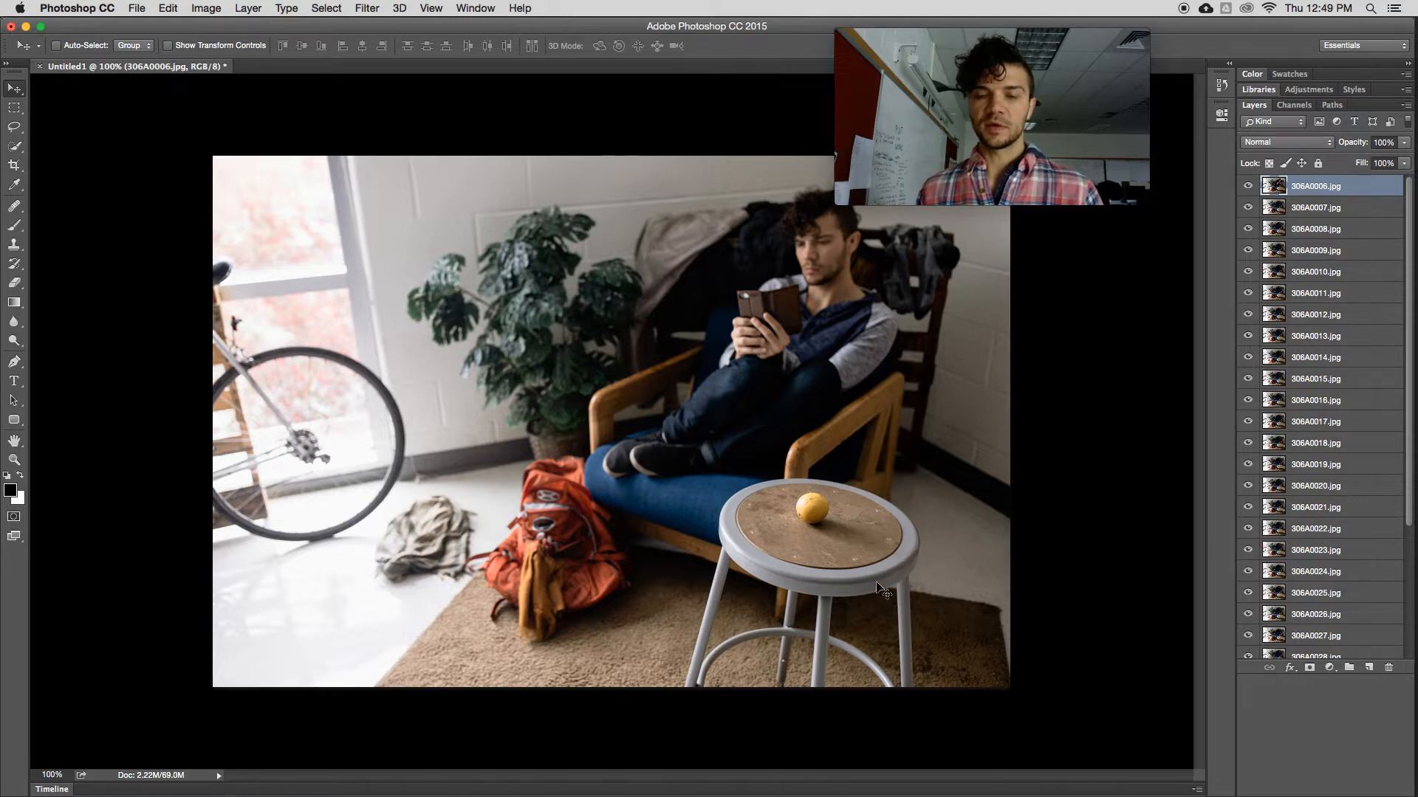
pyautogui.moveTo(806, 523)
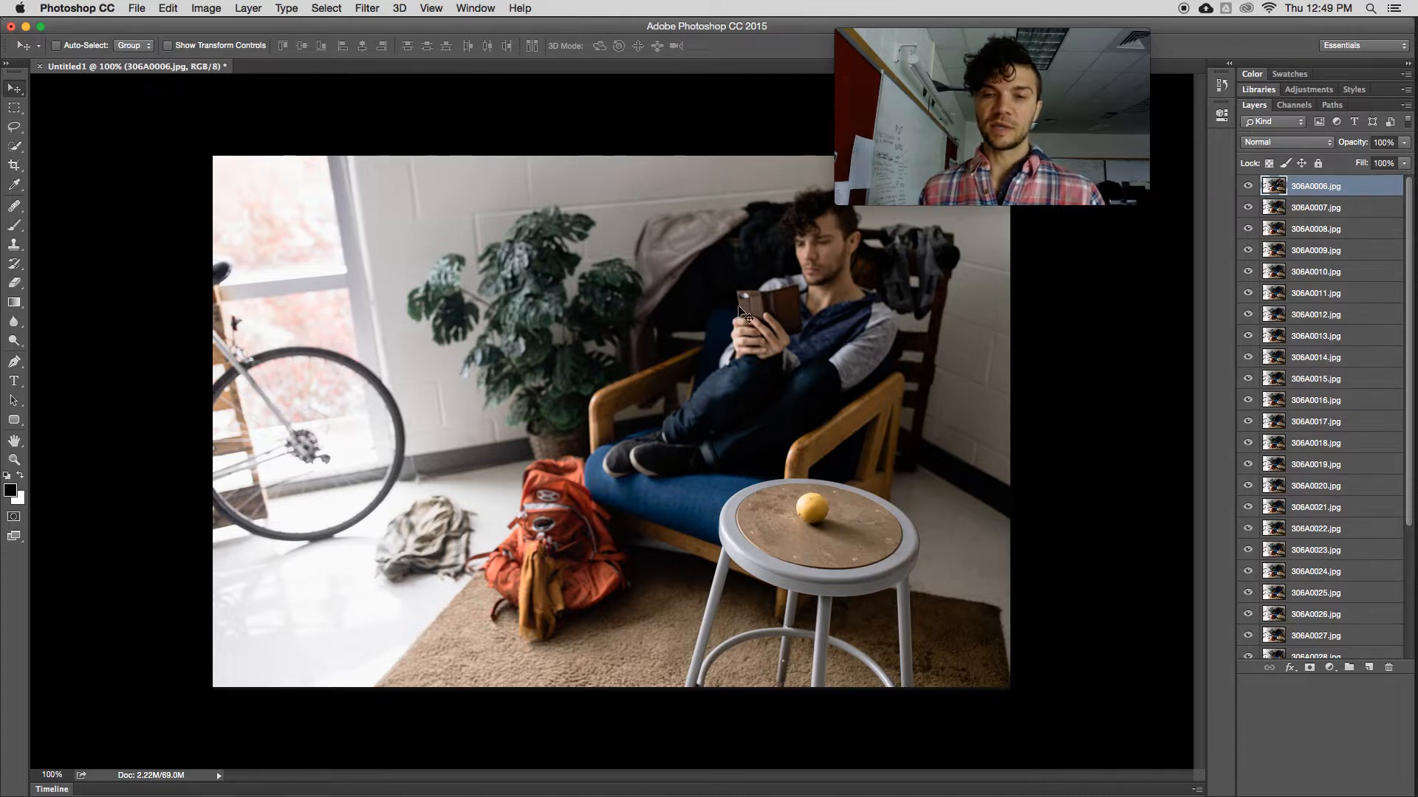
pyautogui.moveTo(653, 566)
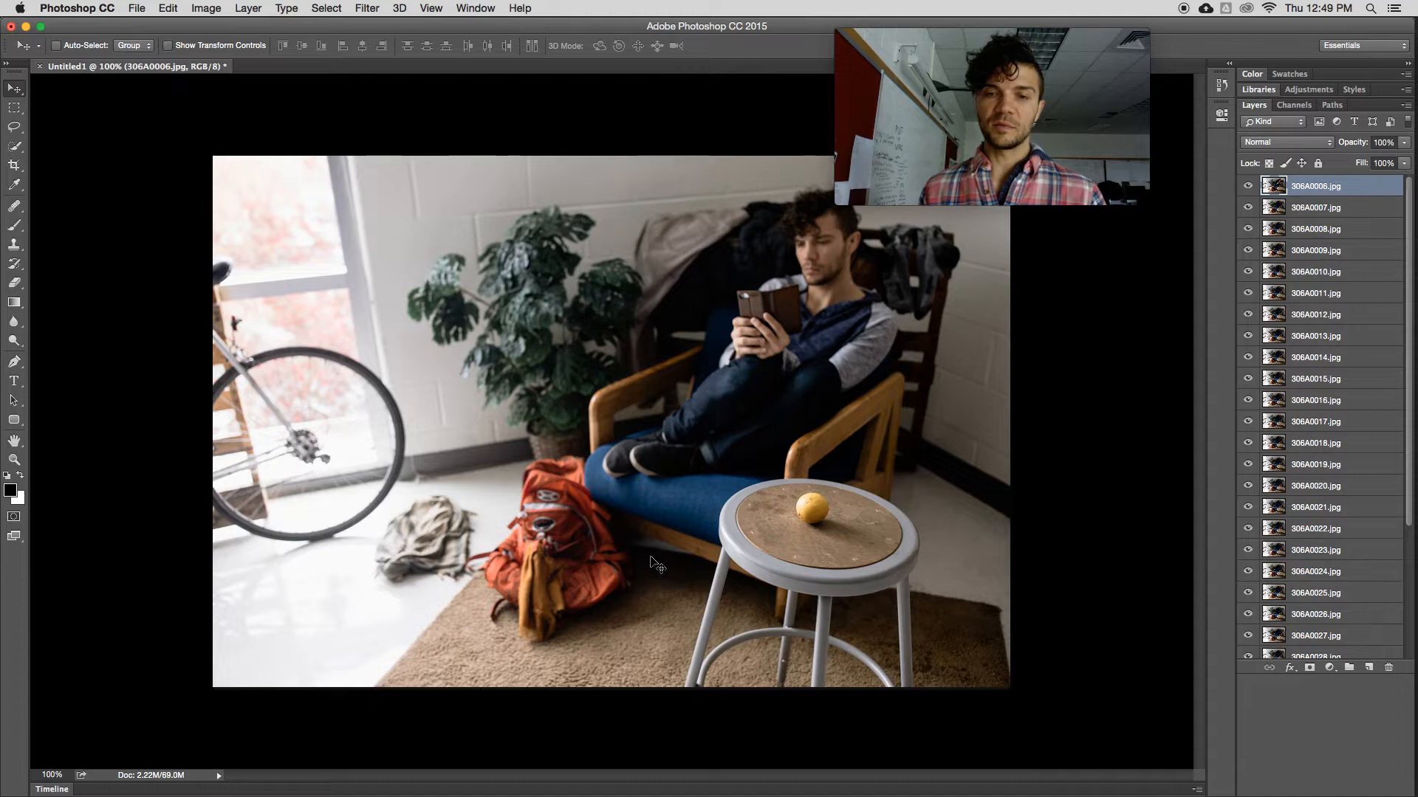
pyautogui.moveTo(761, 593)
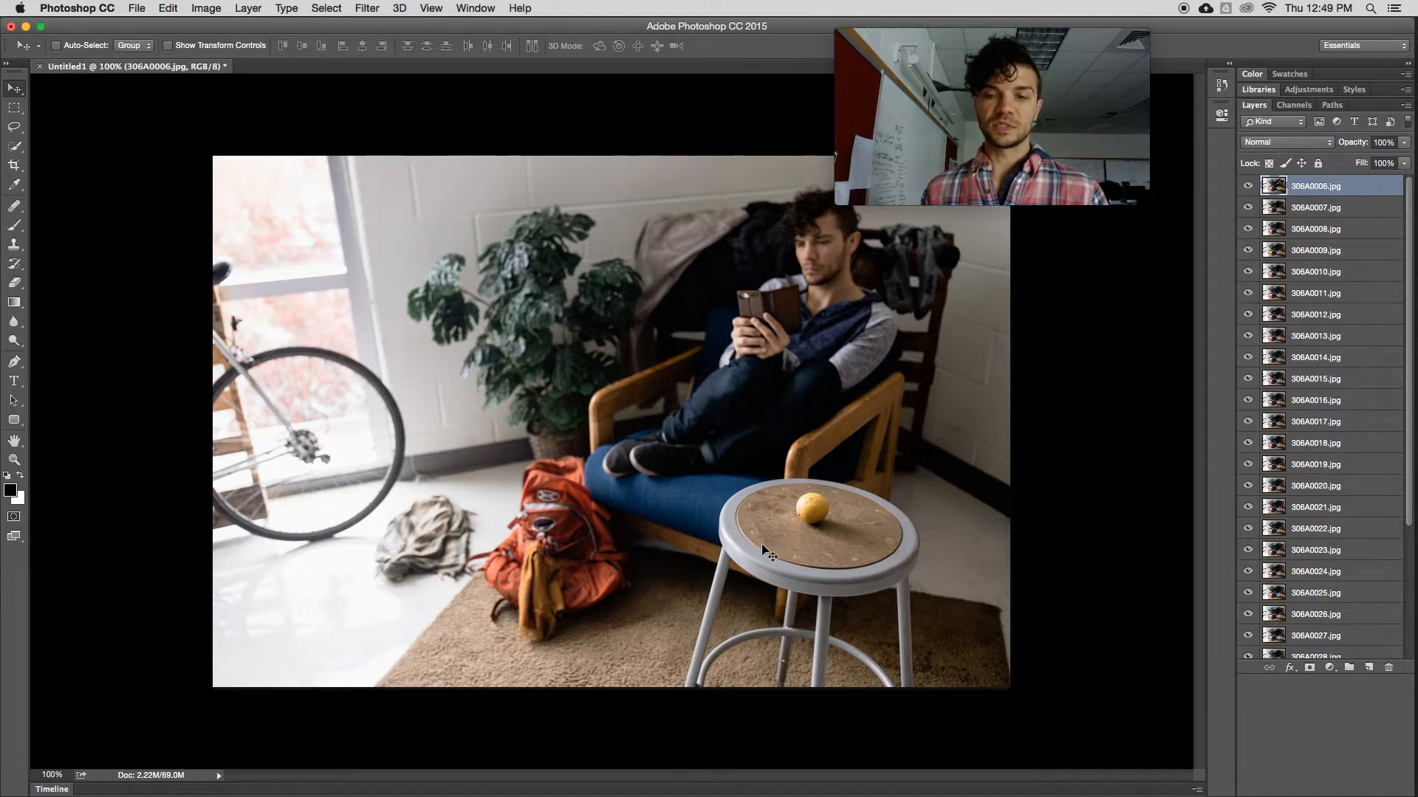
pyautogui.moveTo(865, 492)
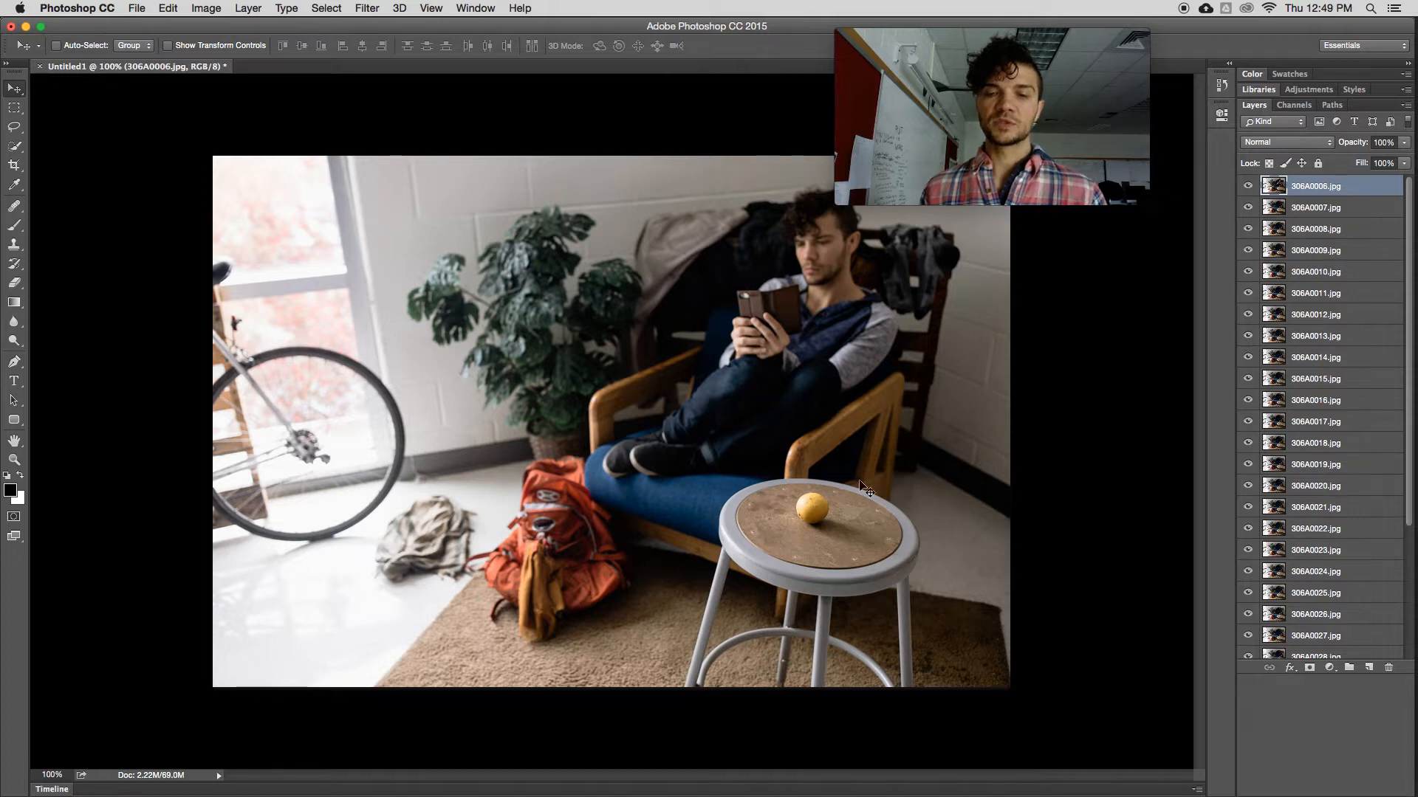
pyautogui.moveTo(878, 493)
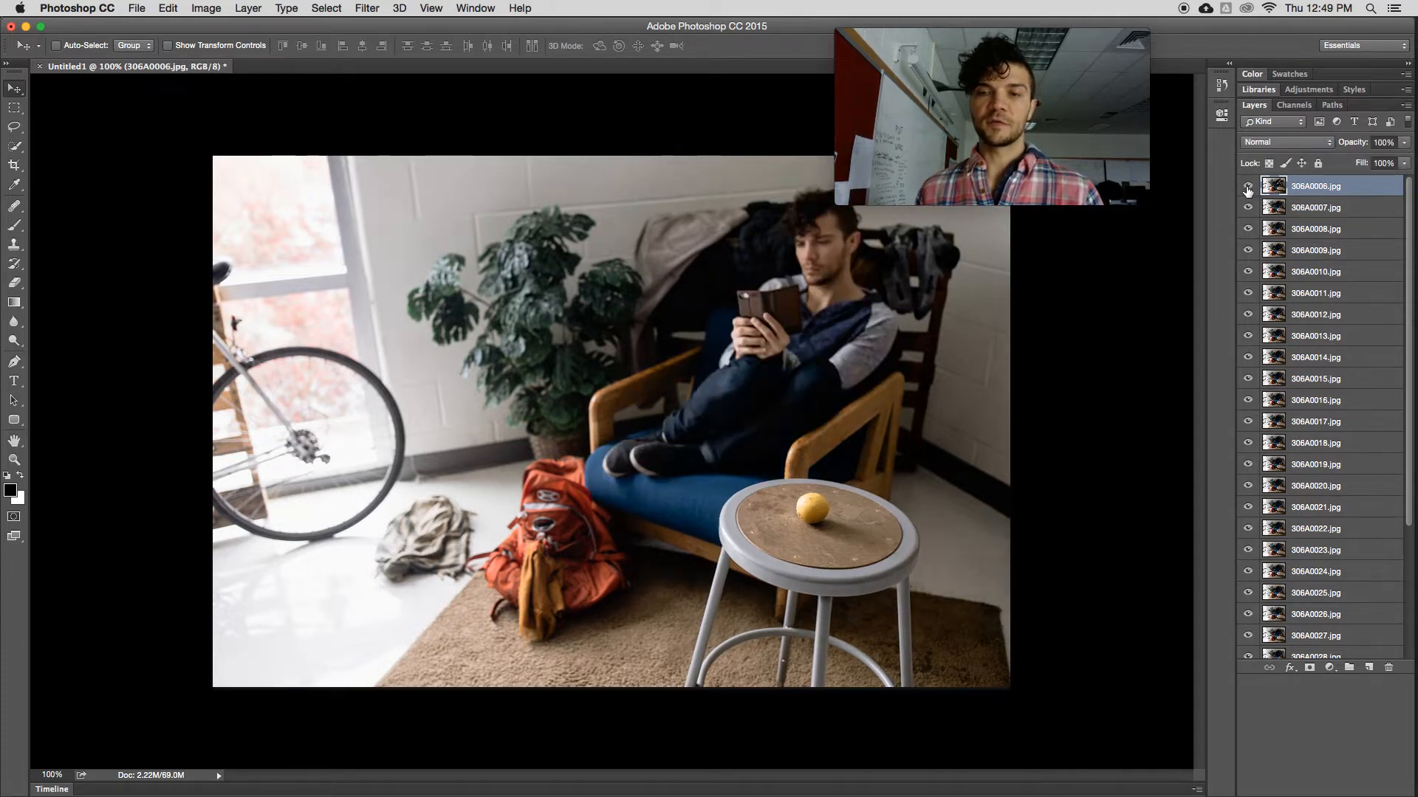
# Step: Compare the top frames and leave 306A0006.jpg alone above Group 1 holding the other frames
pyautogui.click(1248, 189)
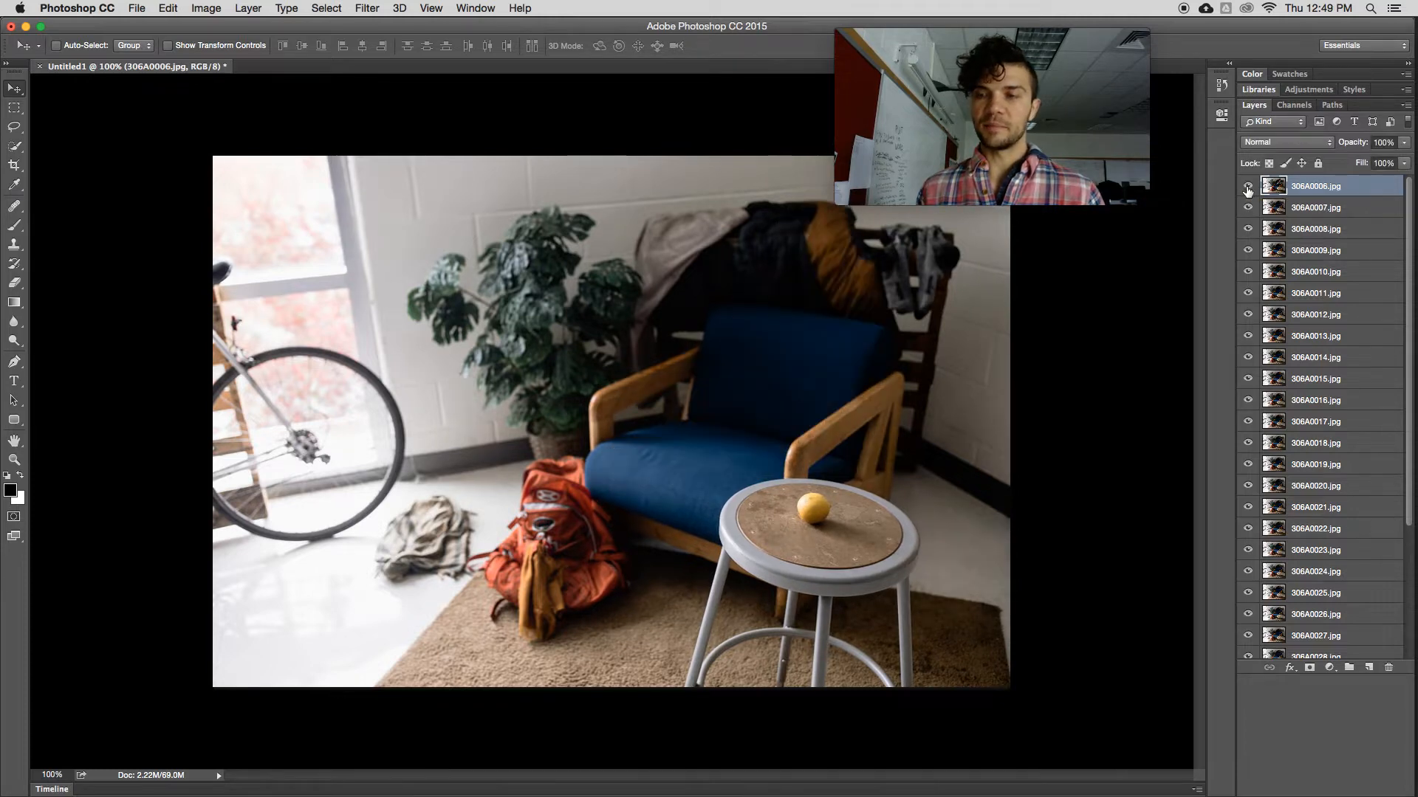
pyautogui.click(1247, 186)
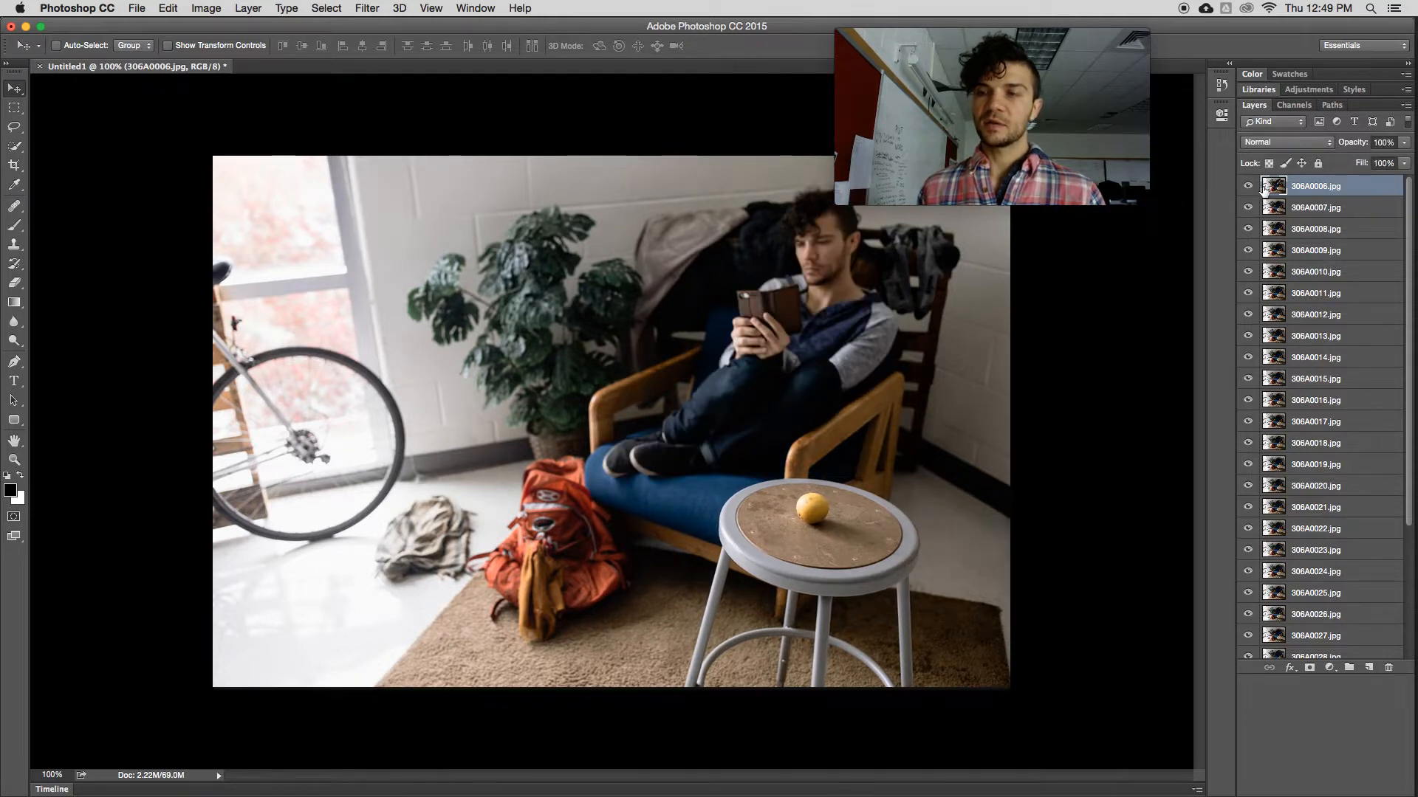
pyautogui.click(1314, 206)
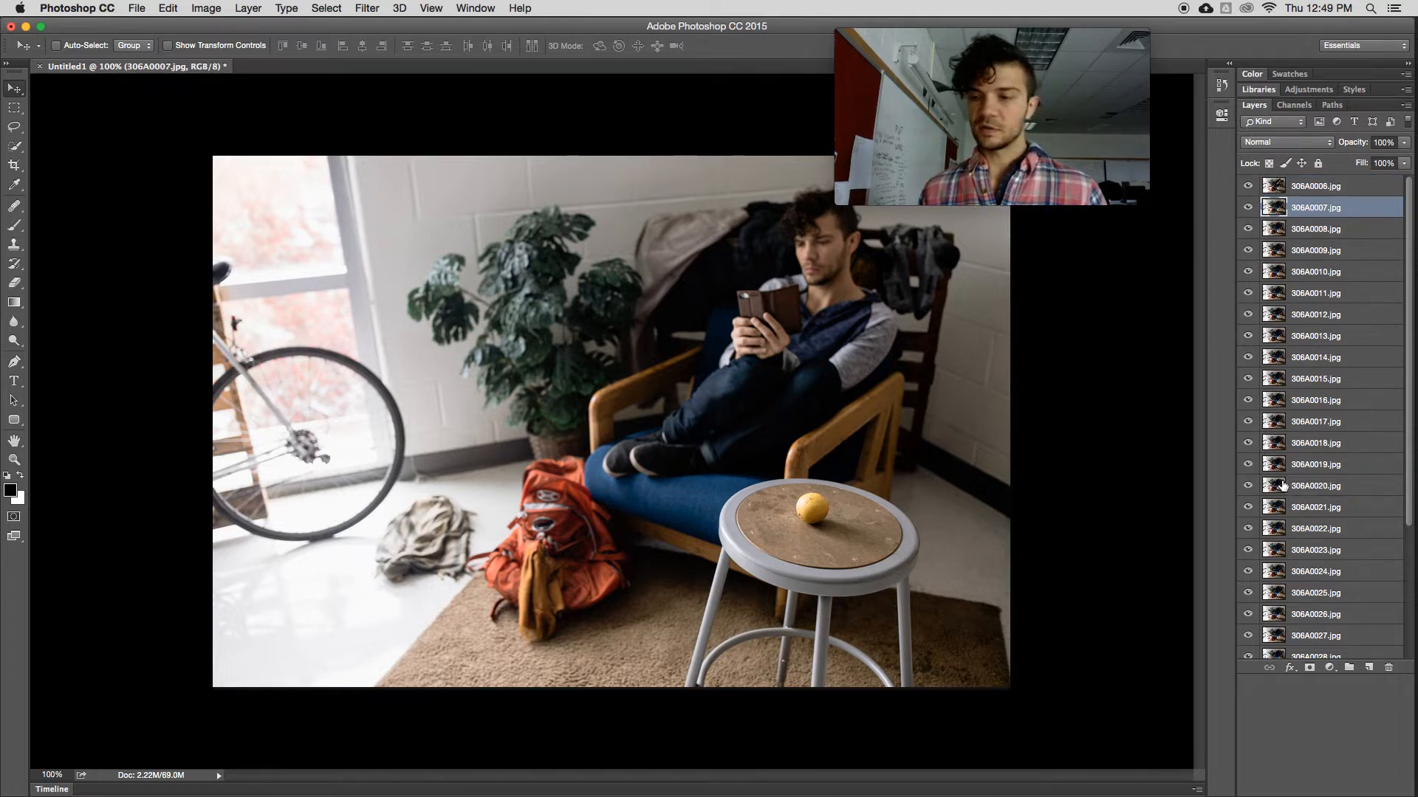
pyautogui.scroll(-3)
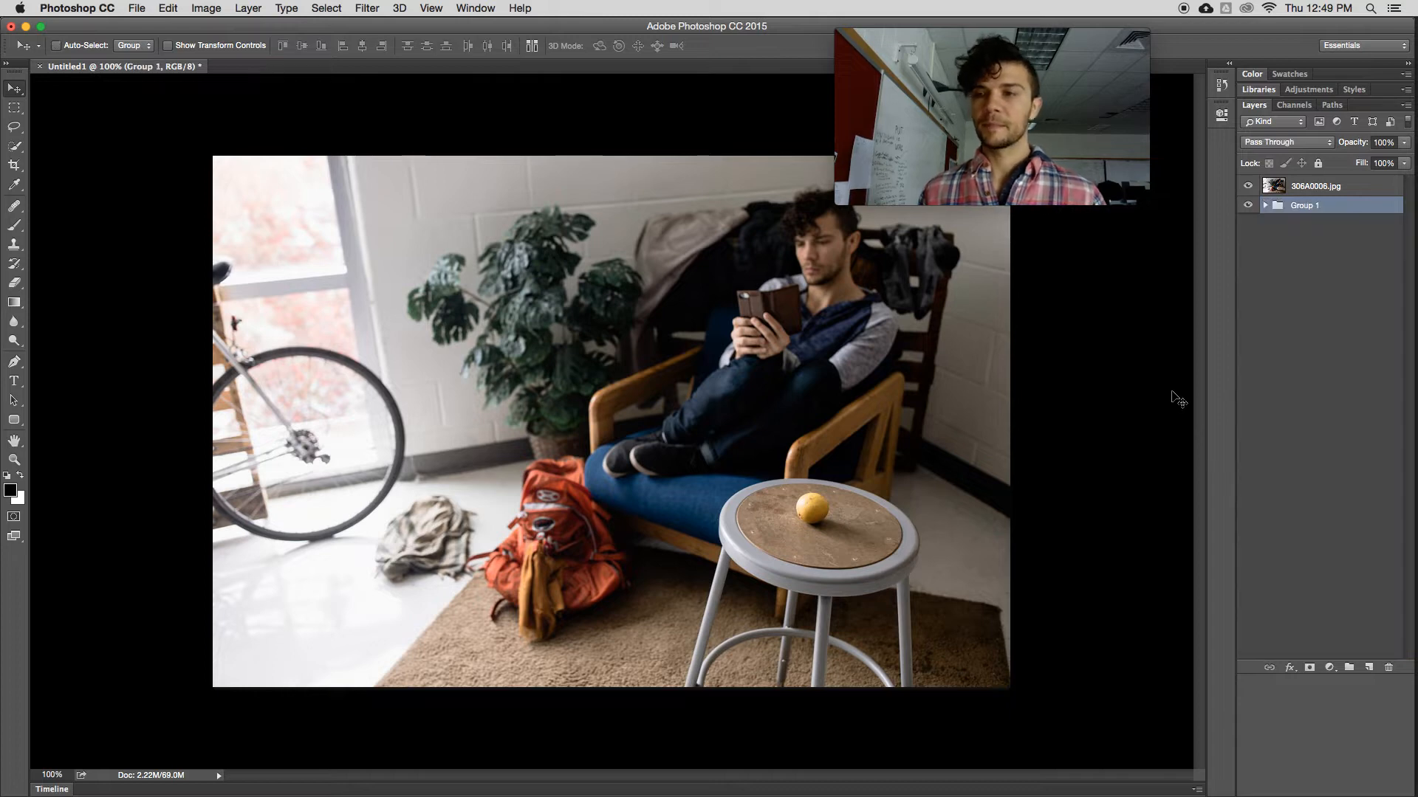
pyautogui.click(1248, 186)
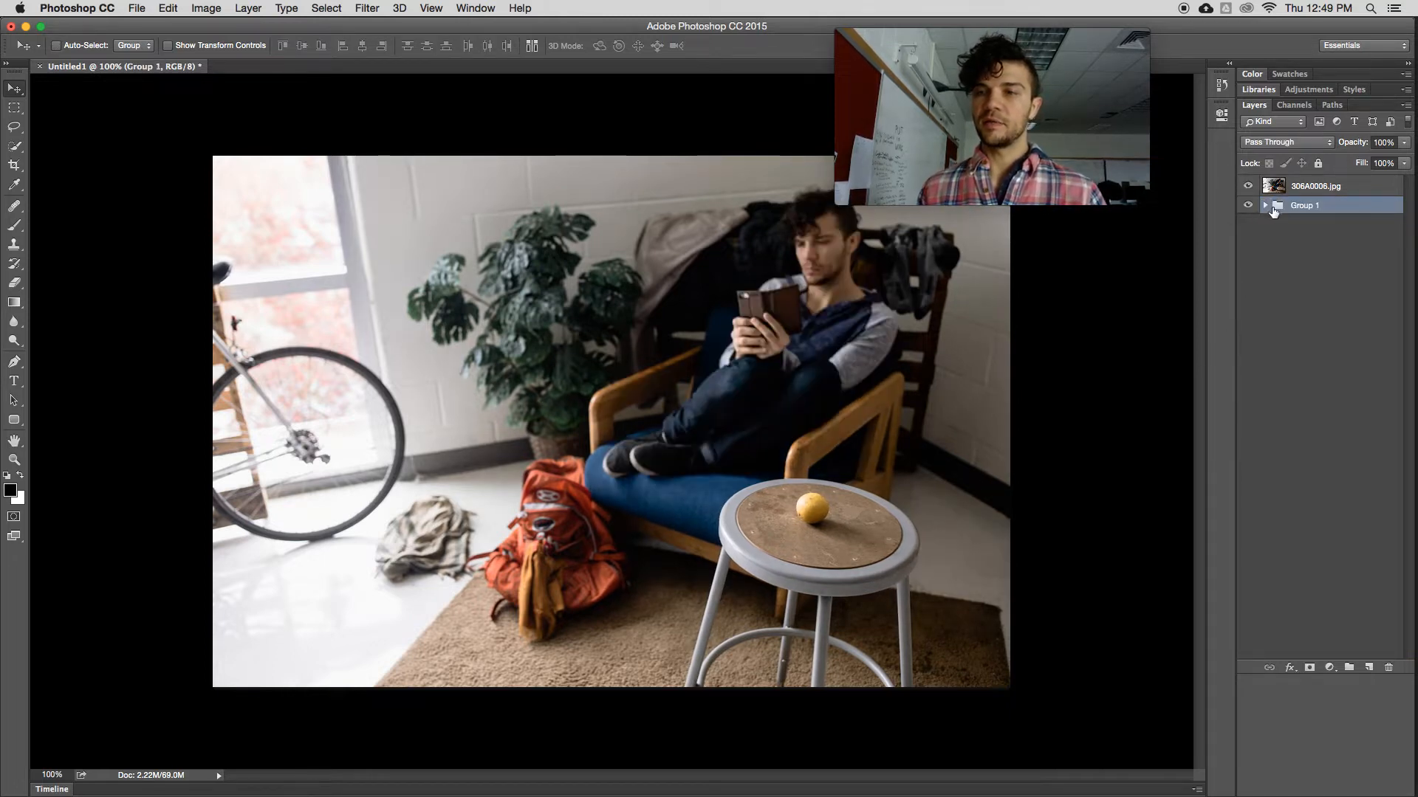
pyautogui.click(1246, 205)
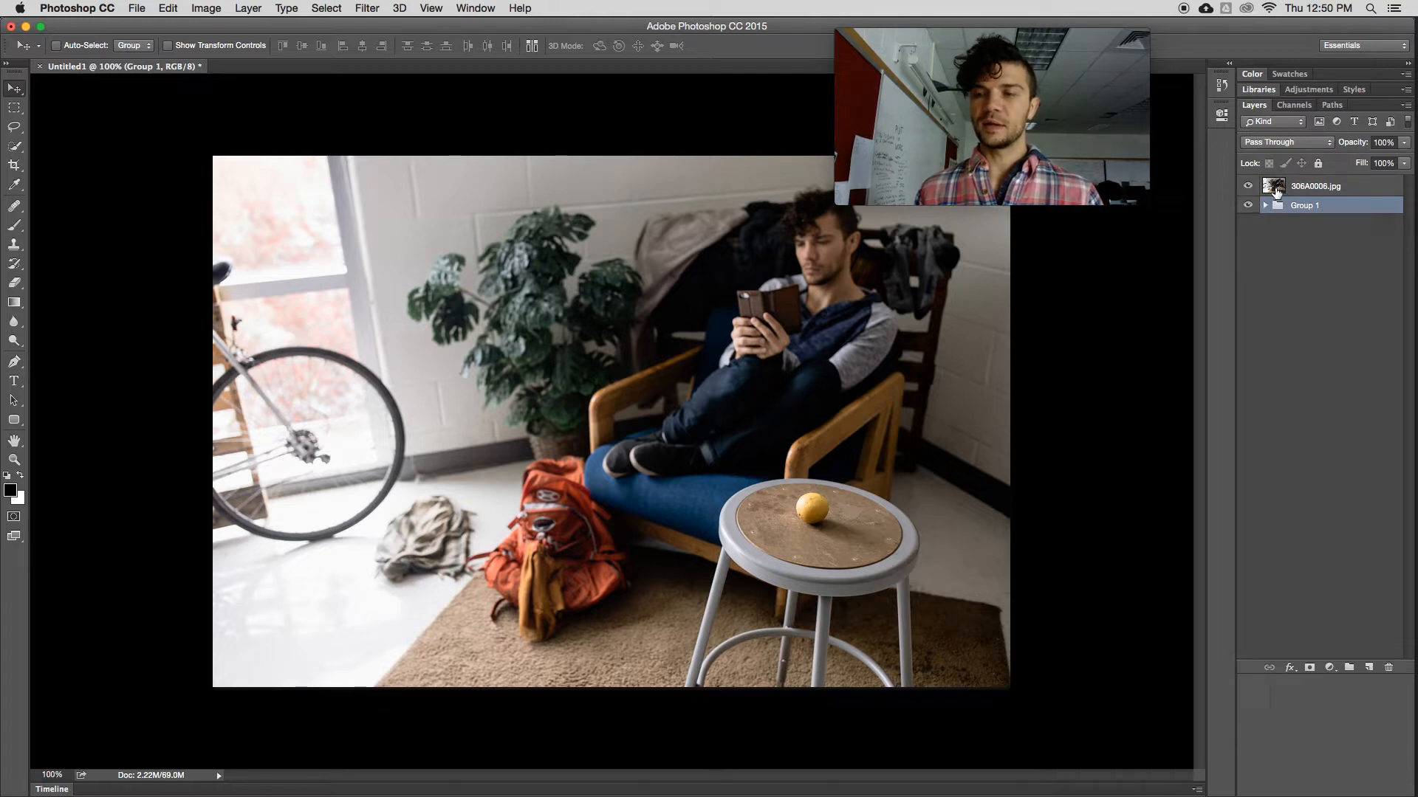
pyautogui.moveTo(1277, 192)
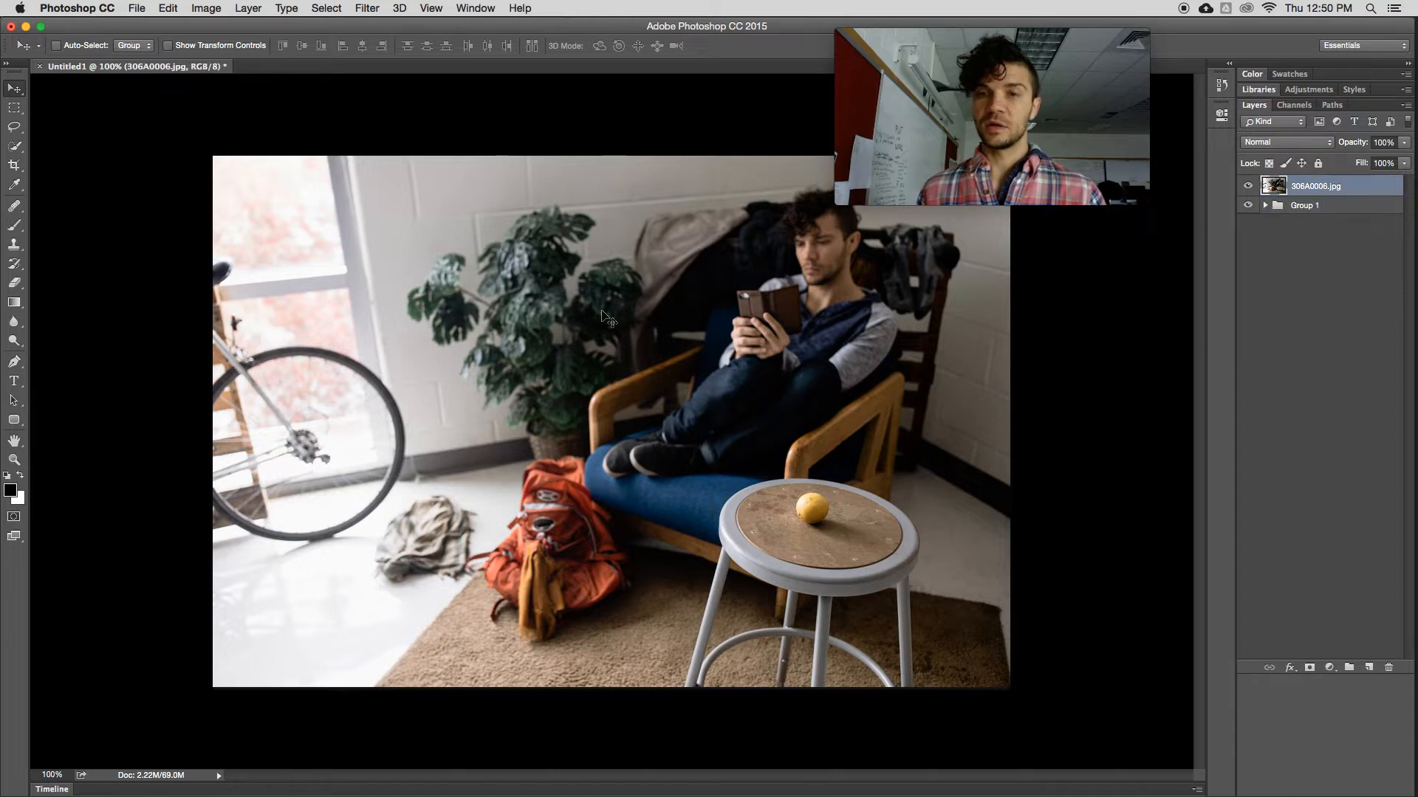
pyautogui.moveTo(1044, 552)
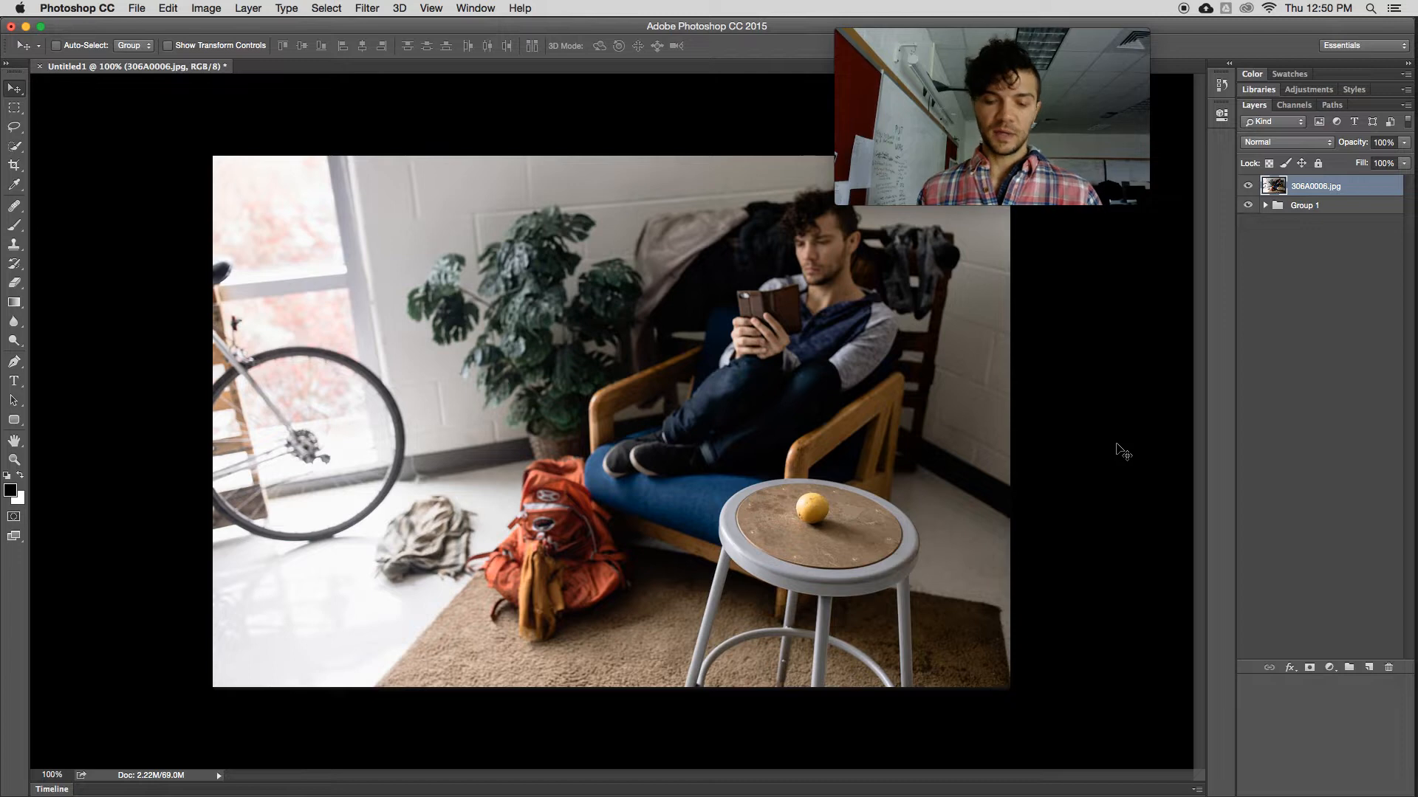
# Step: Lasso around the stool's round top and add it as a layer mask on 306A0006.jpg
pyautogui.click(10, 124)
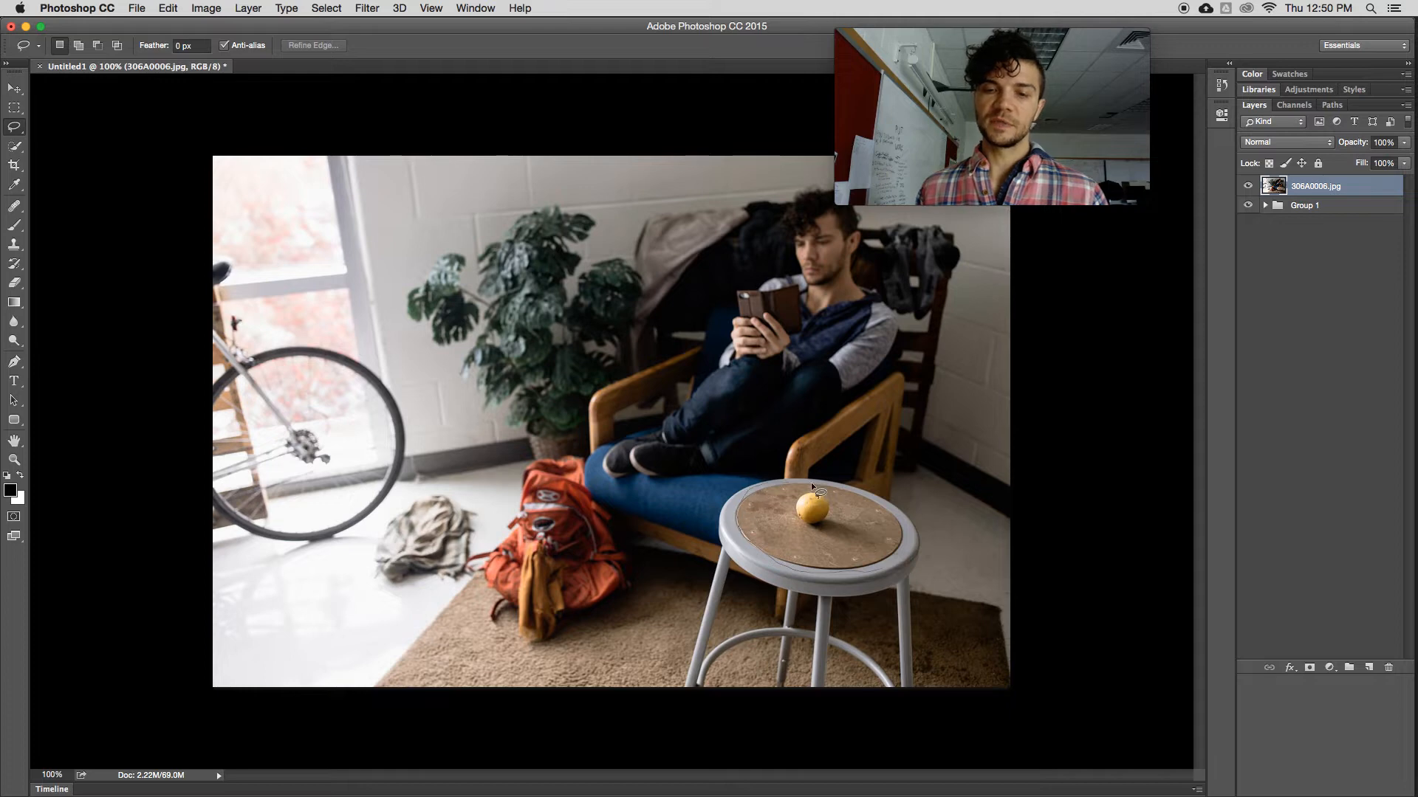
pyautogui.moveTo(877, 576)
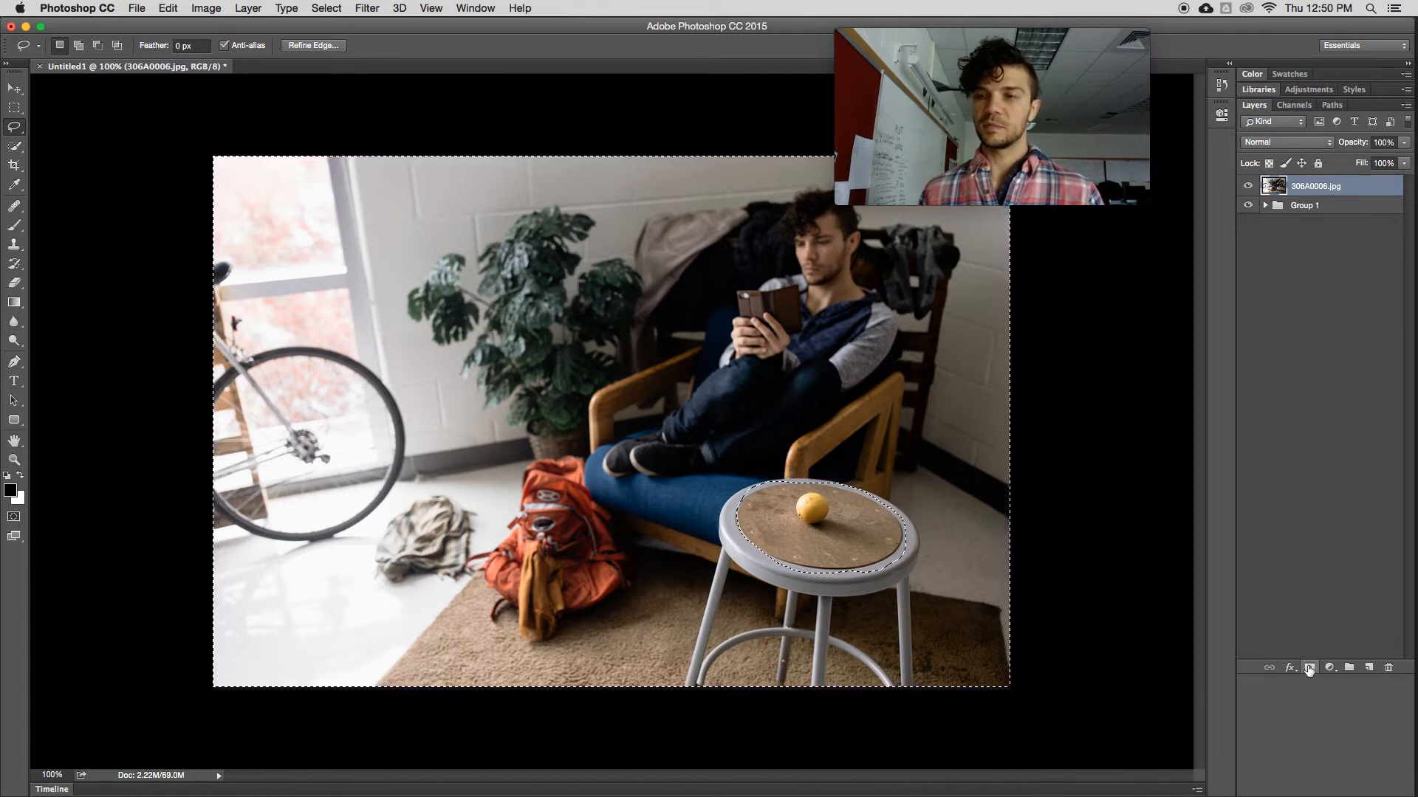
pyautogui.click(1308, 667)
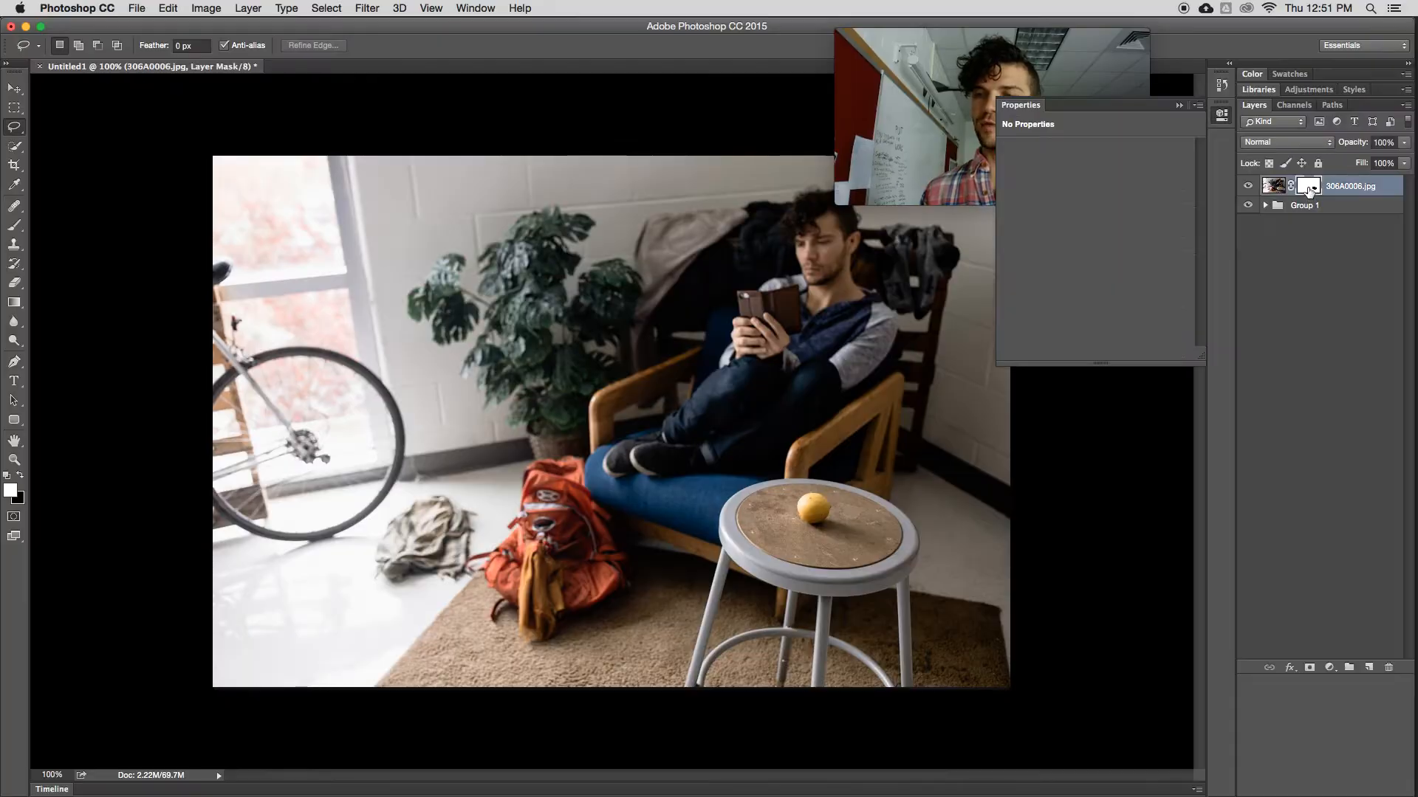
# Step: Refine the mask edge with Smooth 8, Feather 3.2 px and Shift Edge +82%, revealing the lemon
pyautogui.click(1306, 186)
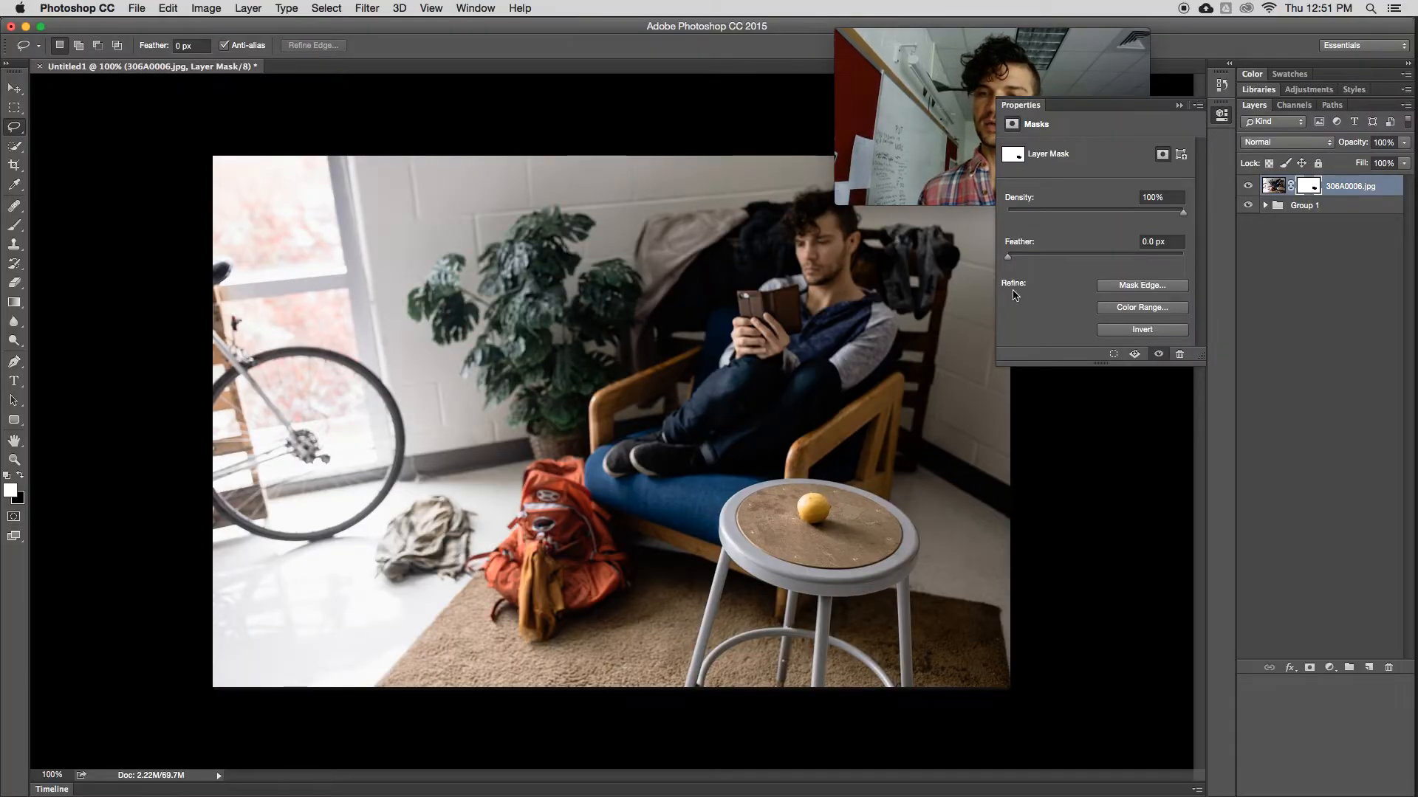
pyautogui.moveTo(1135, 287)
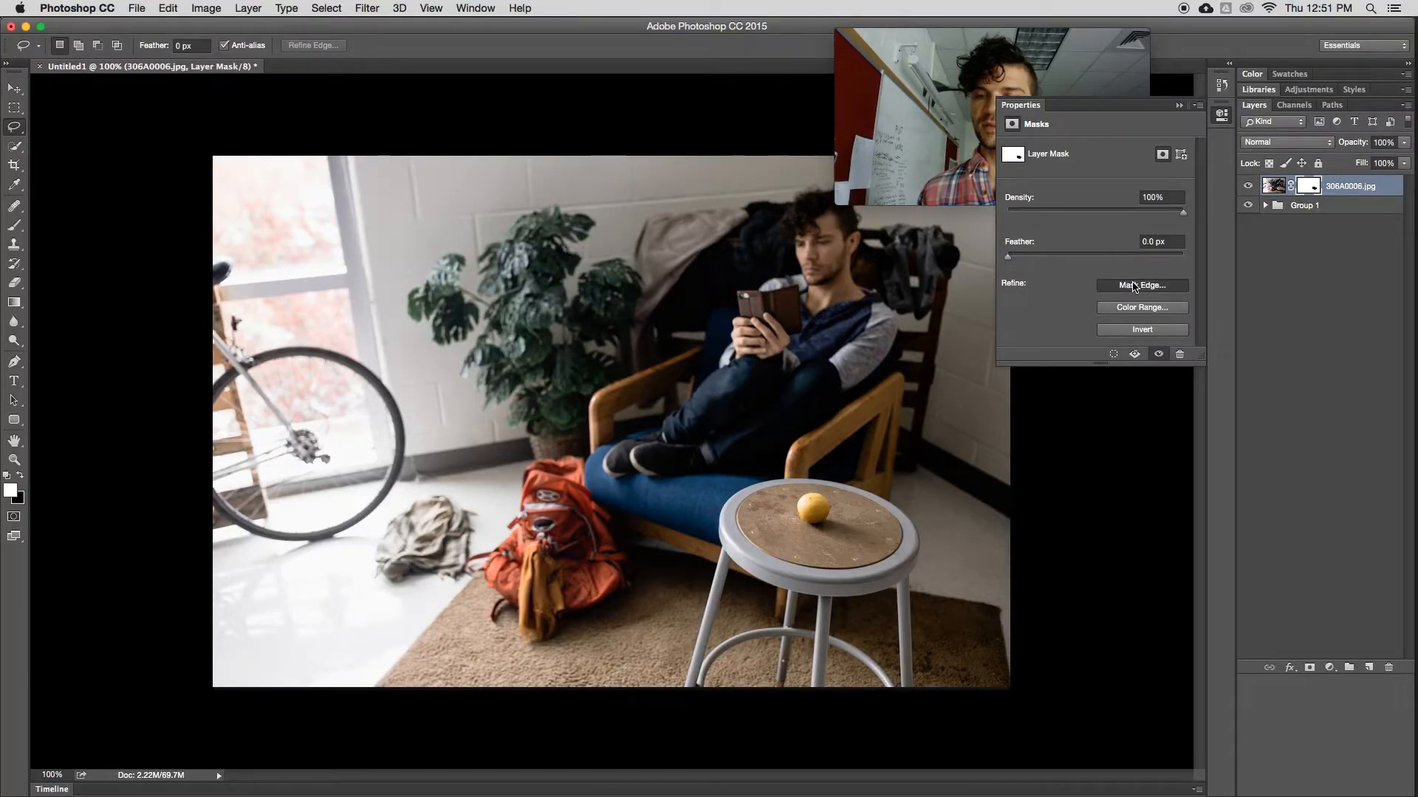
pyautogui.click(1143, 286)
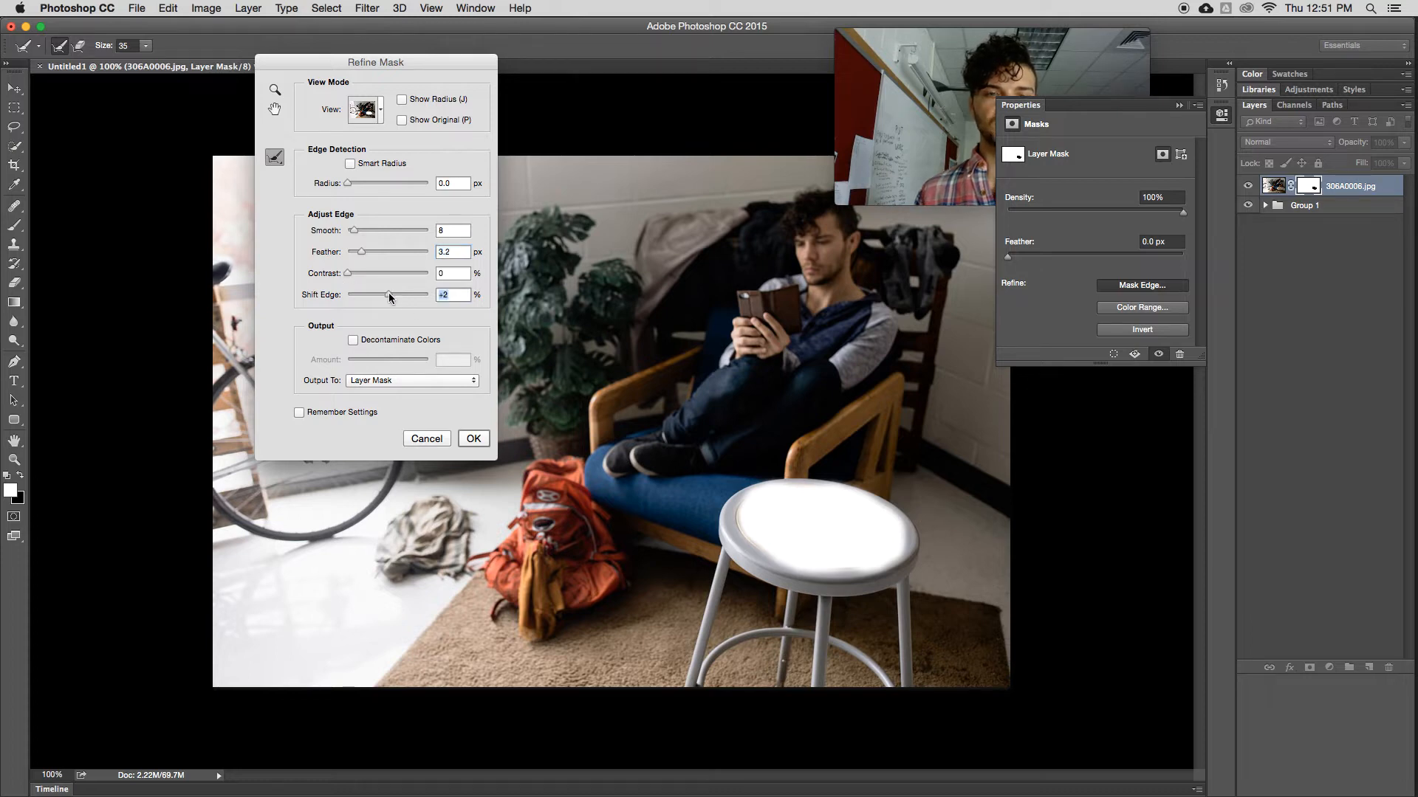
pyautogui.moveTo(388, 296); pyautogui.dragTo(405, 295)
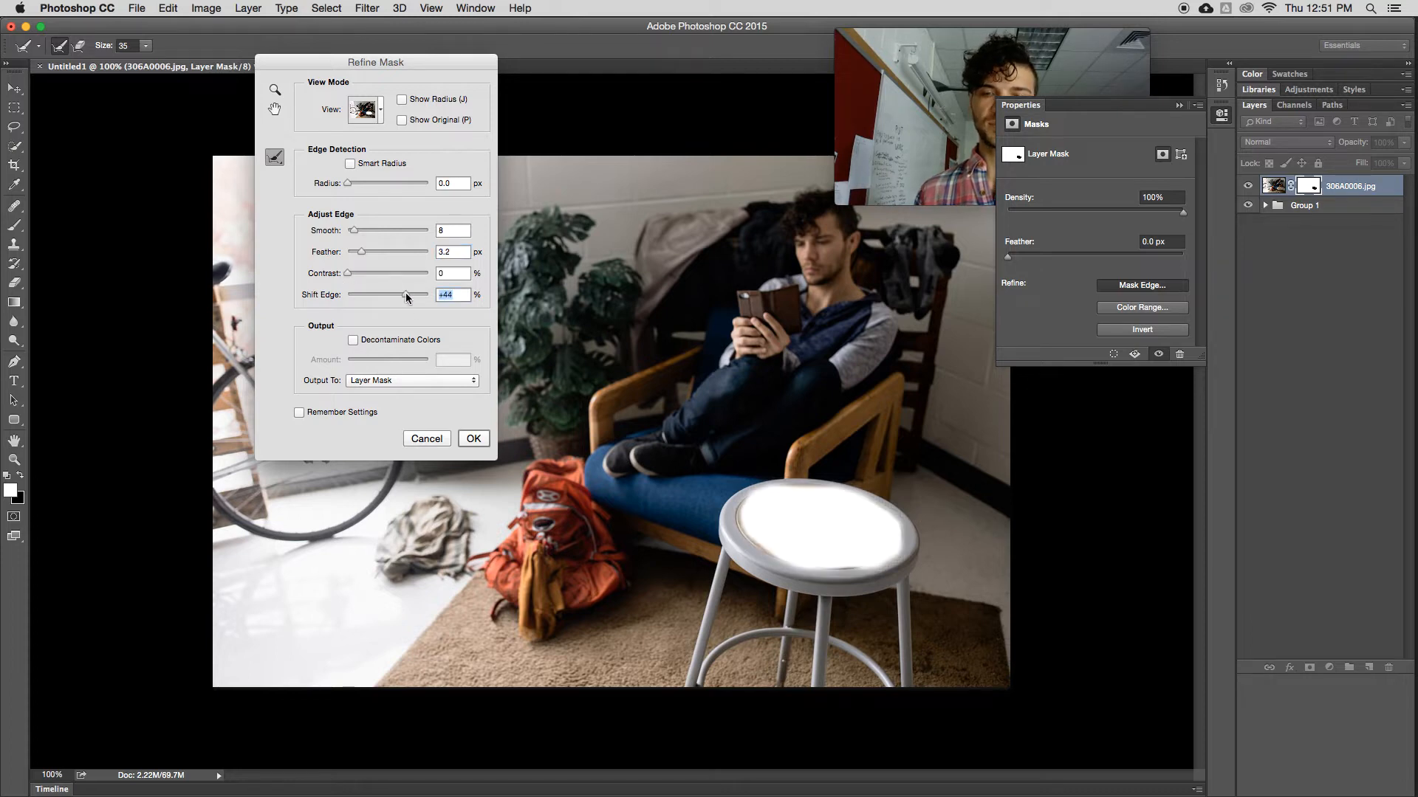
pyautogui.moveTo(408, 296); pyautogui.dragTo(413, 296)
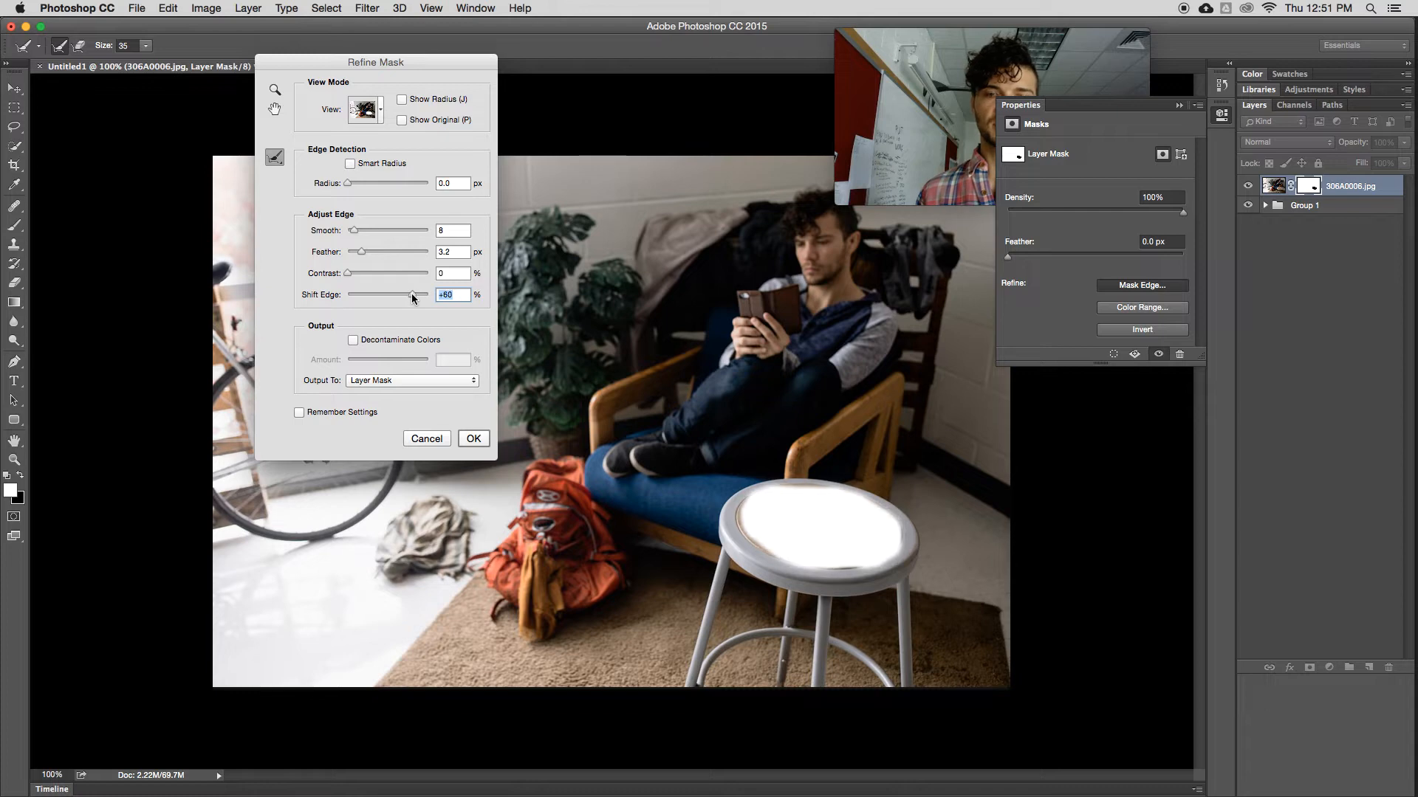
pyautogui.moveTo(412, 295); pyautogui.dragTo(423, 295)
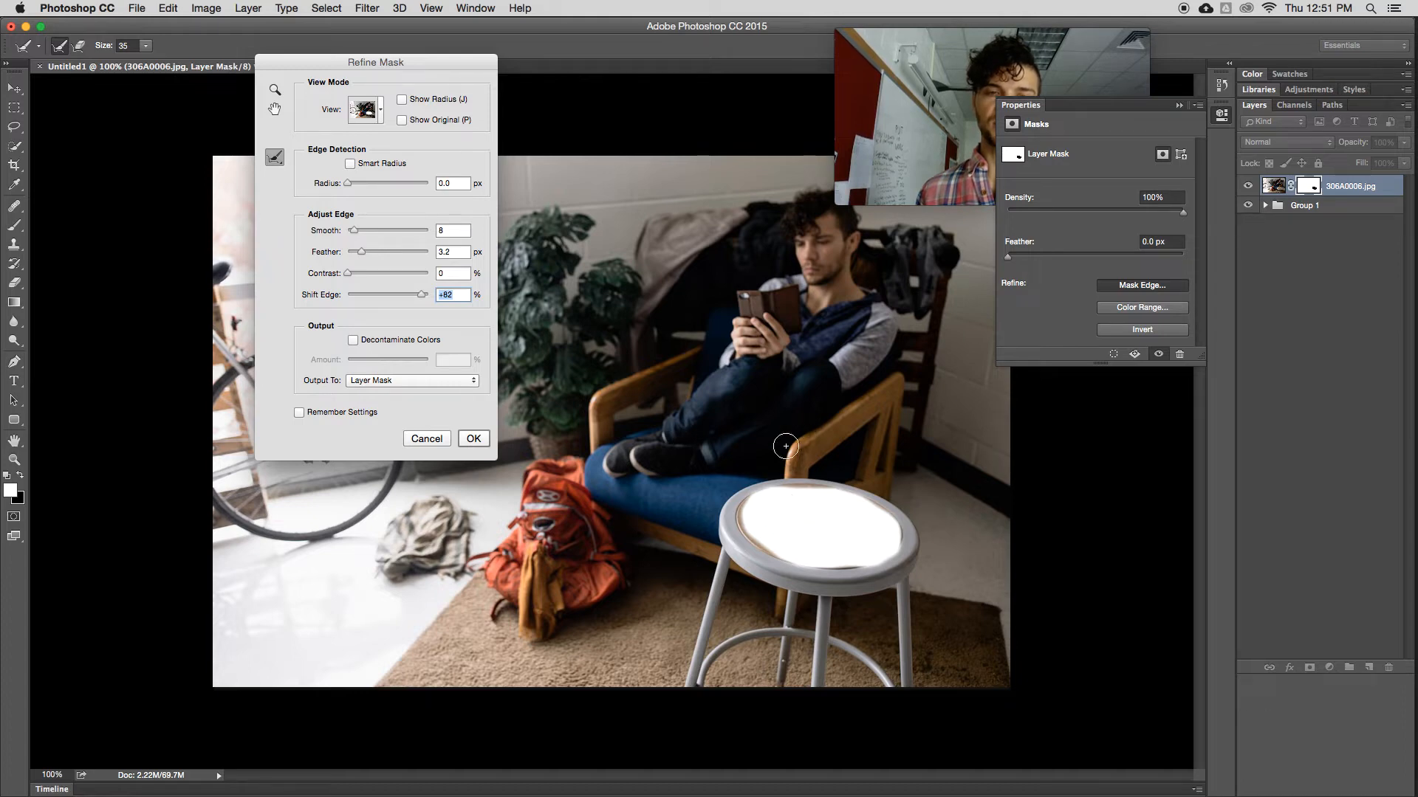
pyautogui.click(472, 439)
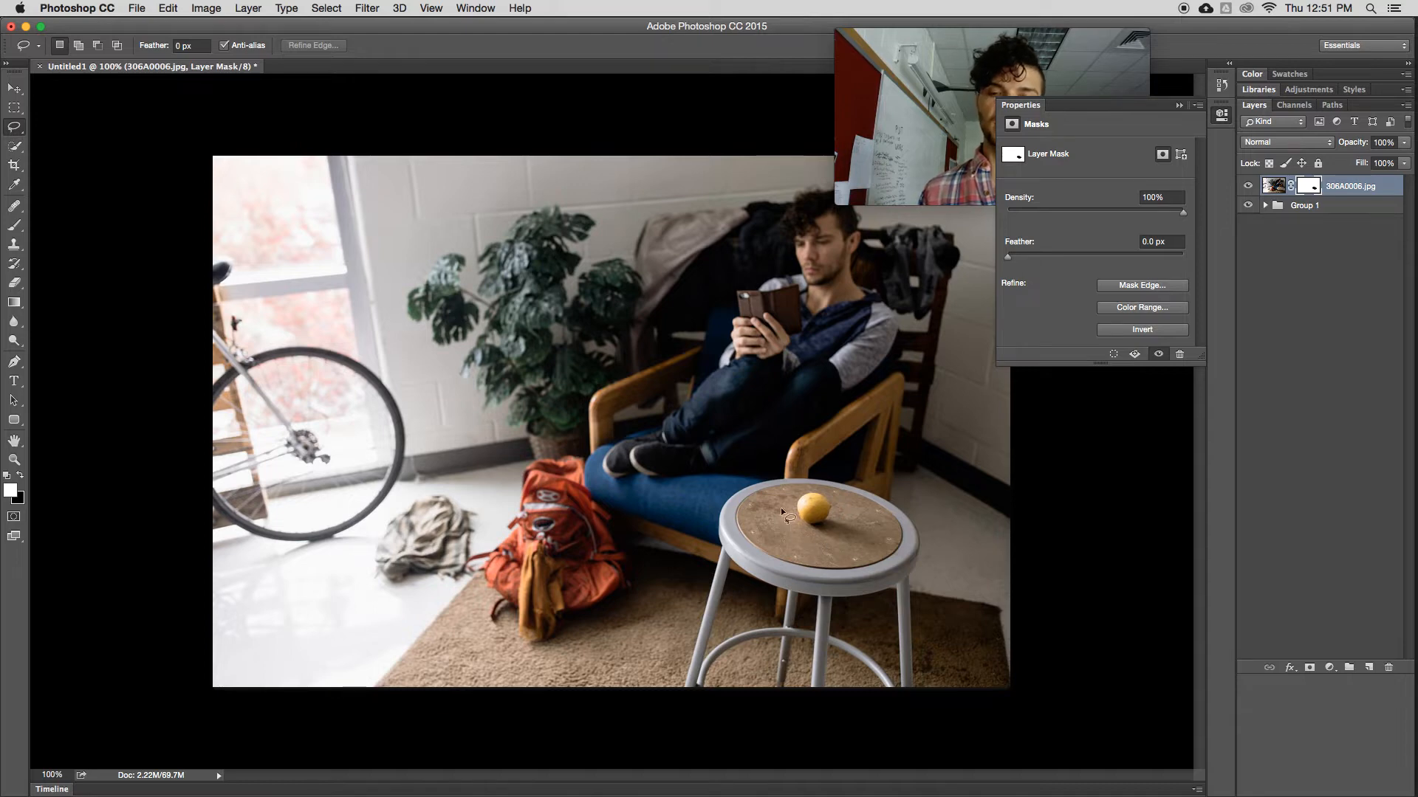
pyautogui.moveTo(1034, 399)
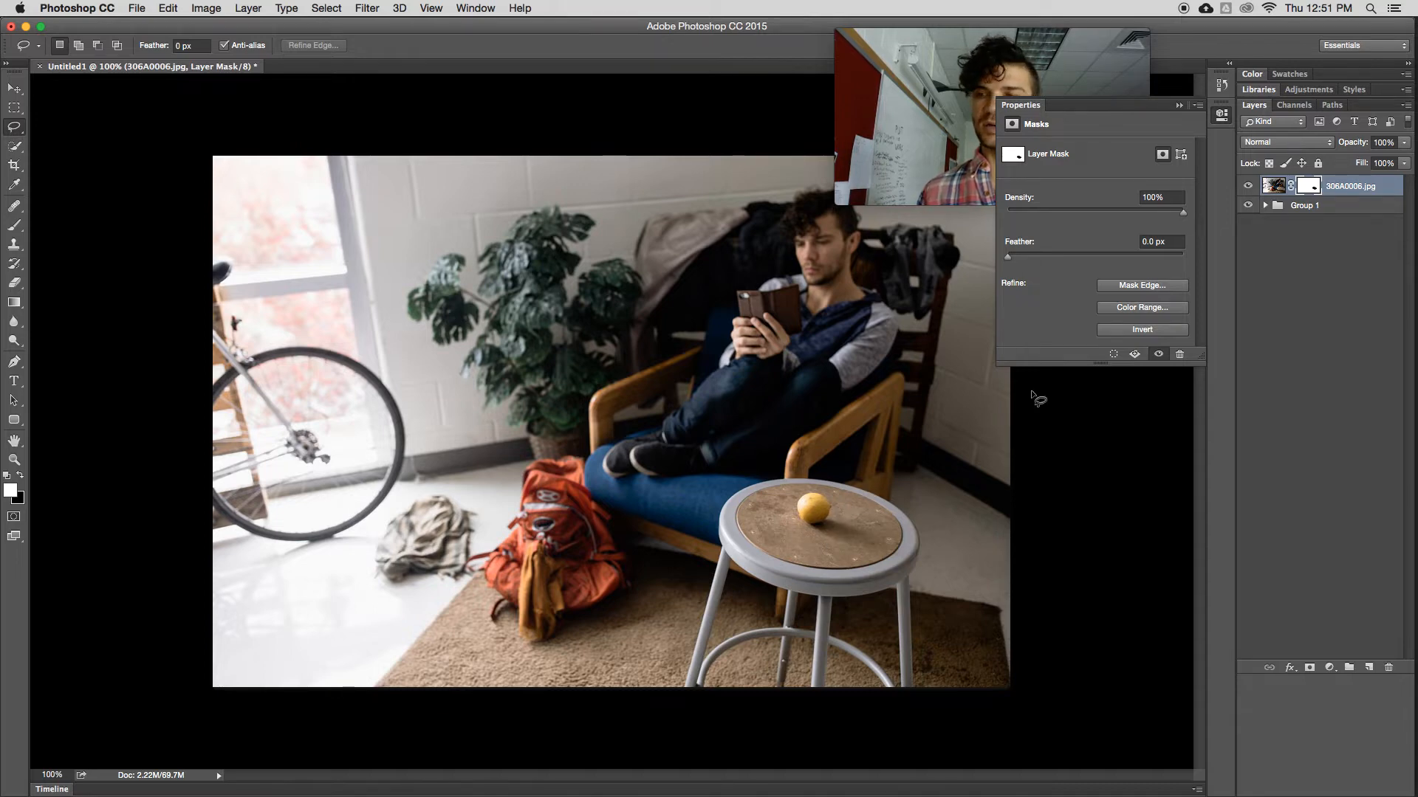
# Step: Brush-paint the layer mask along the stool top's left, right and lower rim to hide it fully
pyautogui.click(1312, 186)
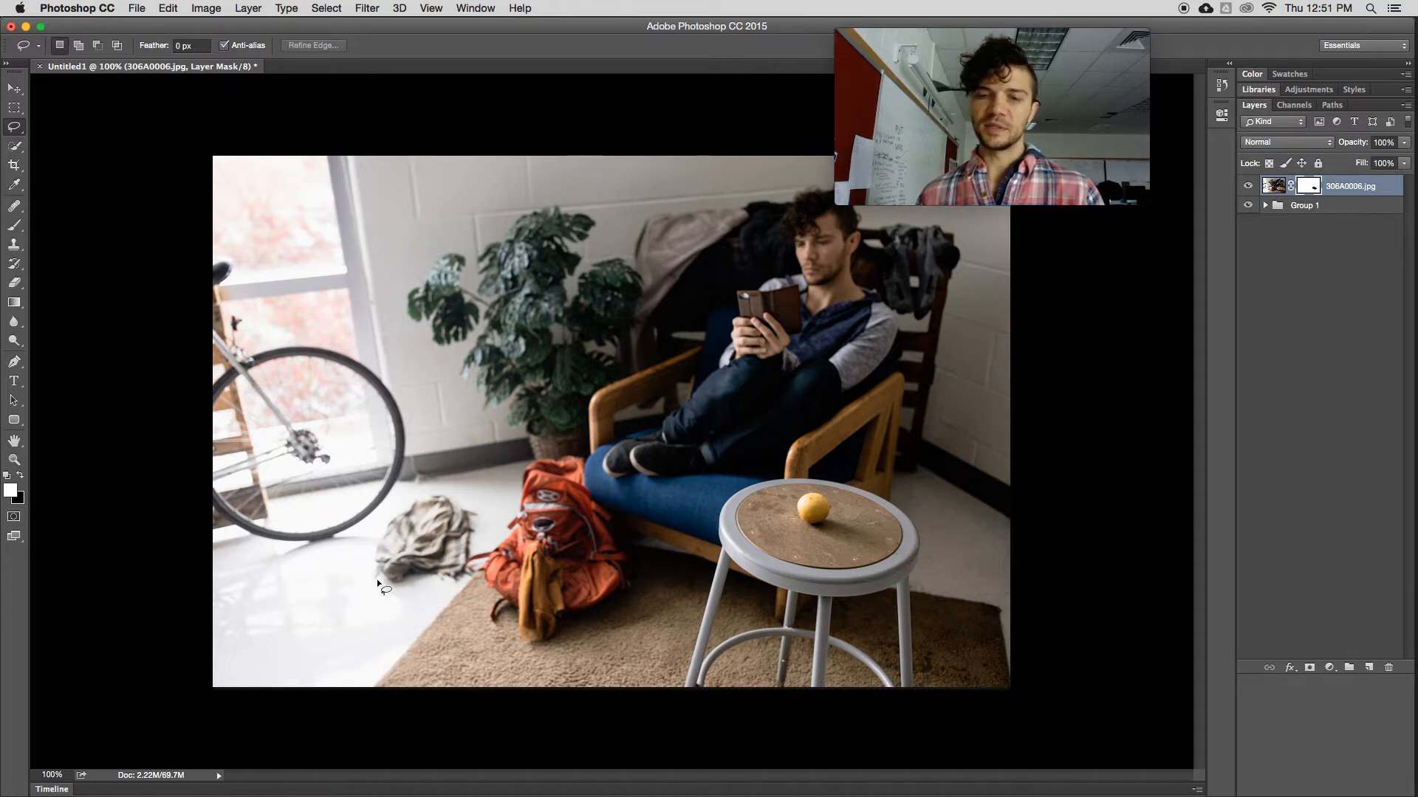
pyautogui.moveTo(998, 488)
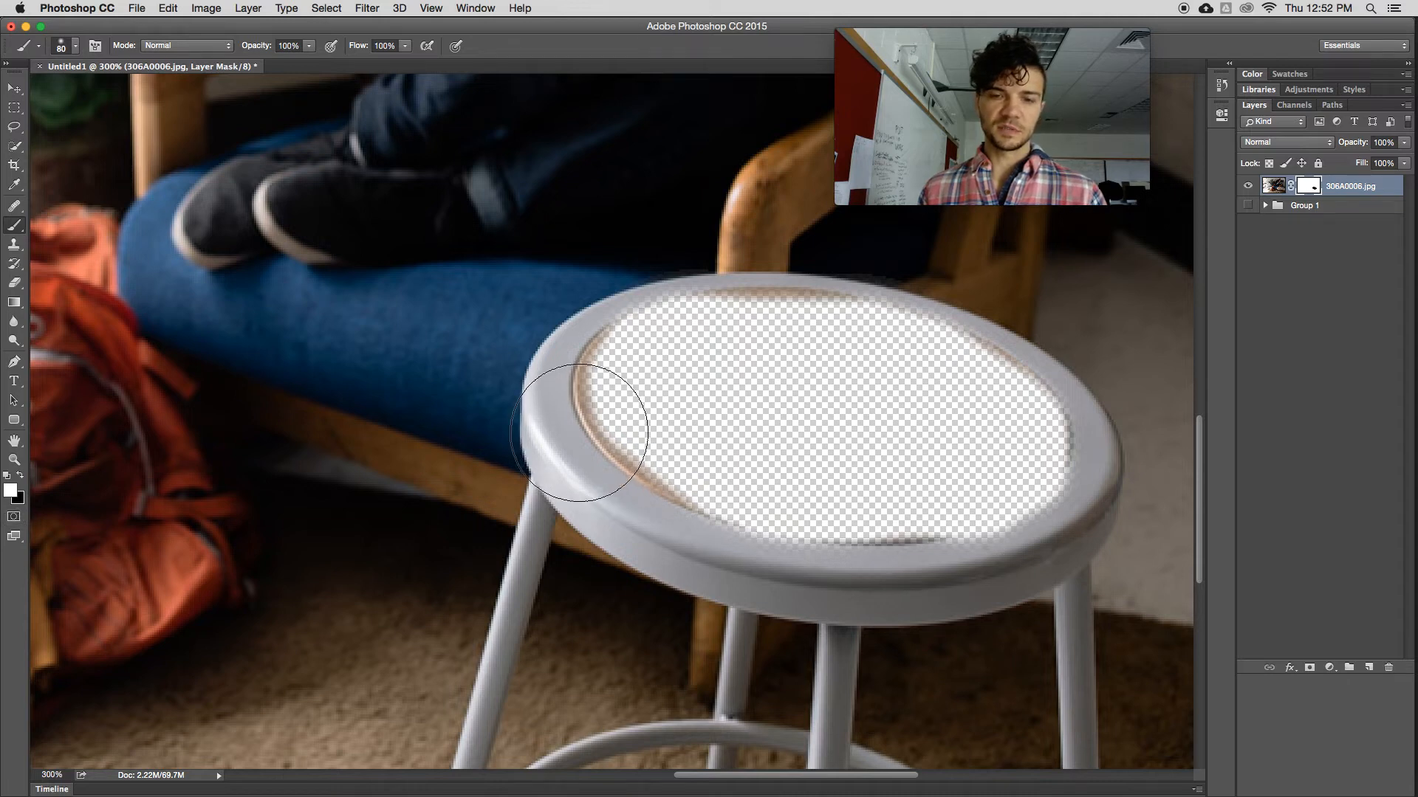
pyautogui.moveTo(579, 430); pyautogui.dragTo(1081, 529)
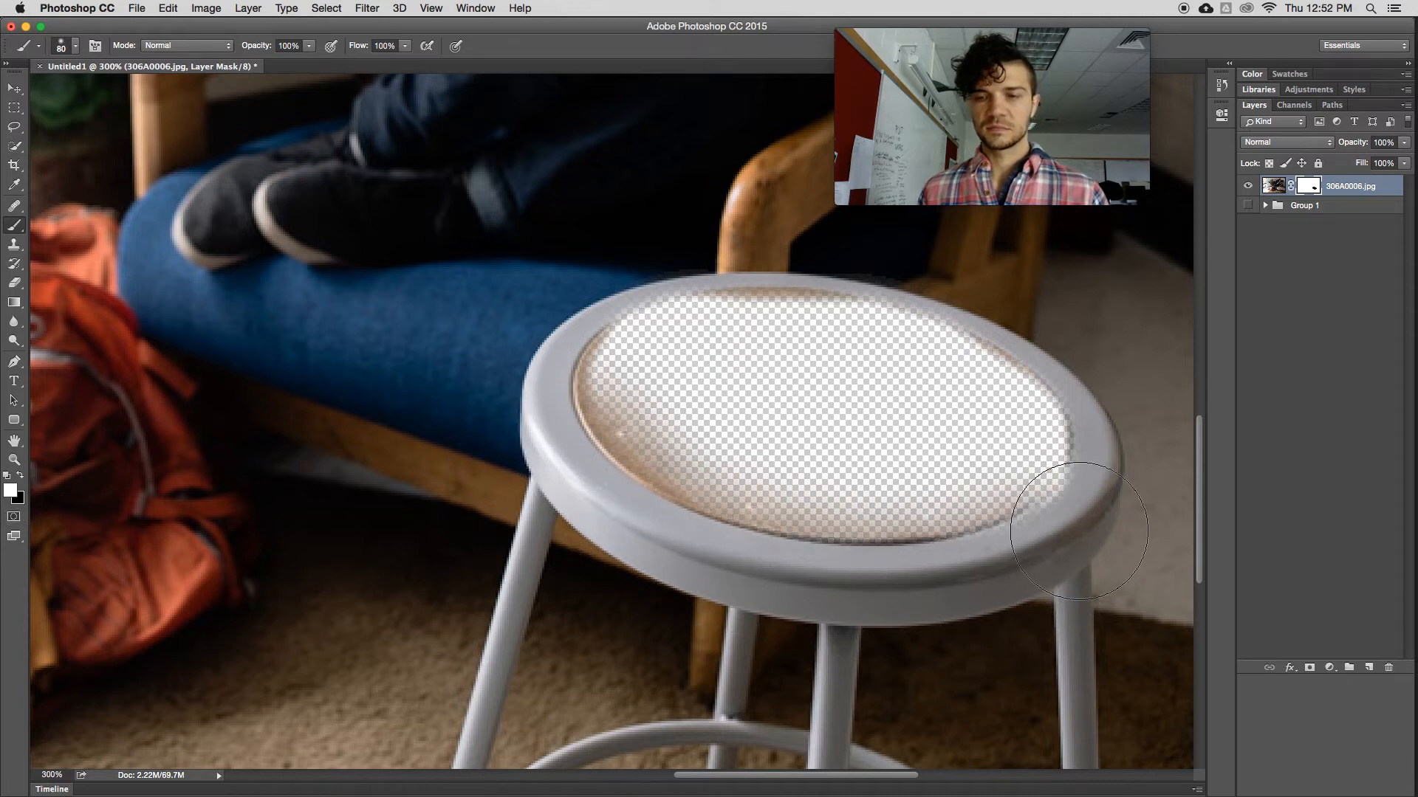
pyautogui.moveTo(1076, 529); pyautogui.dragTo(971, 263)
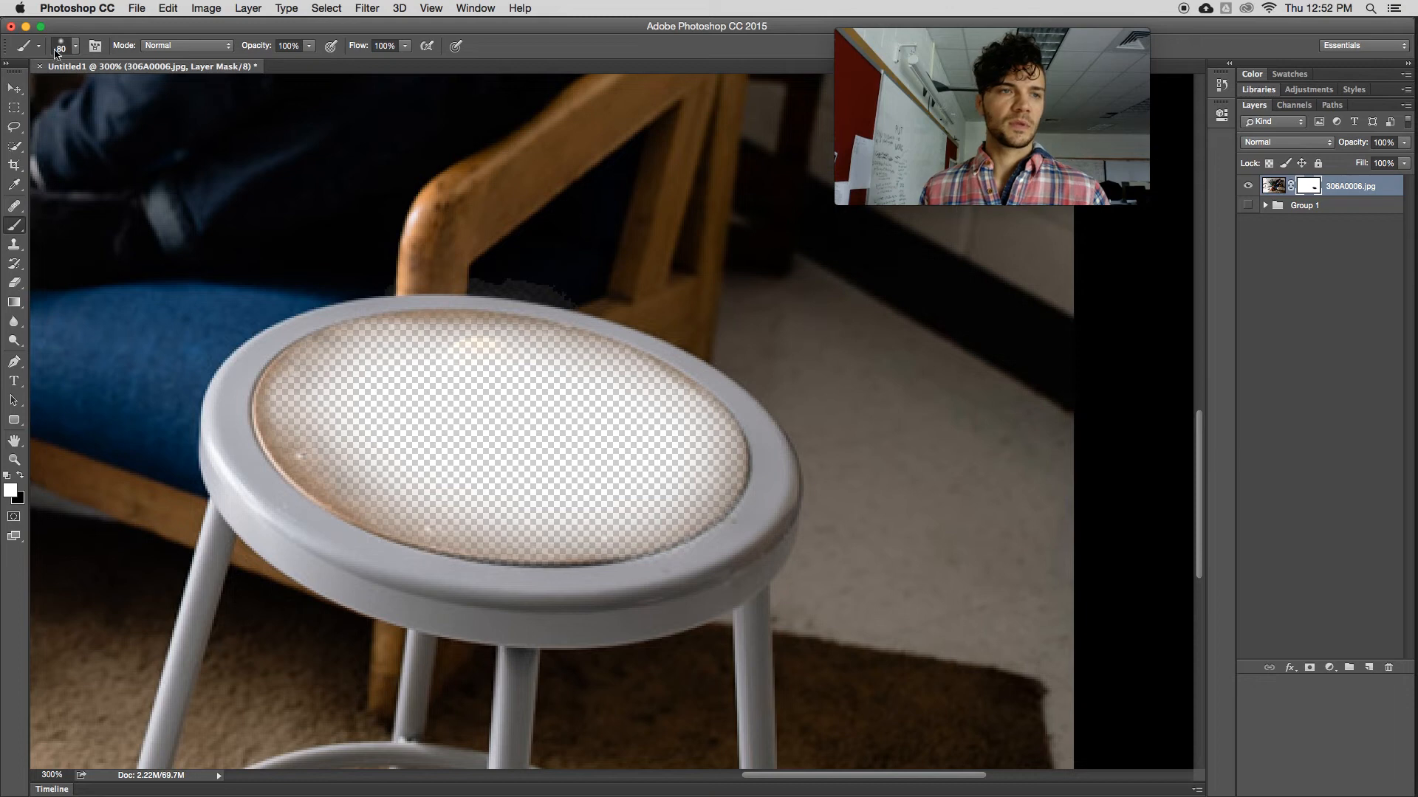
pyautogui.click(77, 46)
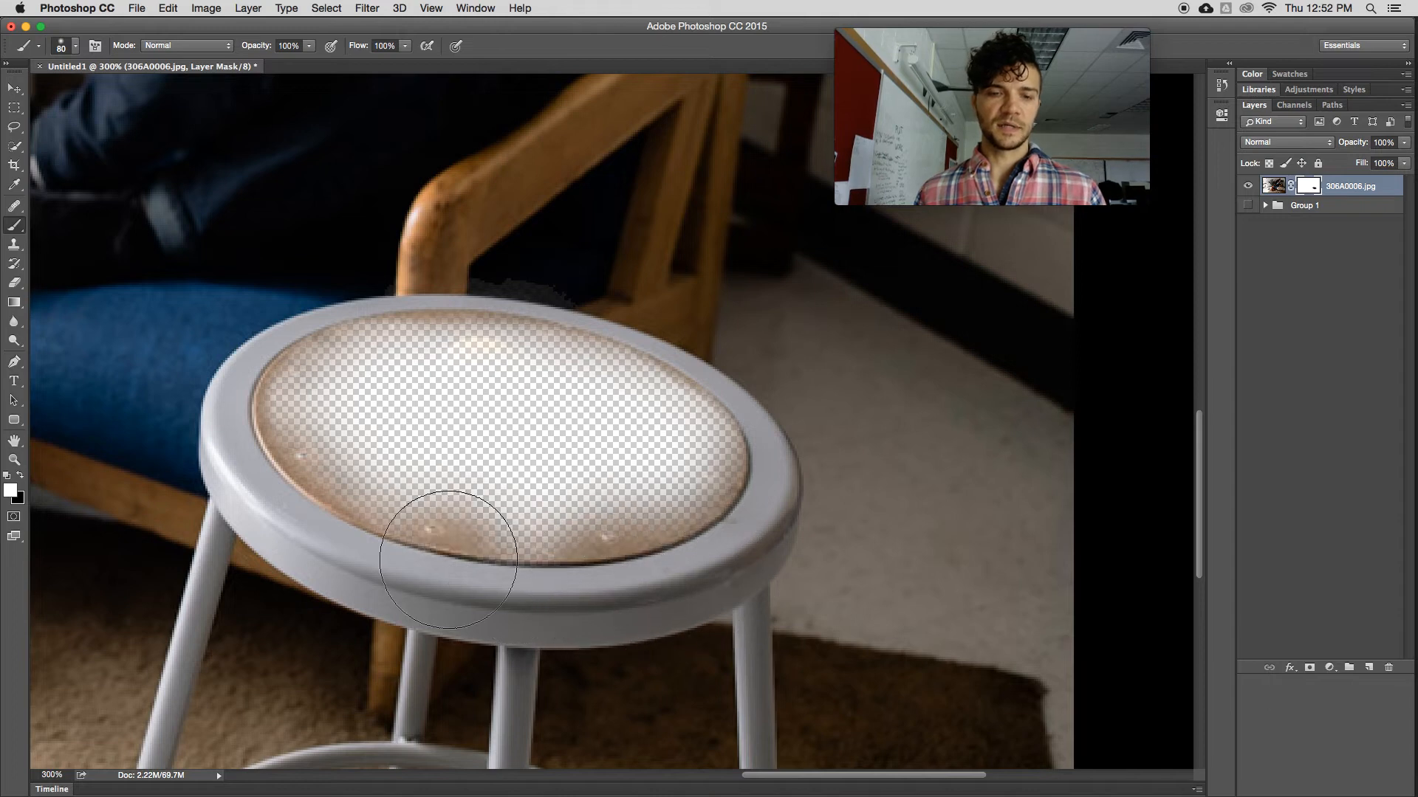
pyautogui.moveTo(443, 561); pyautogui.dragTo(253, 459)
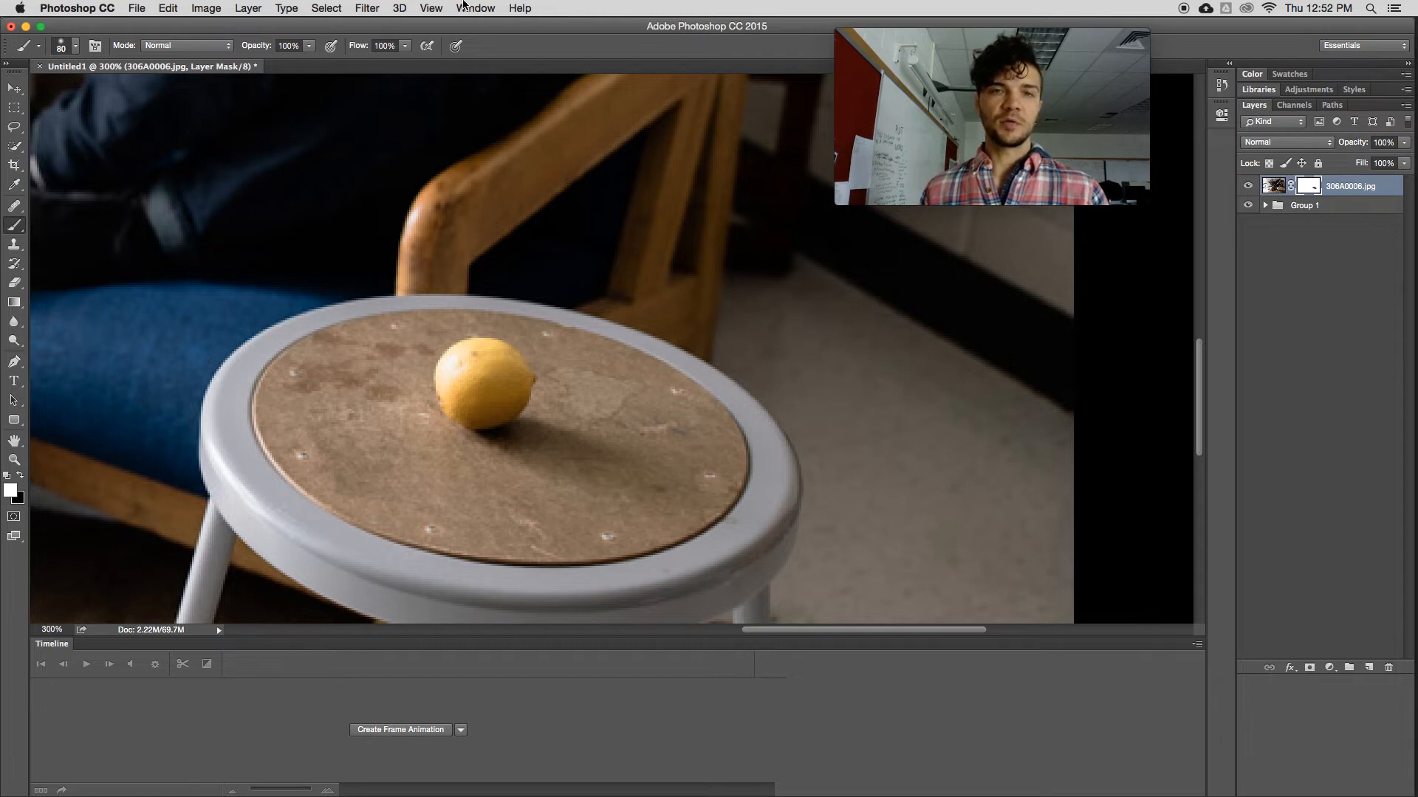
# Step: Show the Timeline via the Window menu and create a frame animation
pyautogui.click(474, 7)
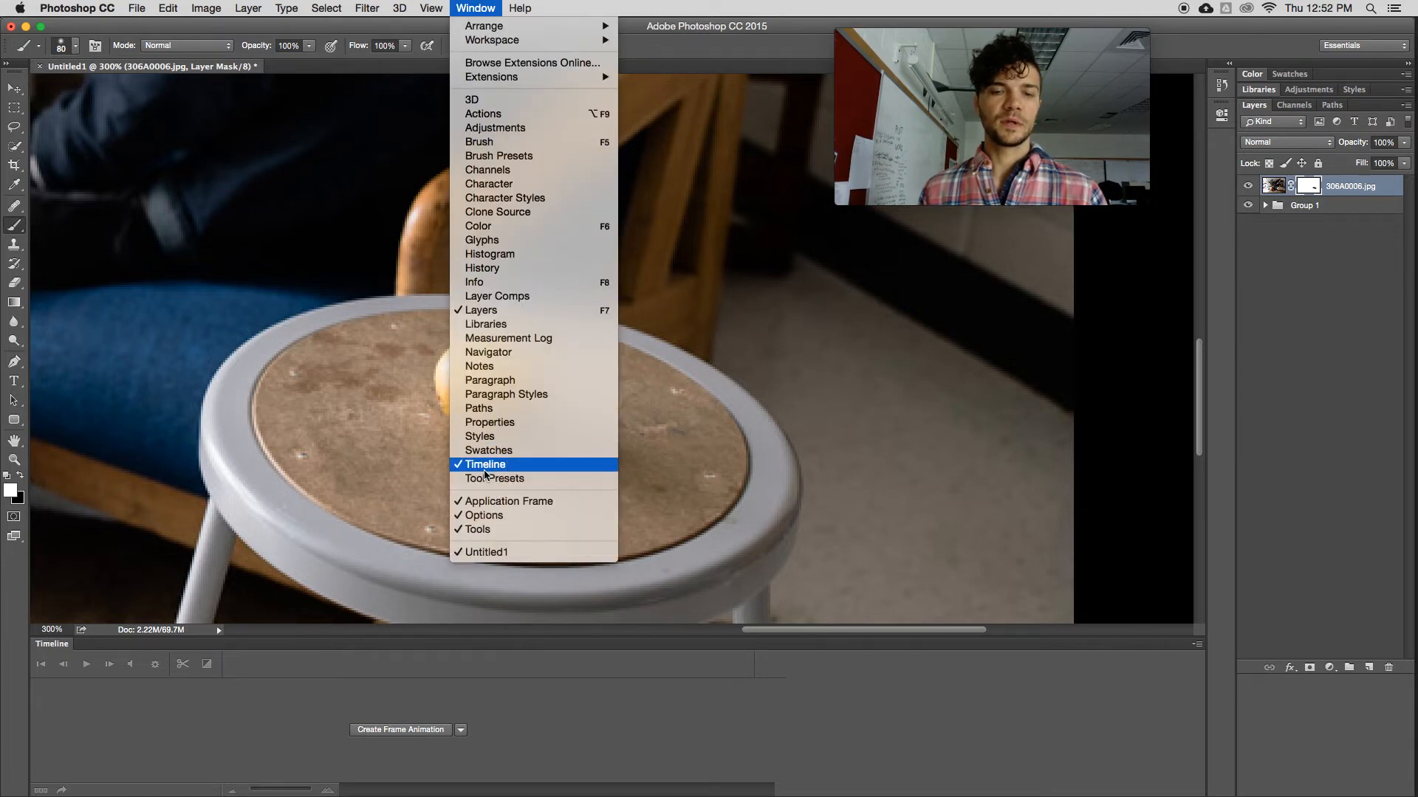
pyautogui.click(485, 463)
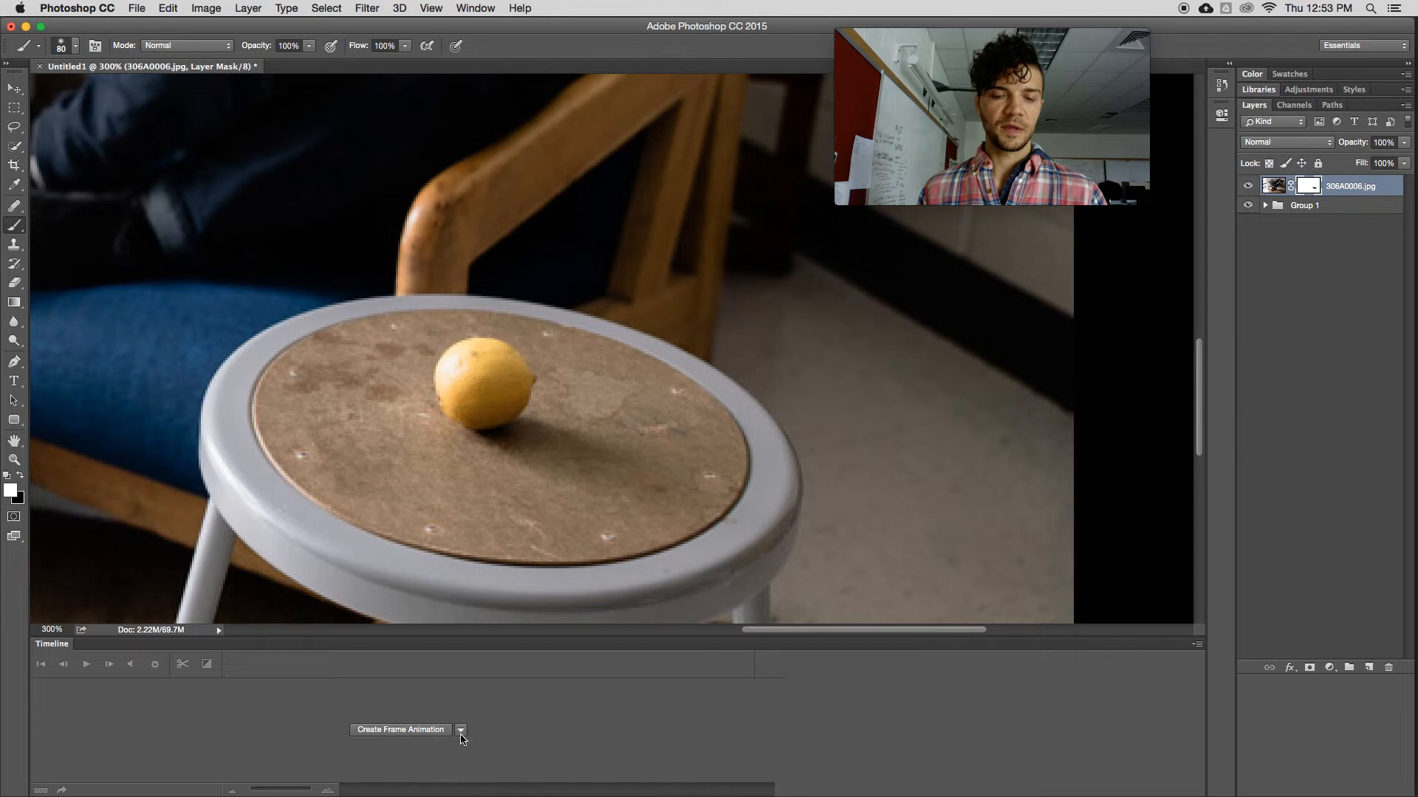
pyautogui.click(461, 730)
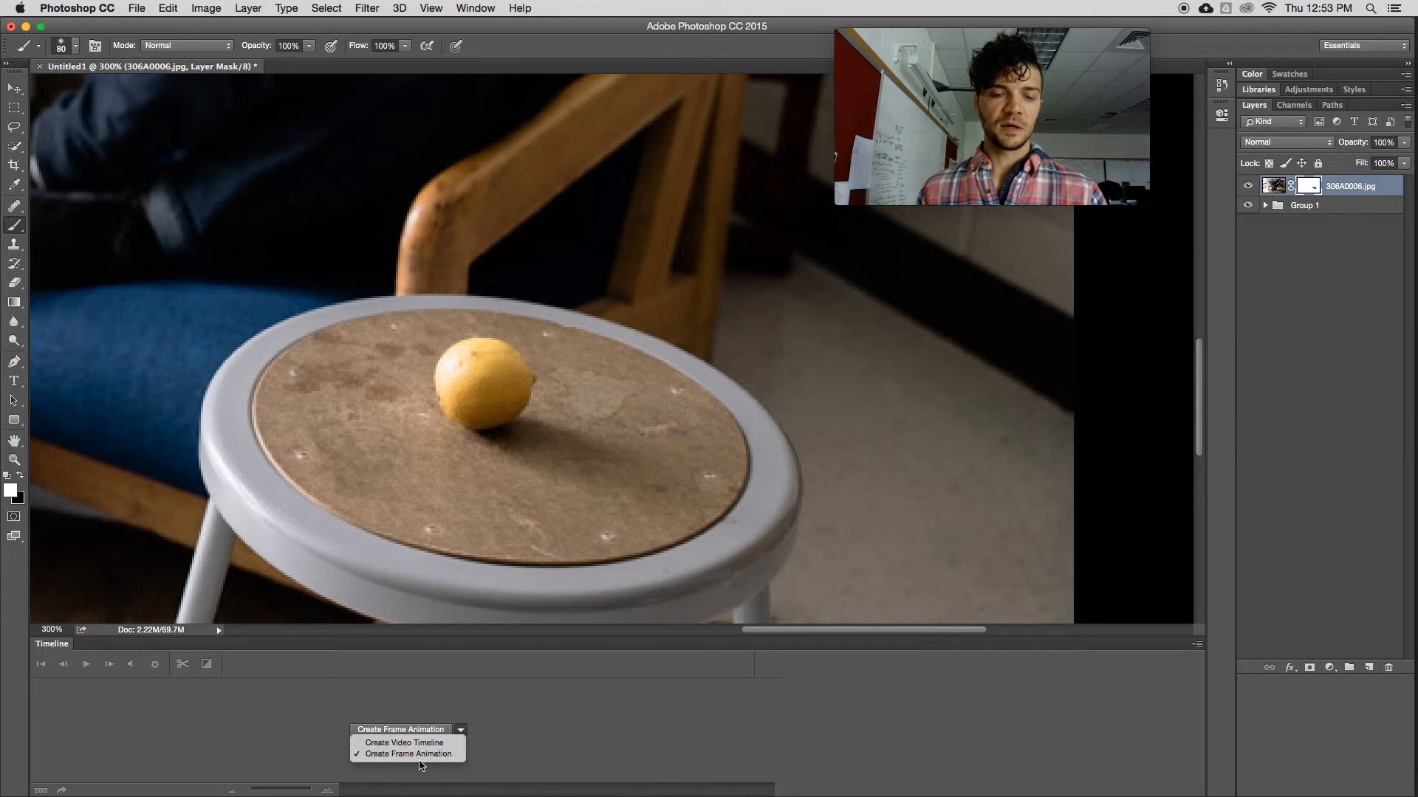
pyautogui.click(414, 774)
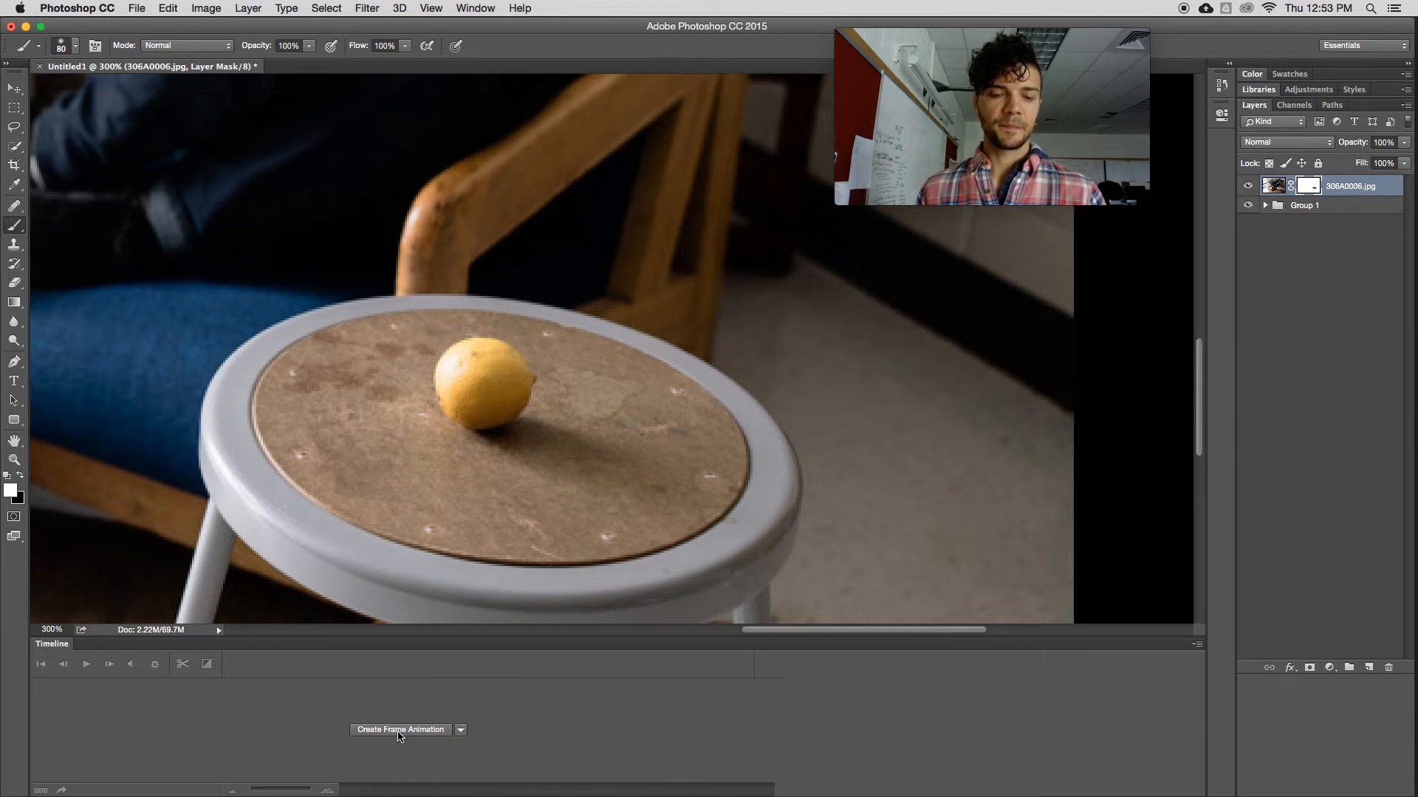
pyautogui.click(400, 730)
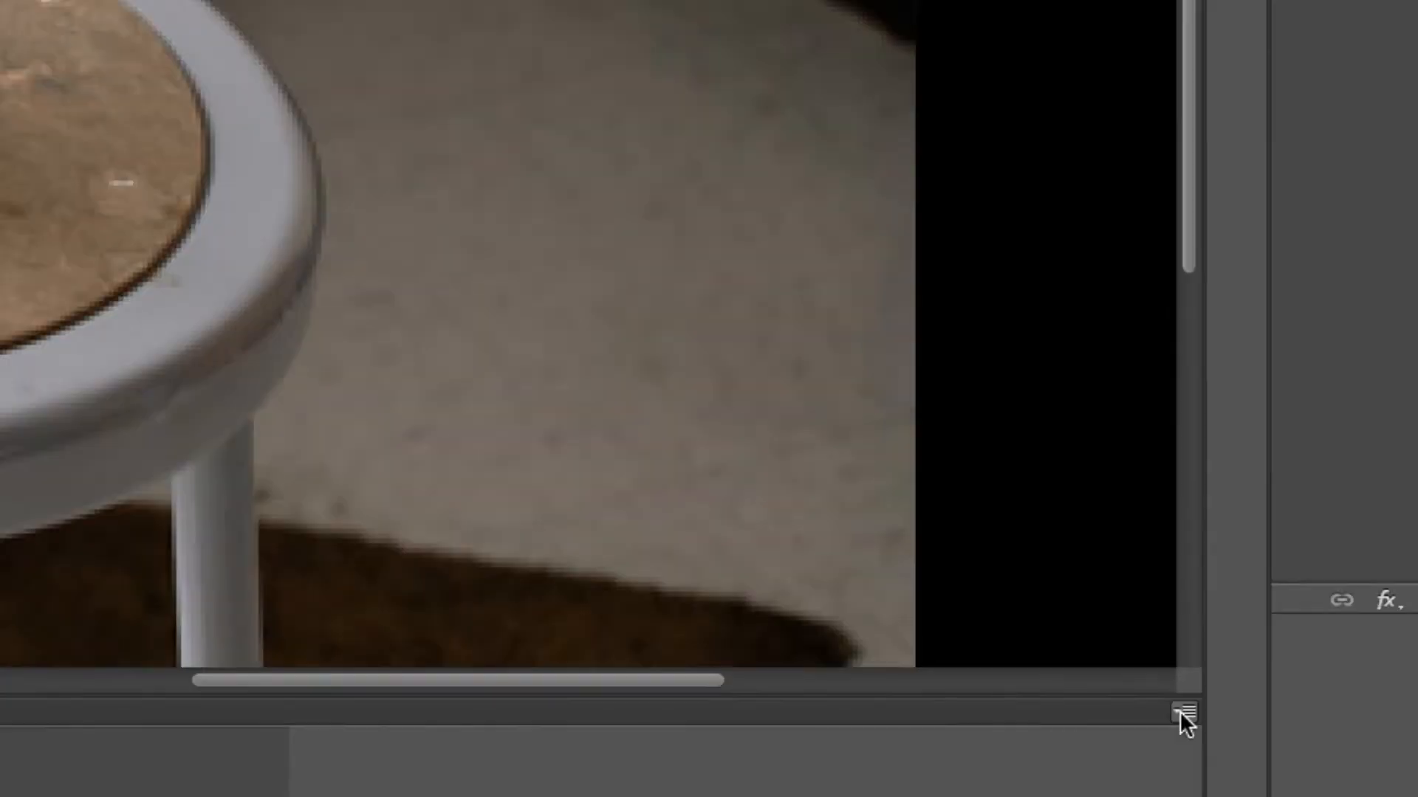
# Step: Make a frame from every layer via the Timeline menu, then expand Group 1
pyautogui.click(1184, 710)
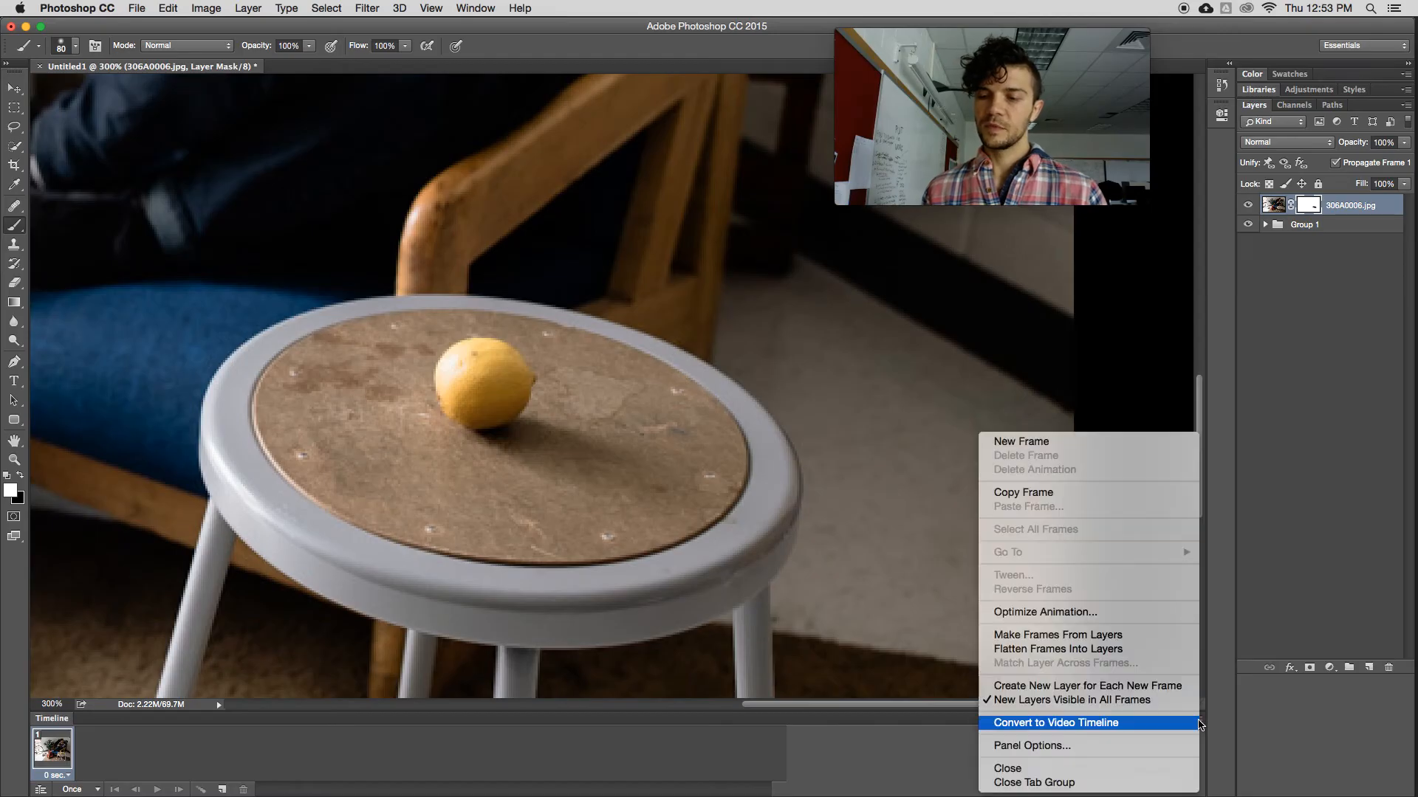
pyautogui.moveTo(1065, 644)
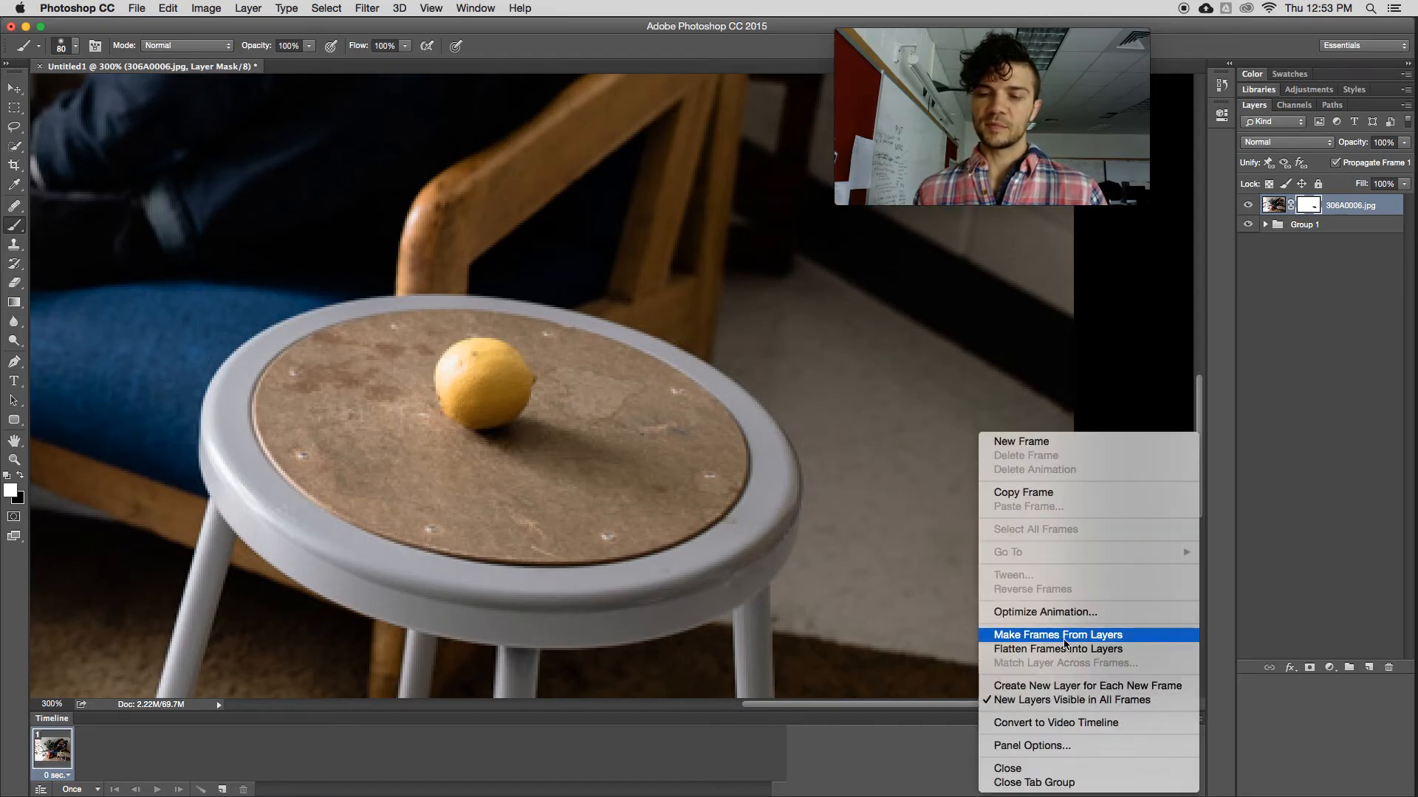
pyautogui.click(1055, 635)
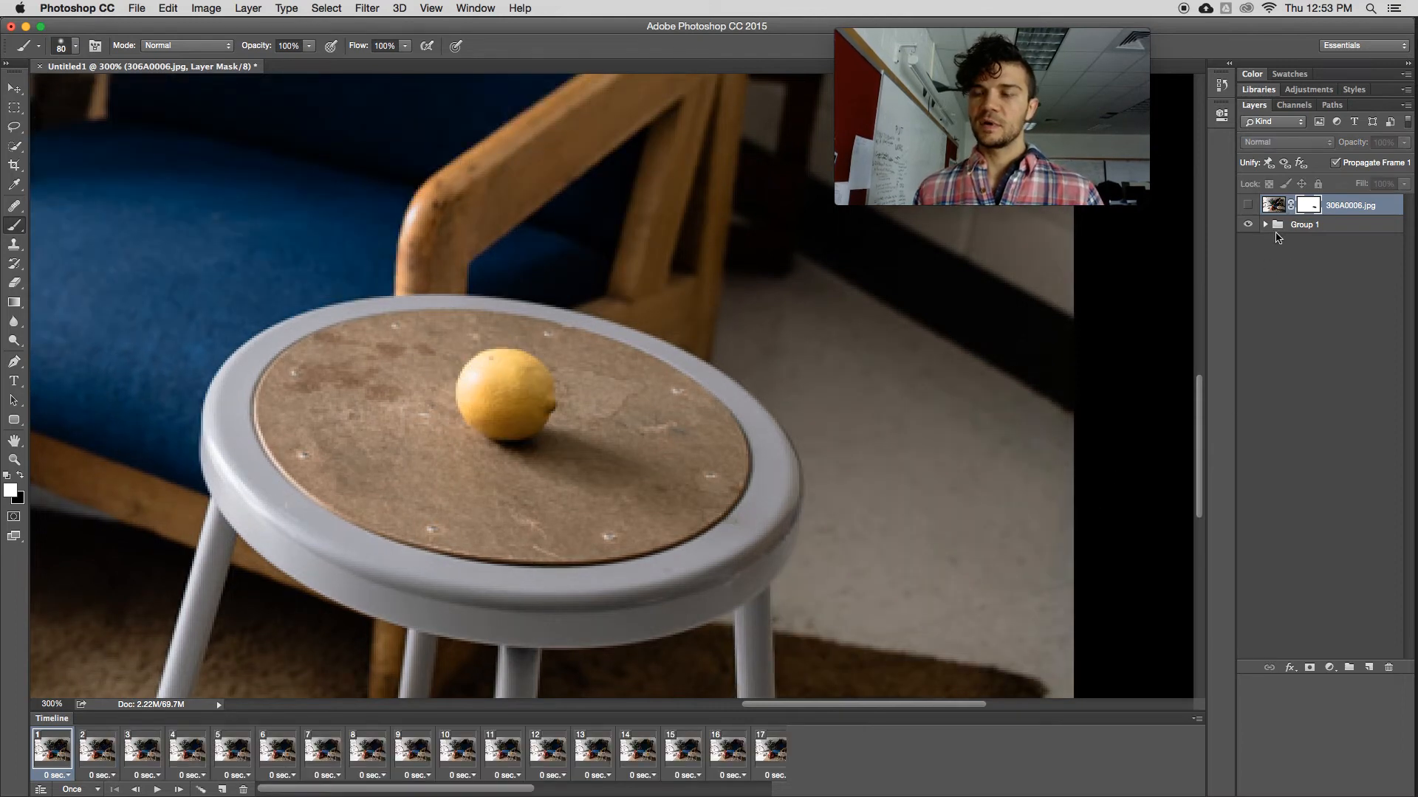
pyautogui.click(1267, 225)
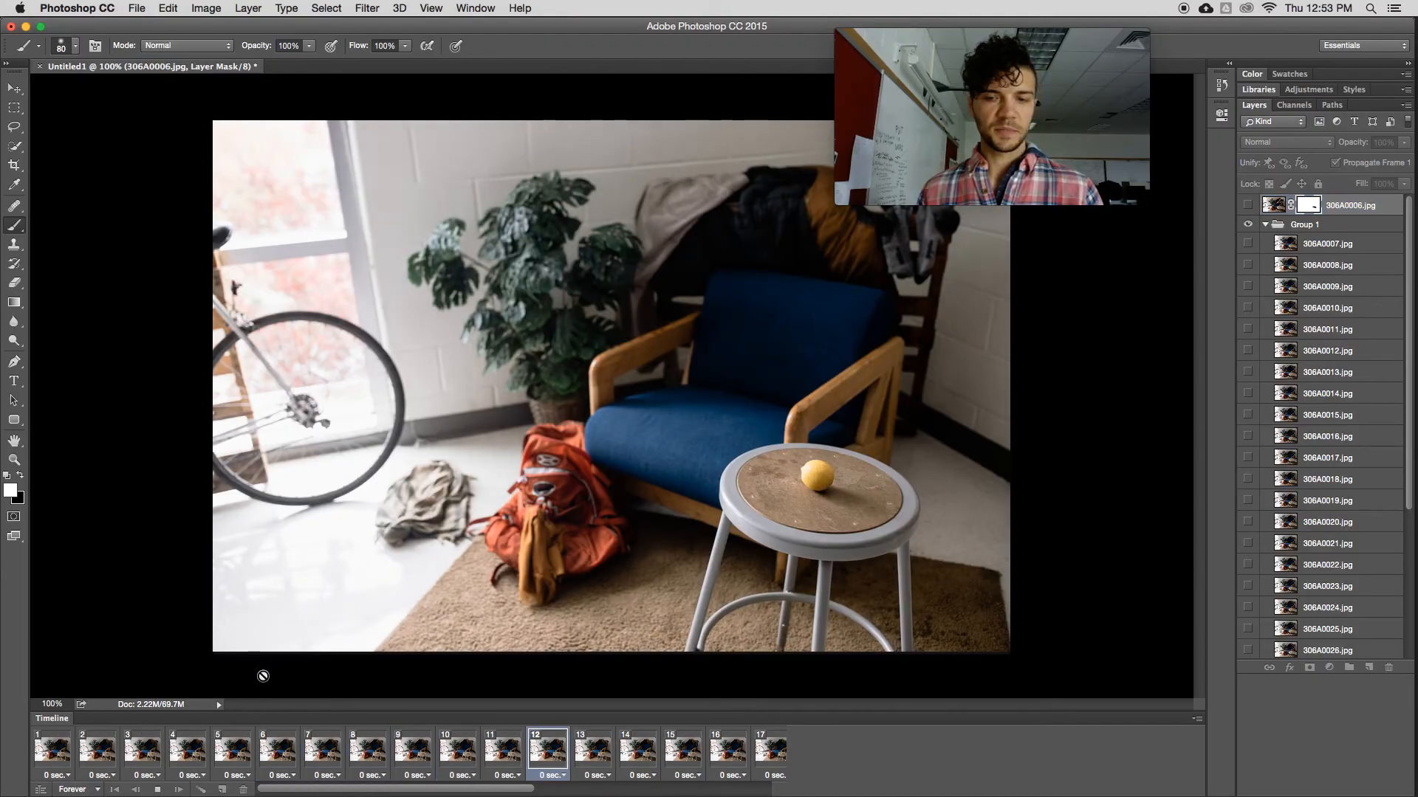
pyautogui.click(500, 756)
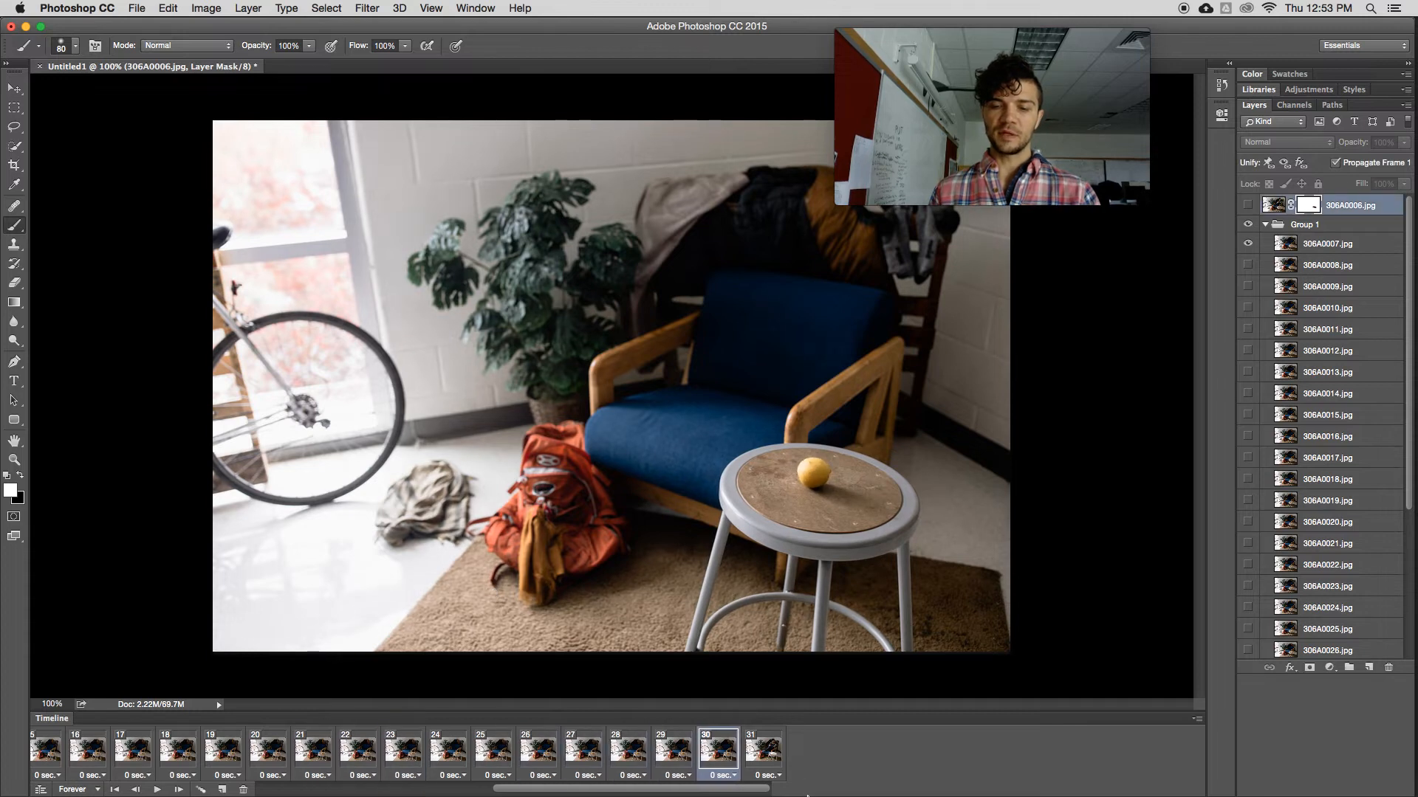
pyautogui.click(765, 751)
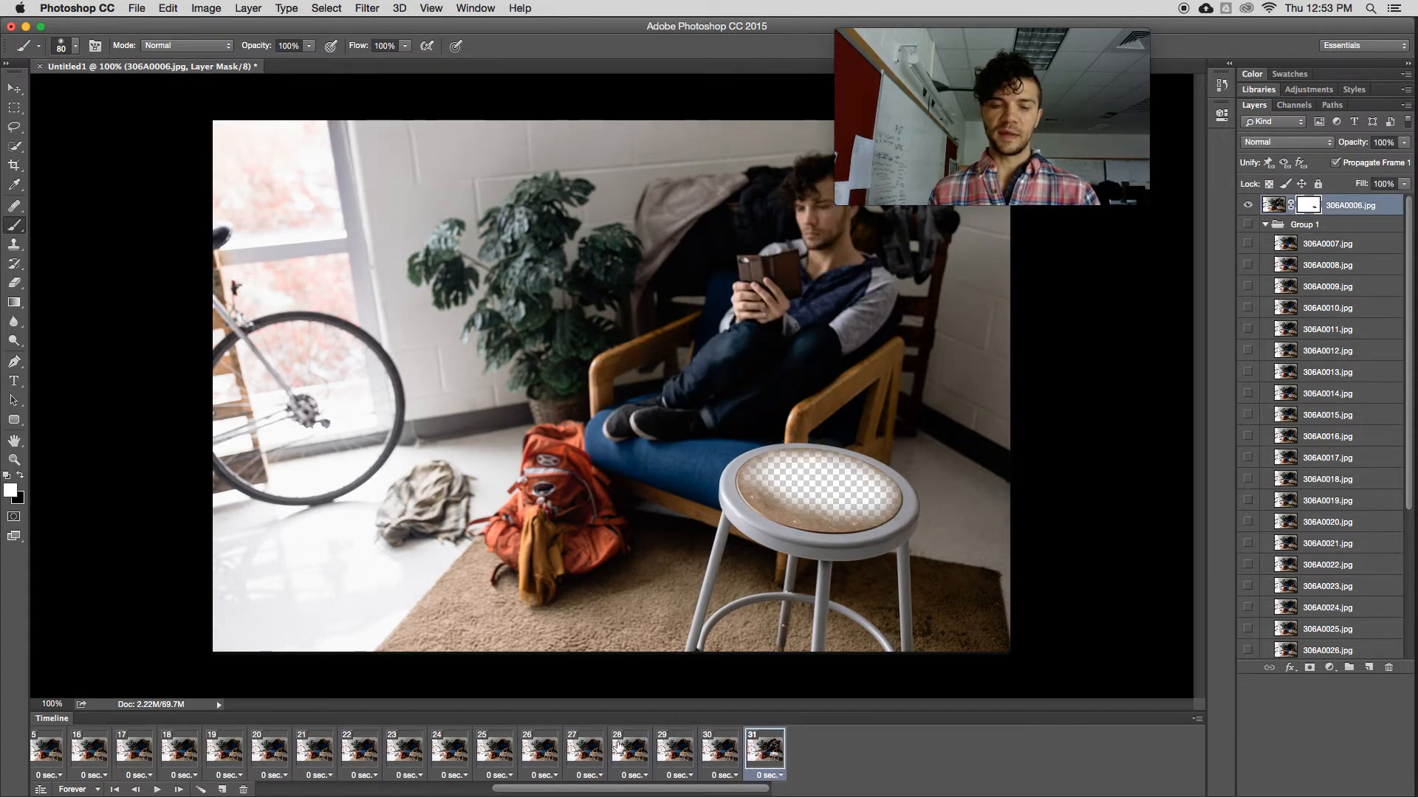
pyautogui.click(245, 792)
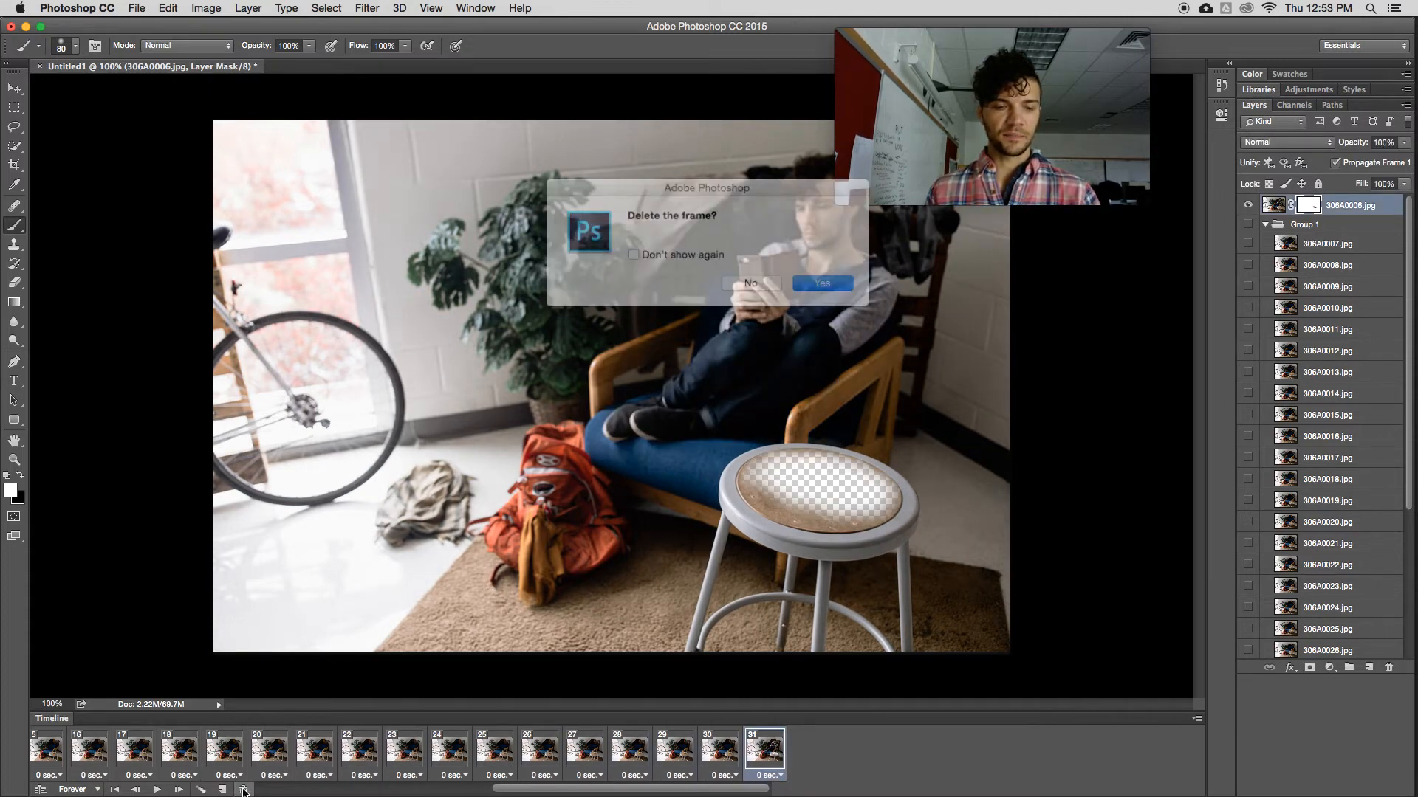
pyautogui.click(824, 282)
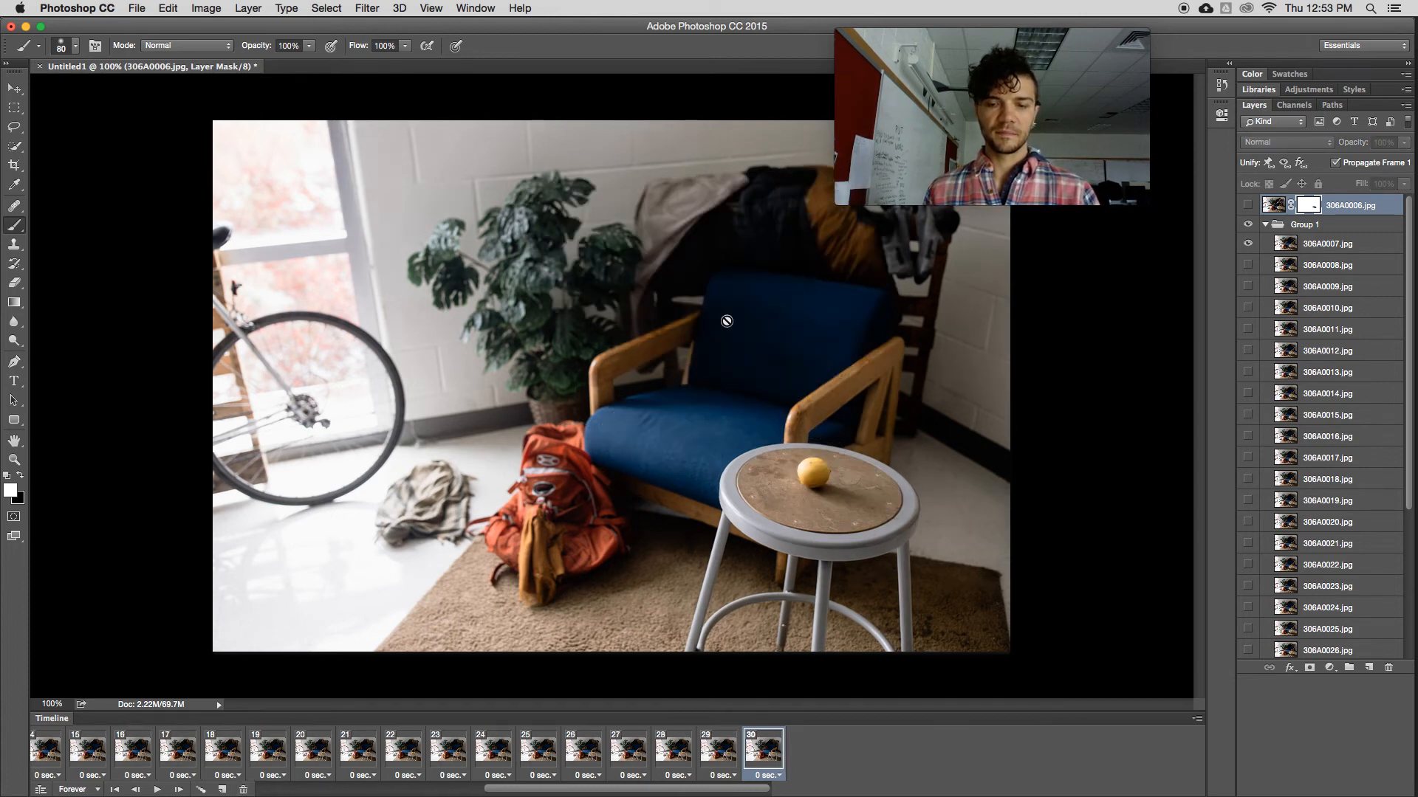
pyautogui.click(265, 753)
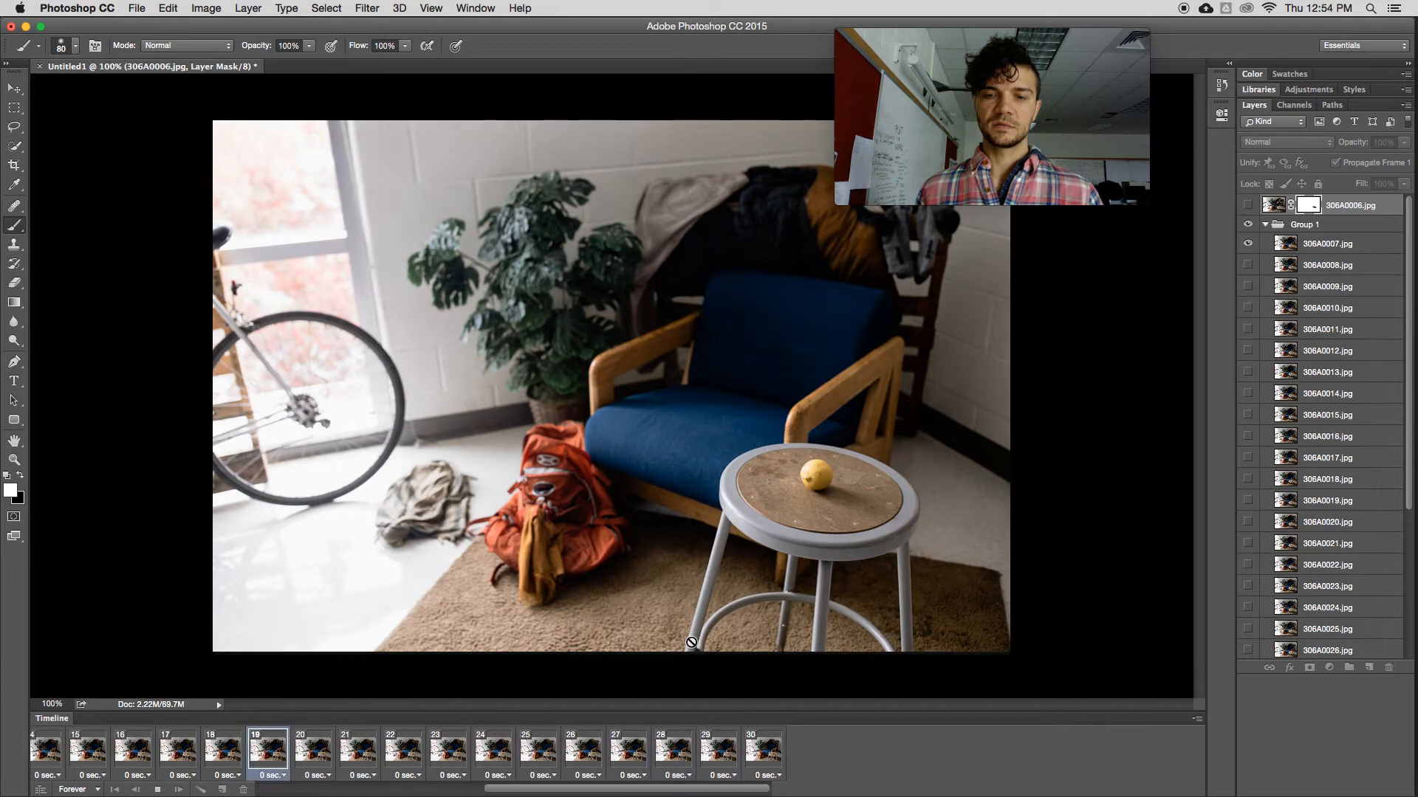
pyautogui.moveTo(701, 652)
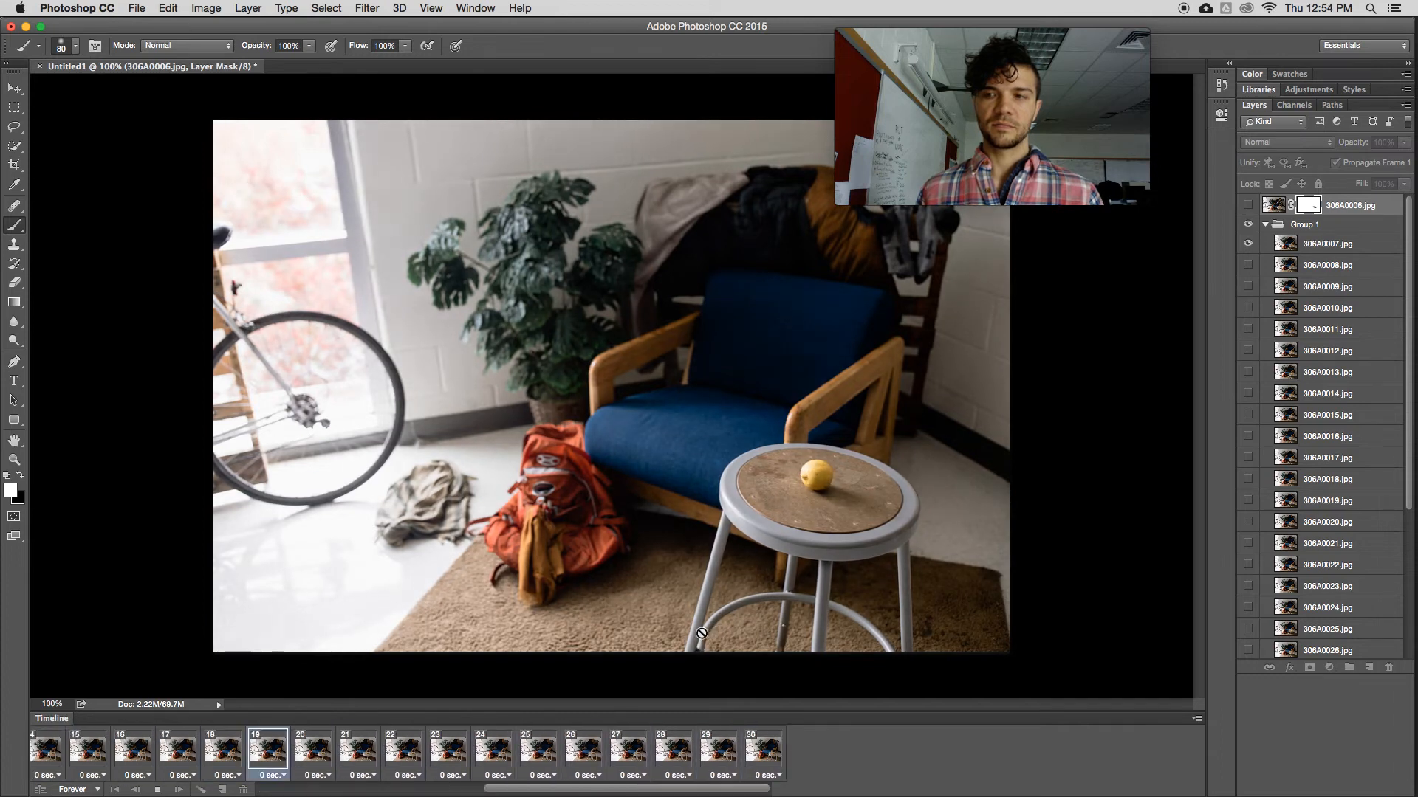
pyautogui.click(313, 756)
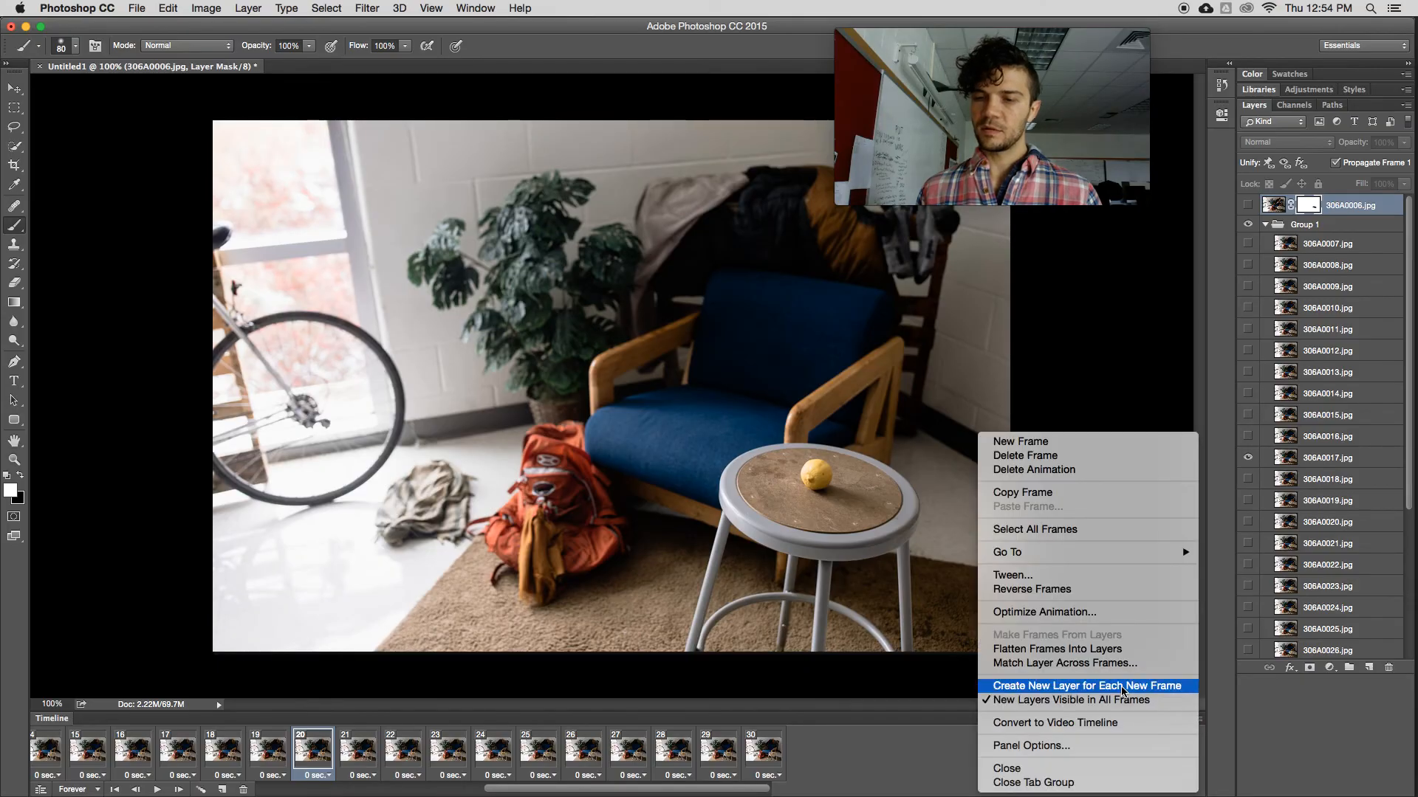
# Step: Set the frame layer option so the still man shows, checking frames 28, 25, 23 and 22
pyautogui.click(1087, 685)
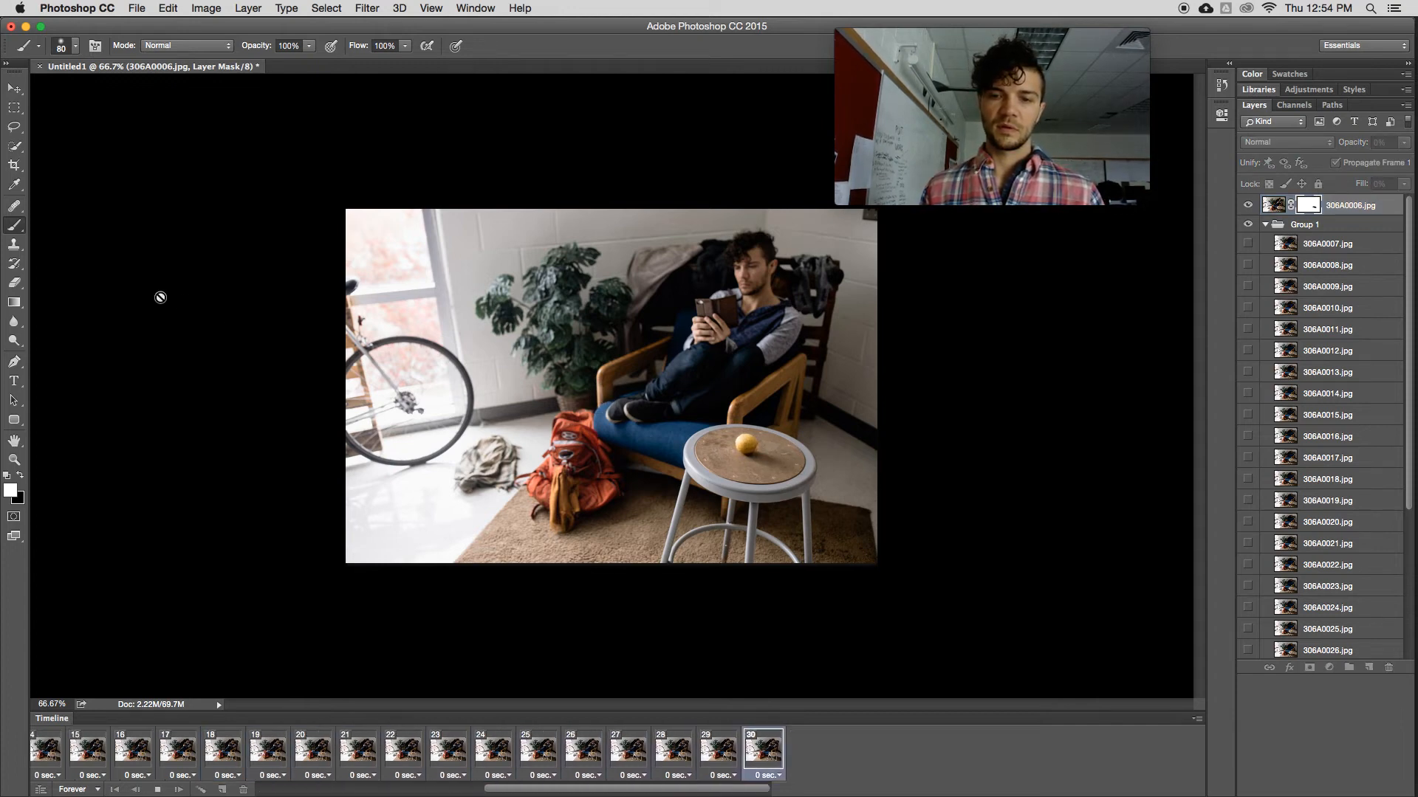
pyautogui.click(673, 750)
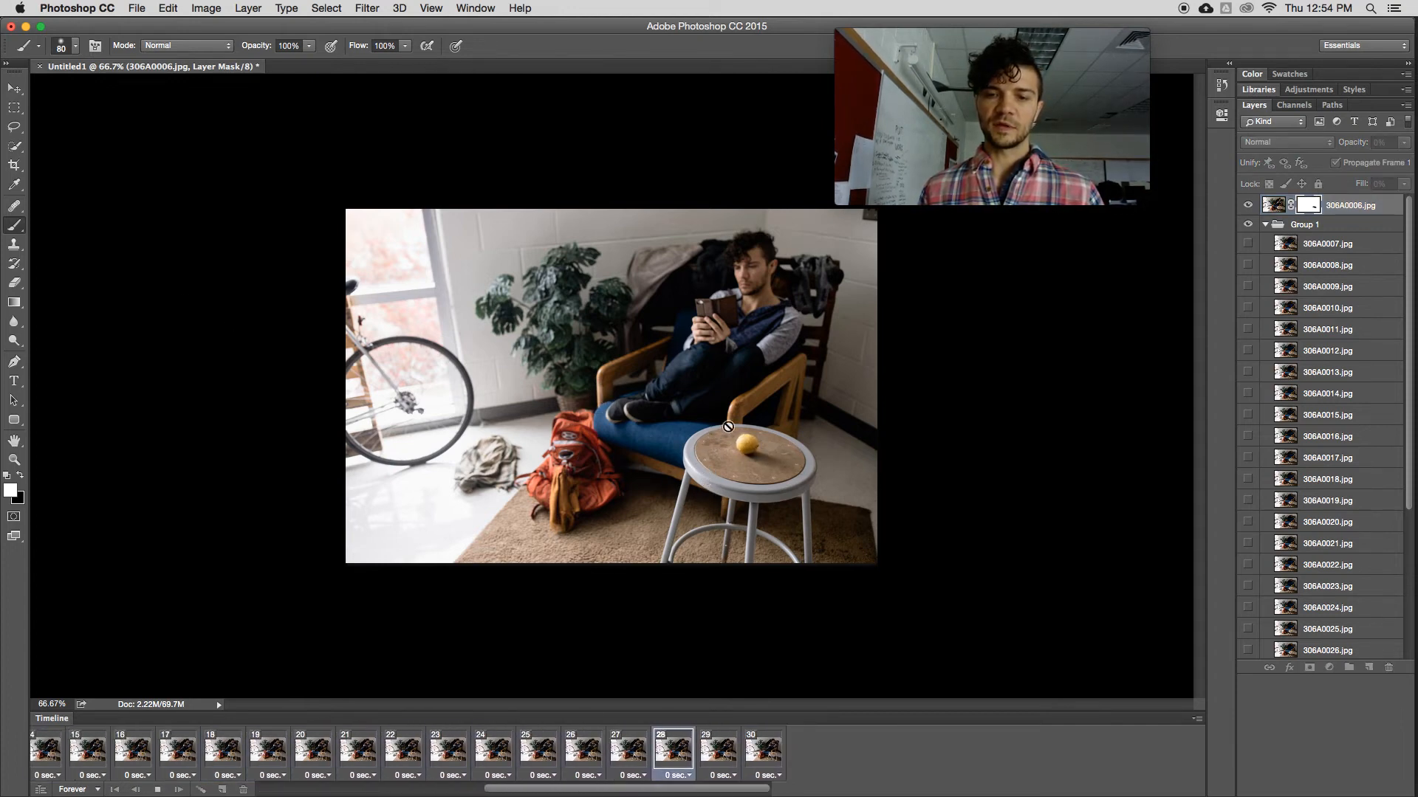
pyautogui.click(538, 750)
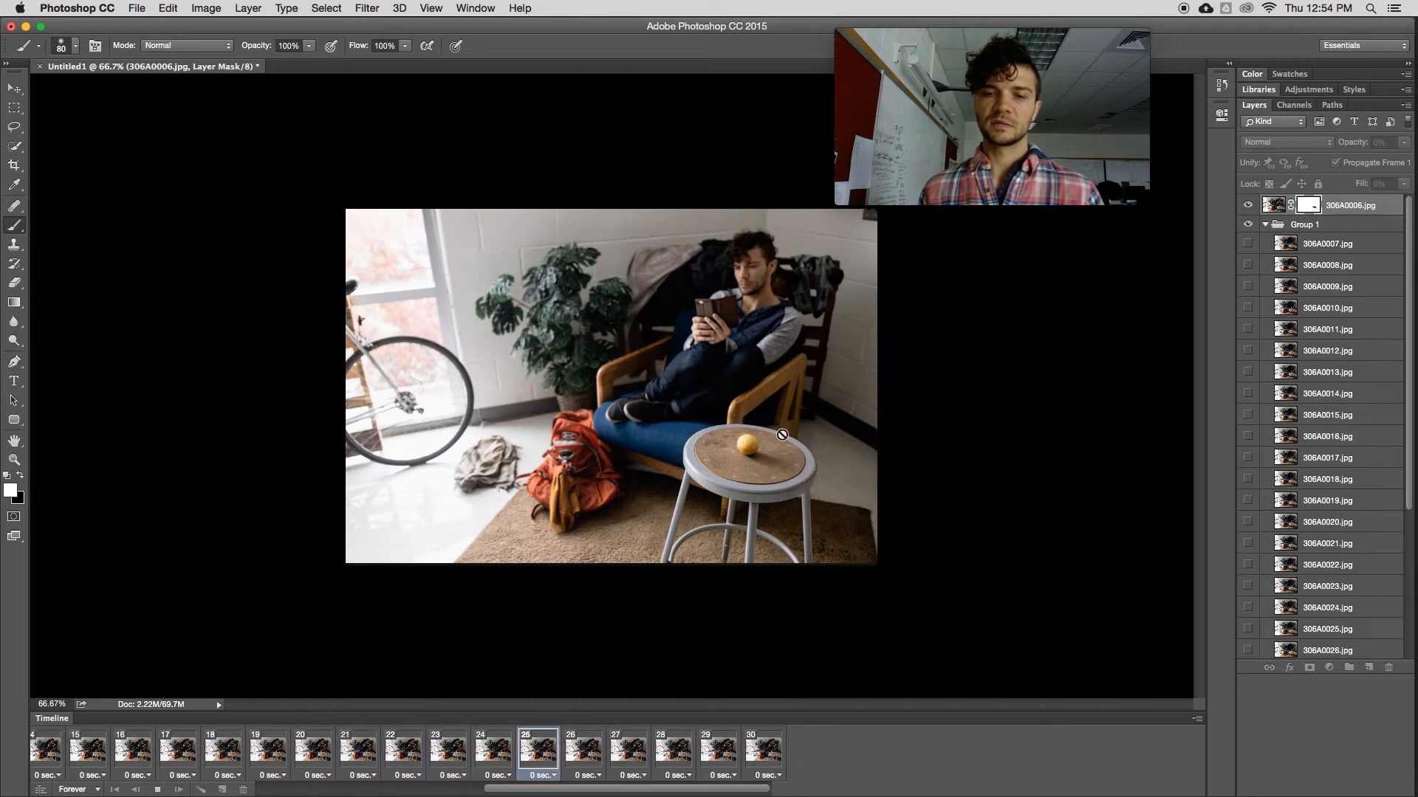
pyautogui.click(446, 752)
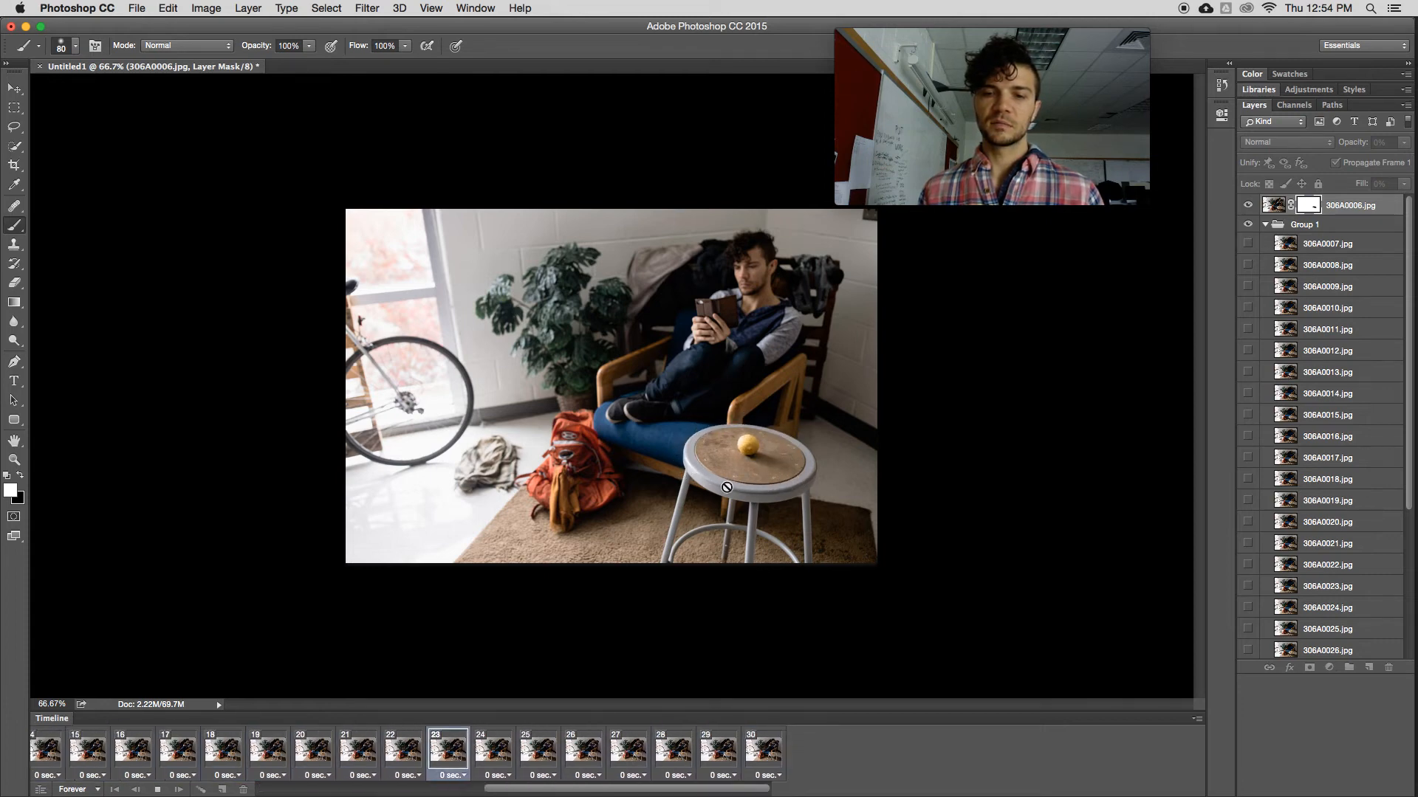
pyautogui.click(401, 755)
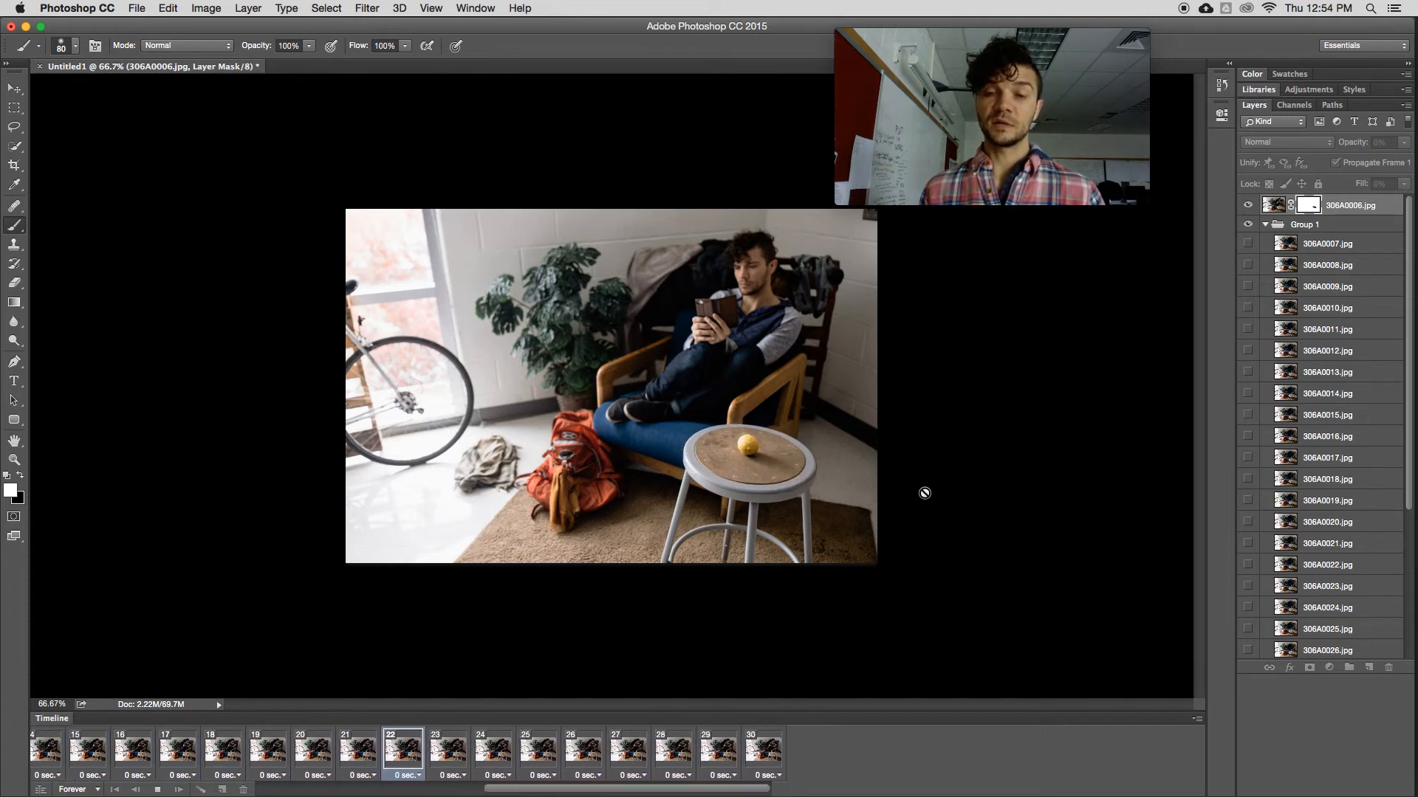
pyautogui.click(359, 751)
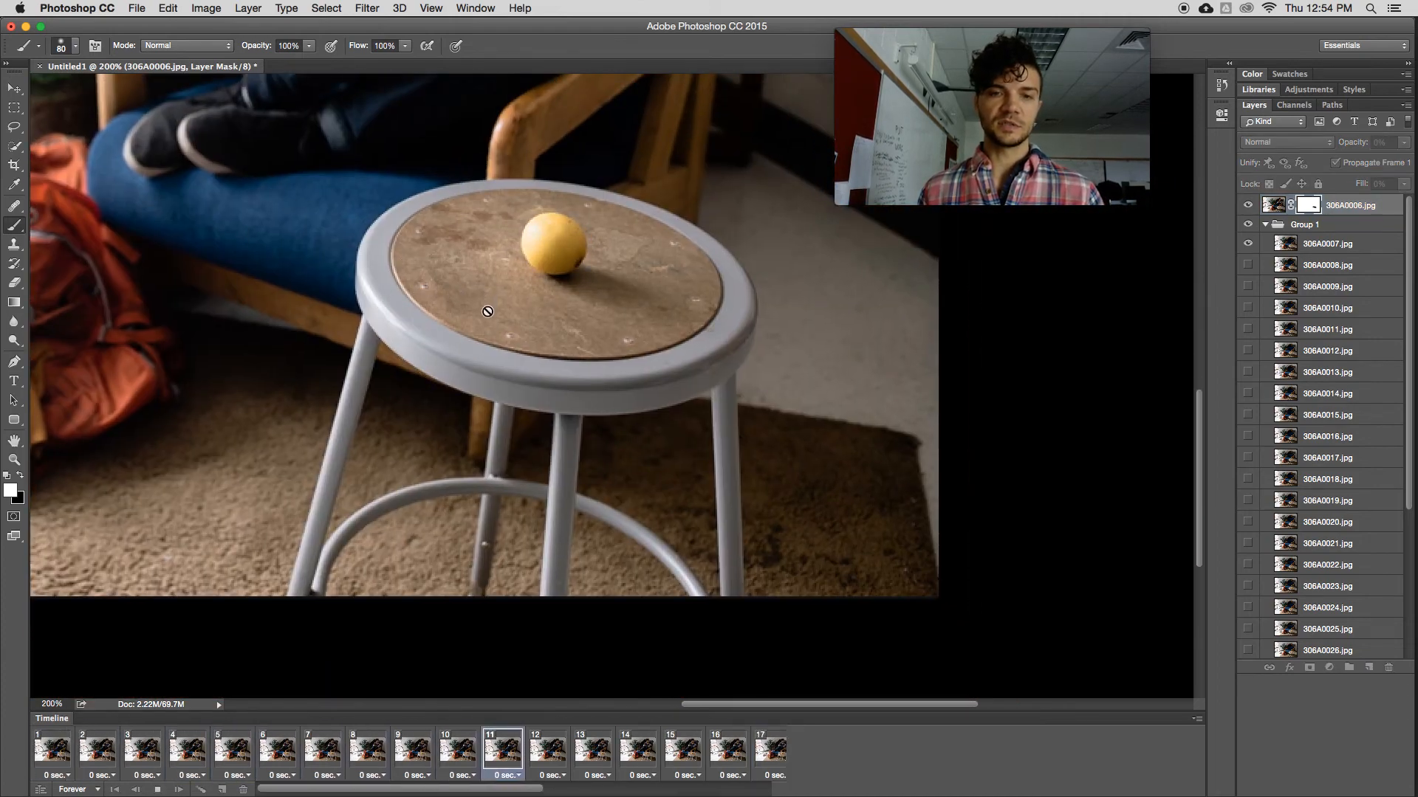
pyautogui.click(457, 759)
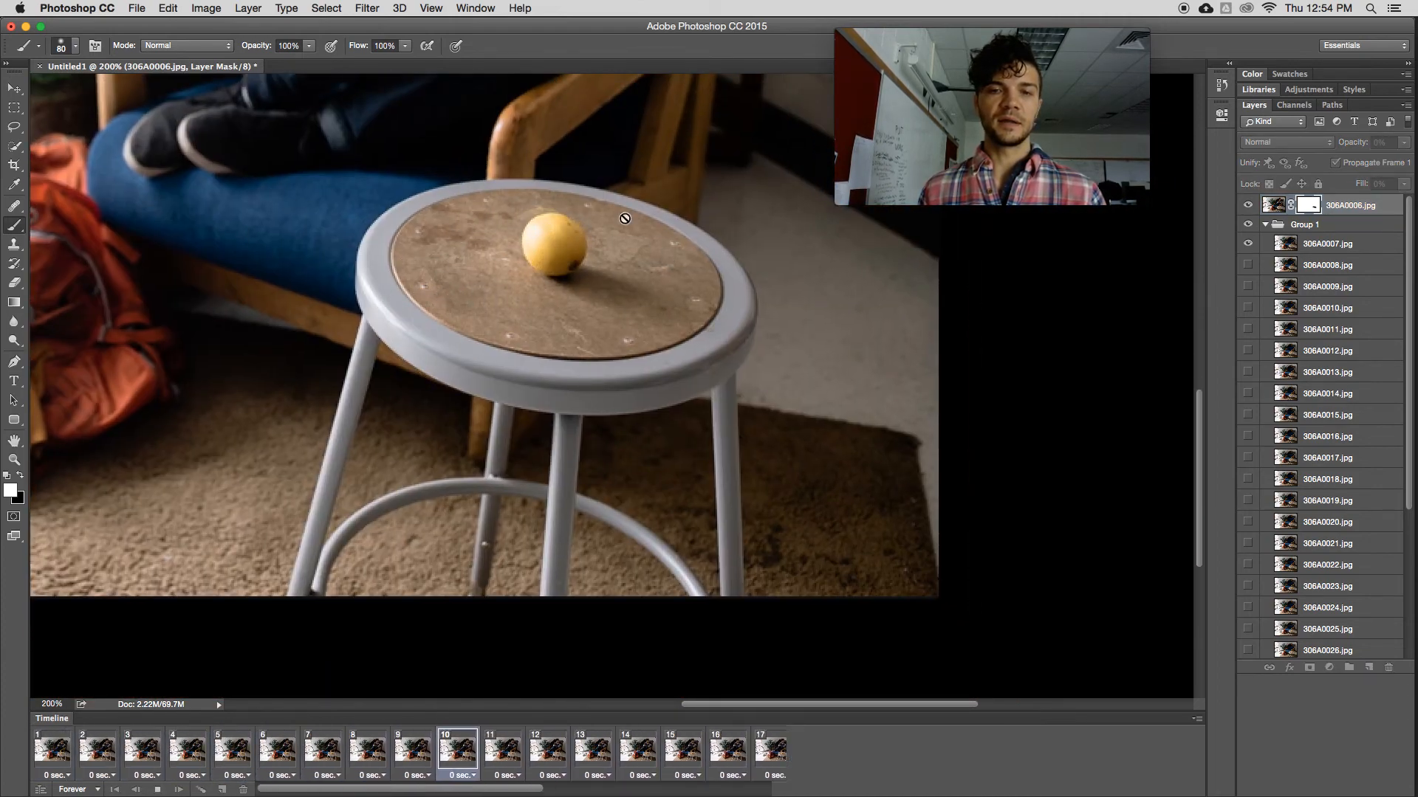
pyautogui.click(408, 756)
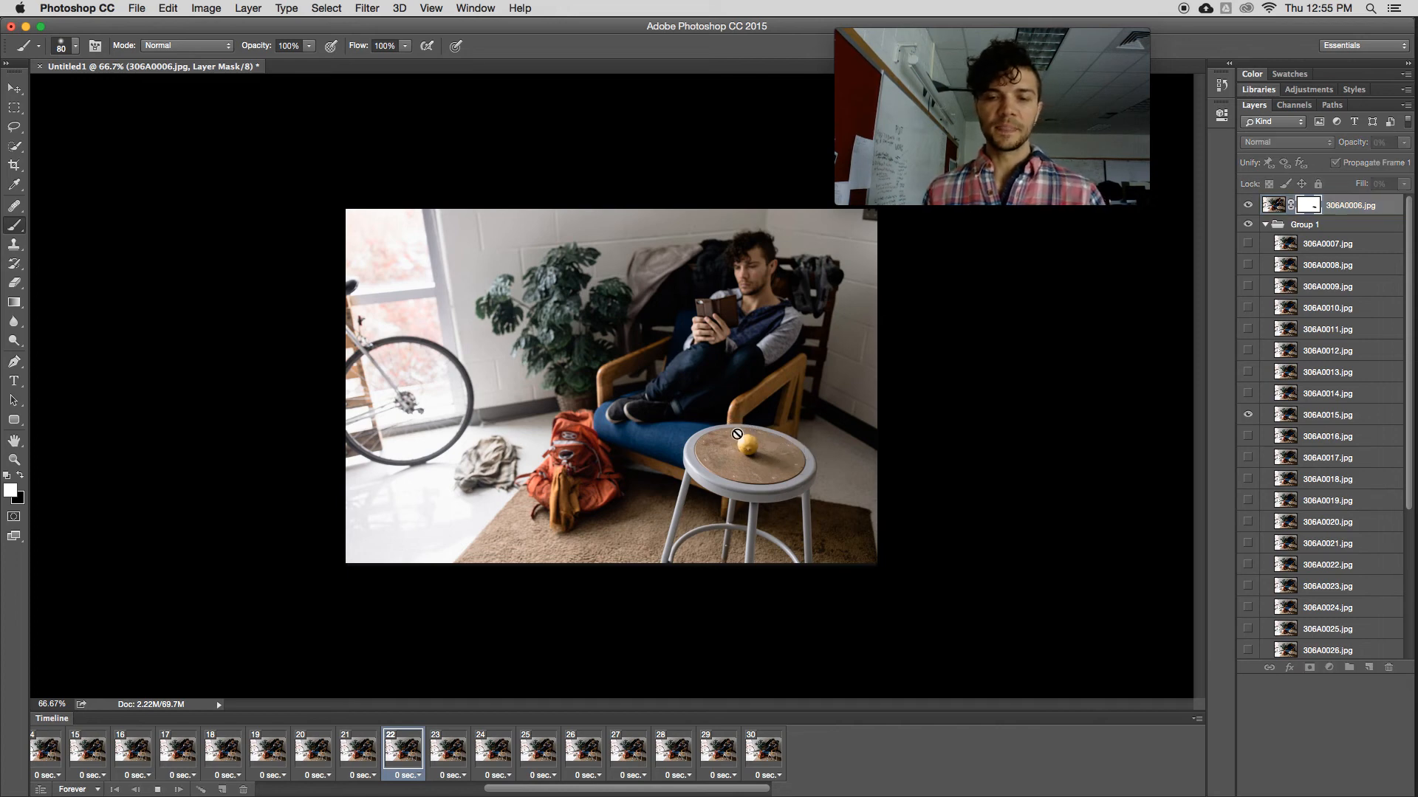
pyautogui.click(356, 752)
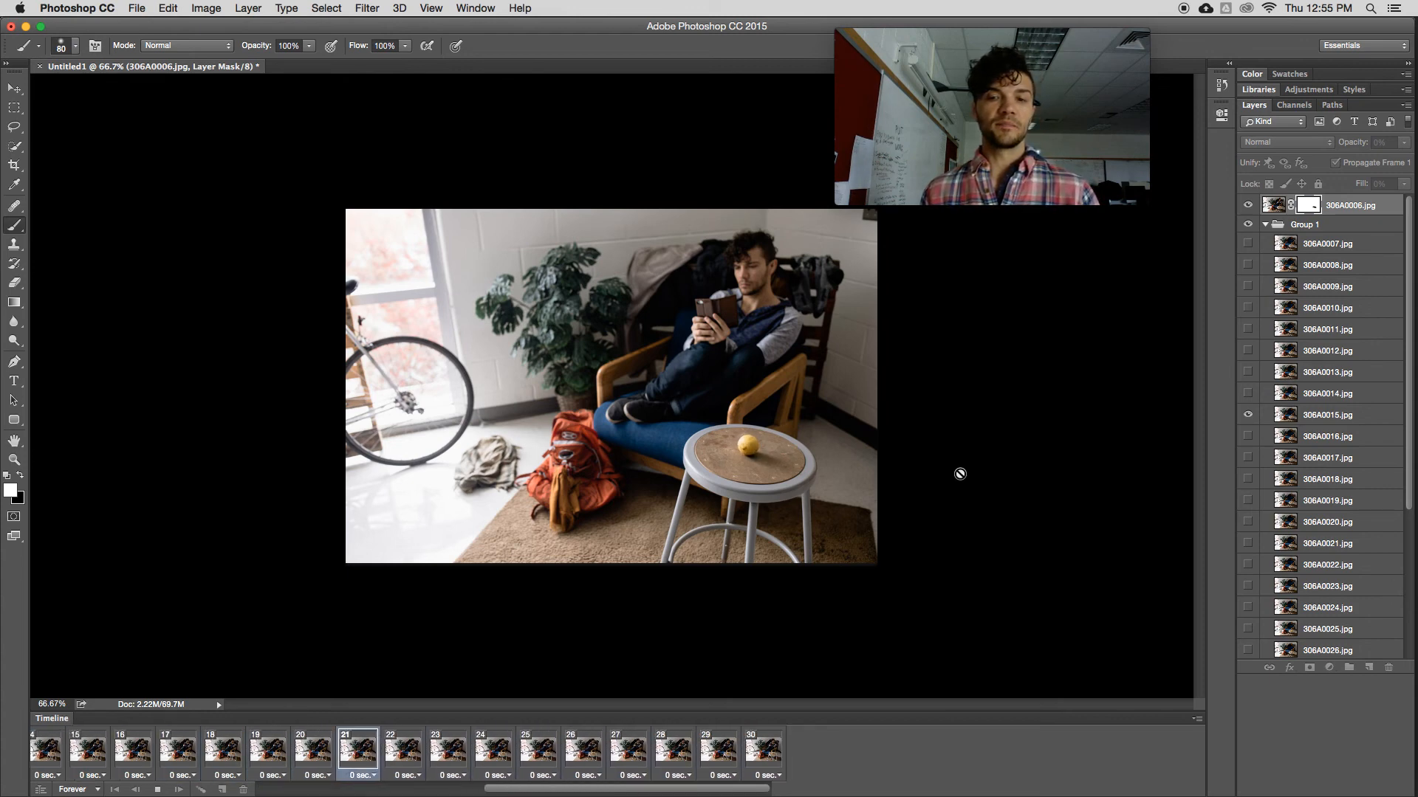
pyautogui.click(267, 751)
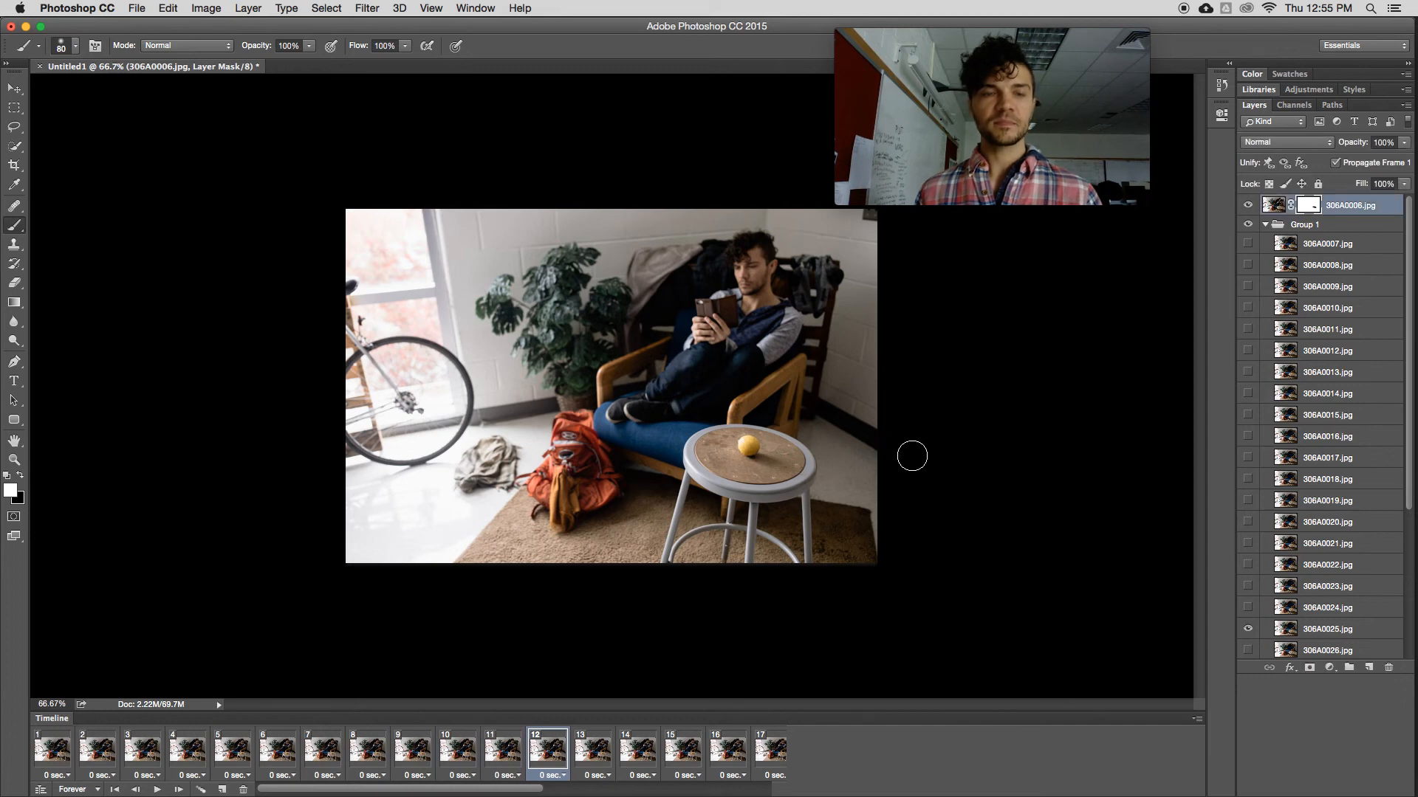
# Step: Set up a Save for Web (Legacy) looping GIF at 75% size, 810×540 px, and begin saving
pyautogui.click(9, 89)
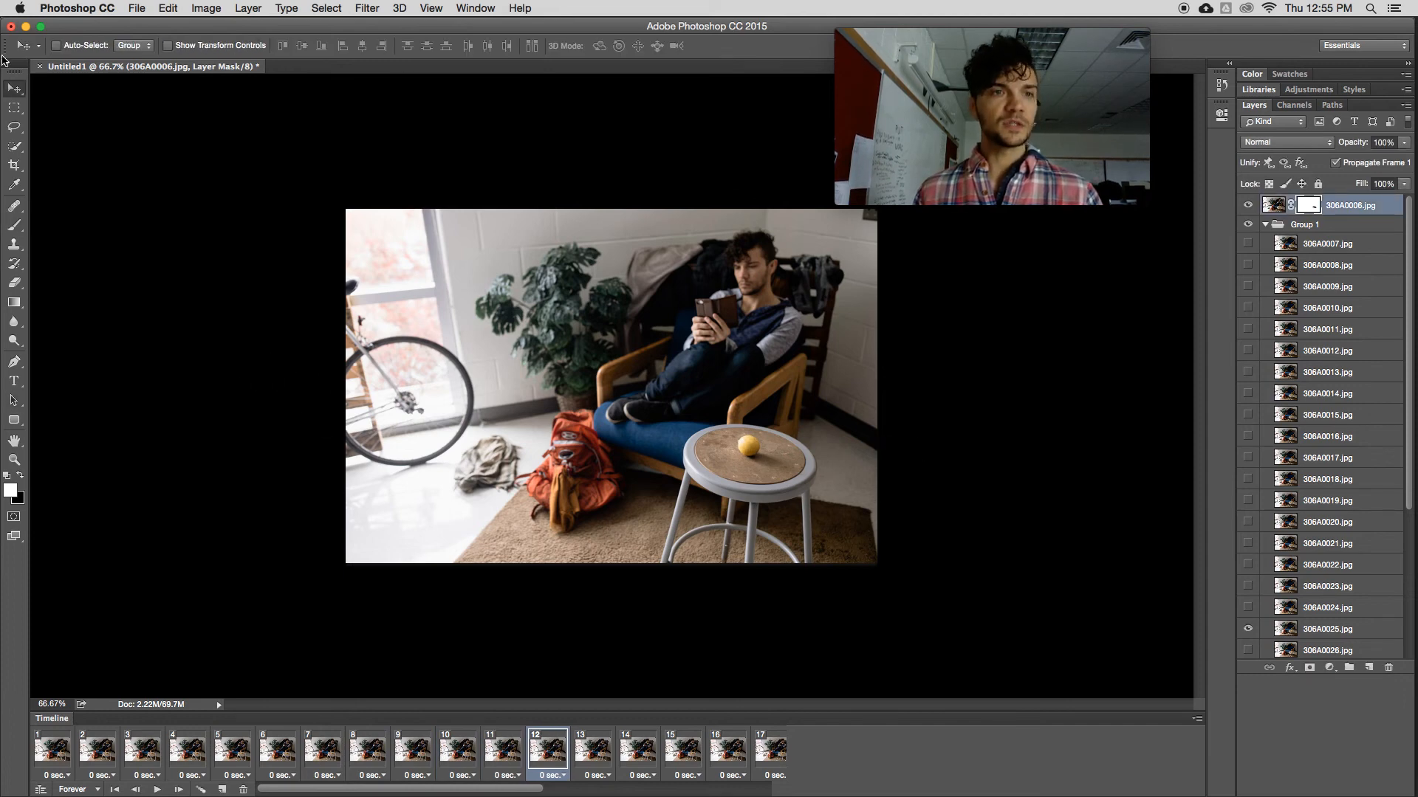
pyautogui.click(147, 7)
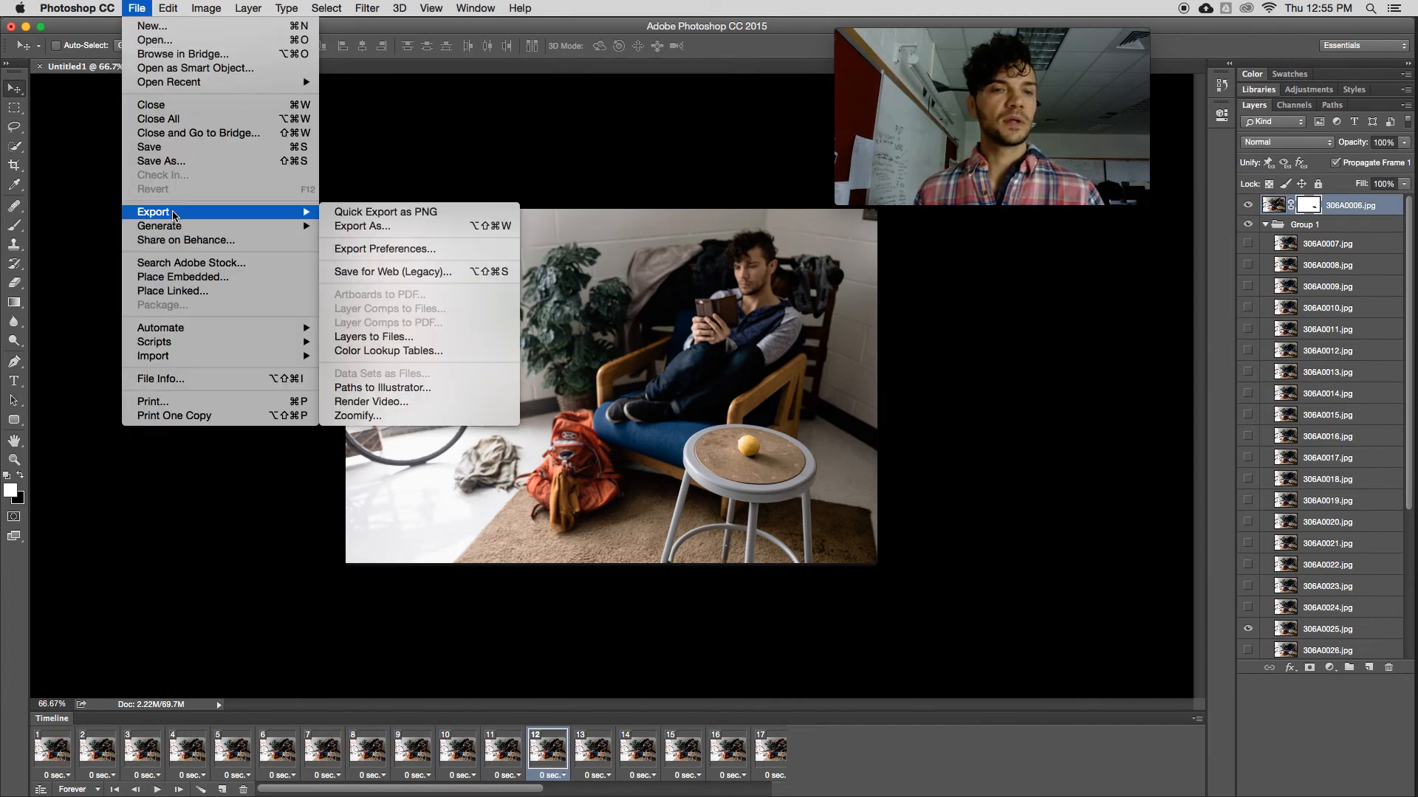
pyautogui.click(393, 272)
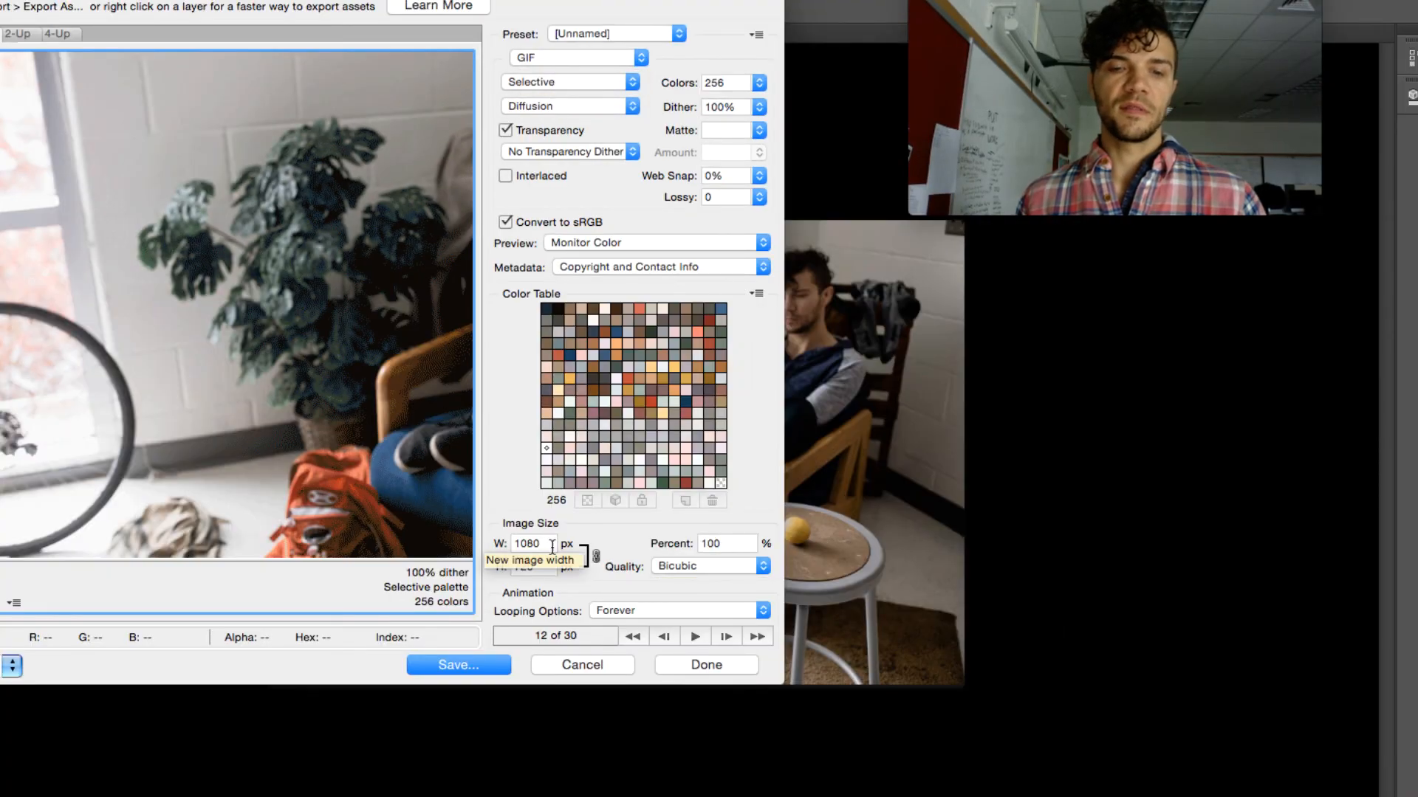
pyautogui.click(725, 543)
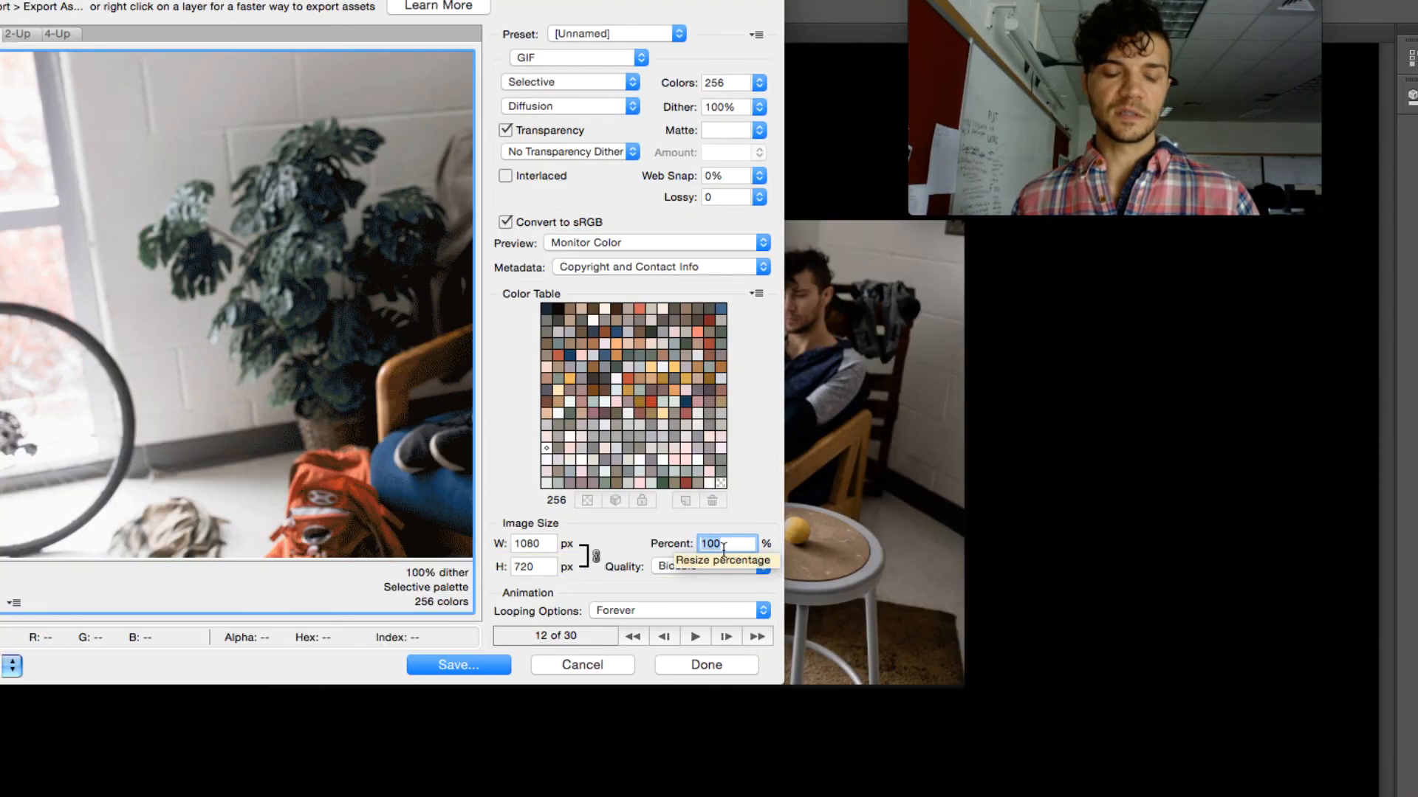
pyautogui.write('5')
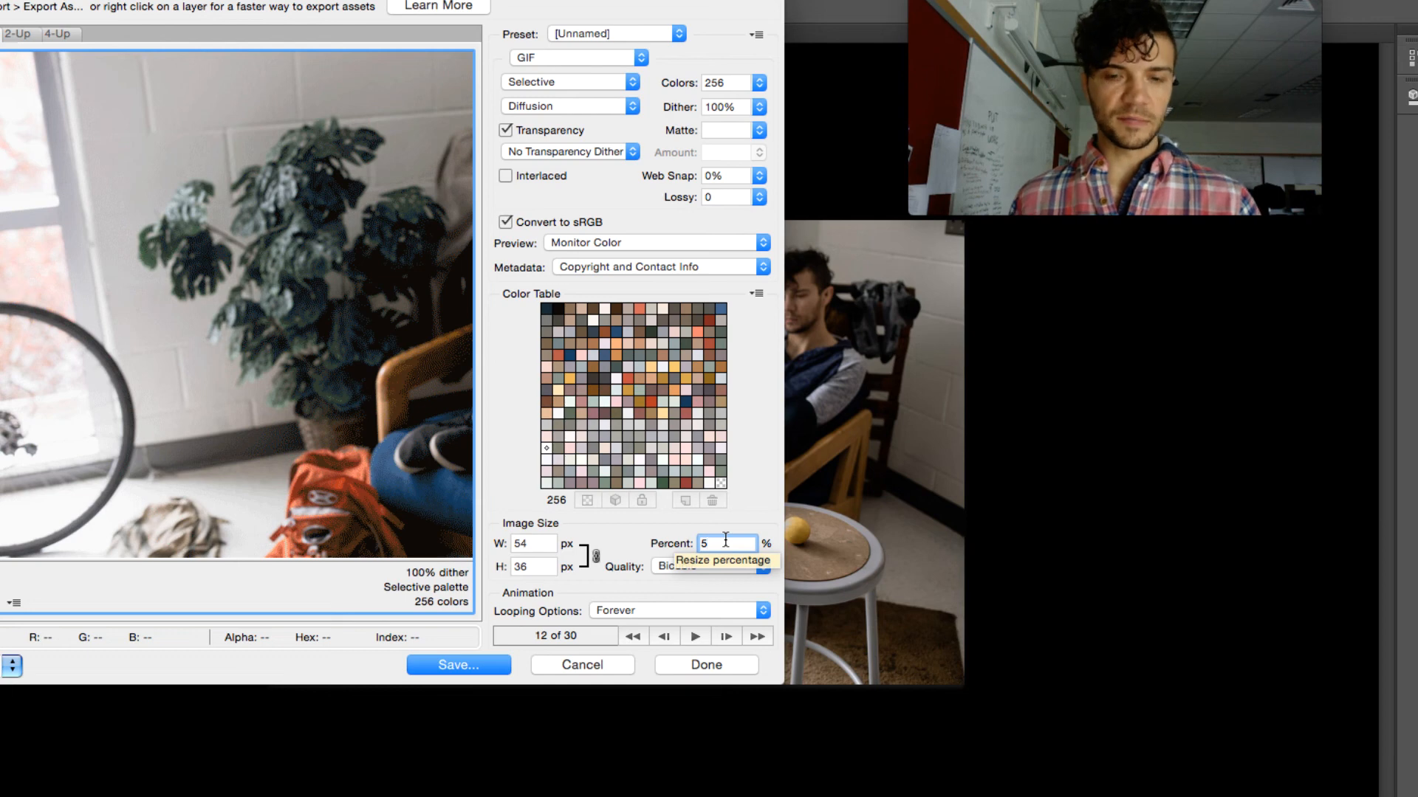
pyautogui.write('0')
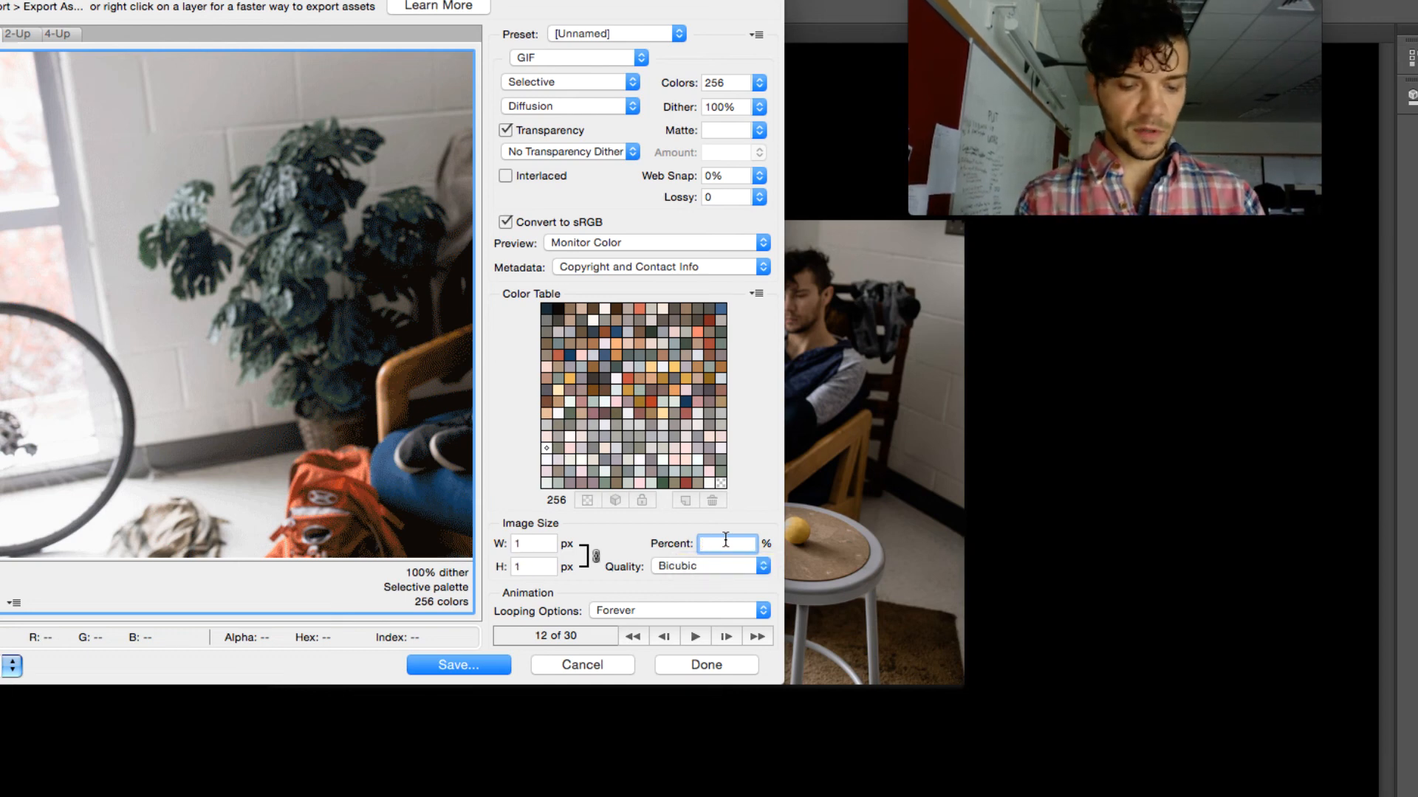
pyautogui.write('75')
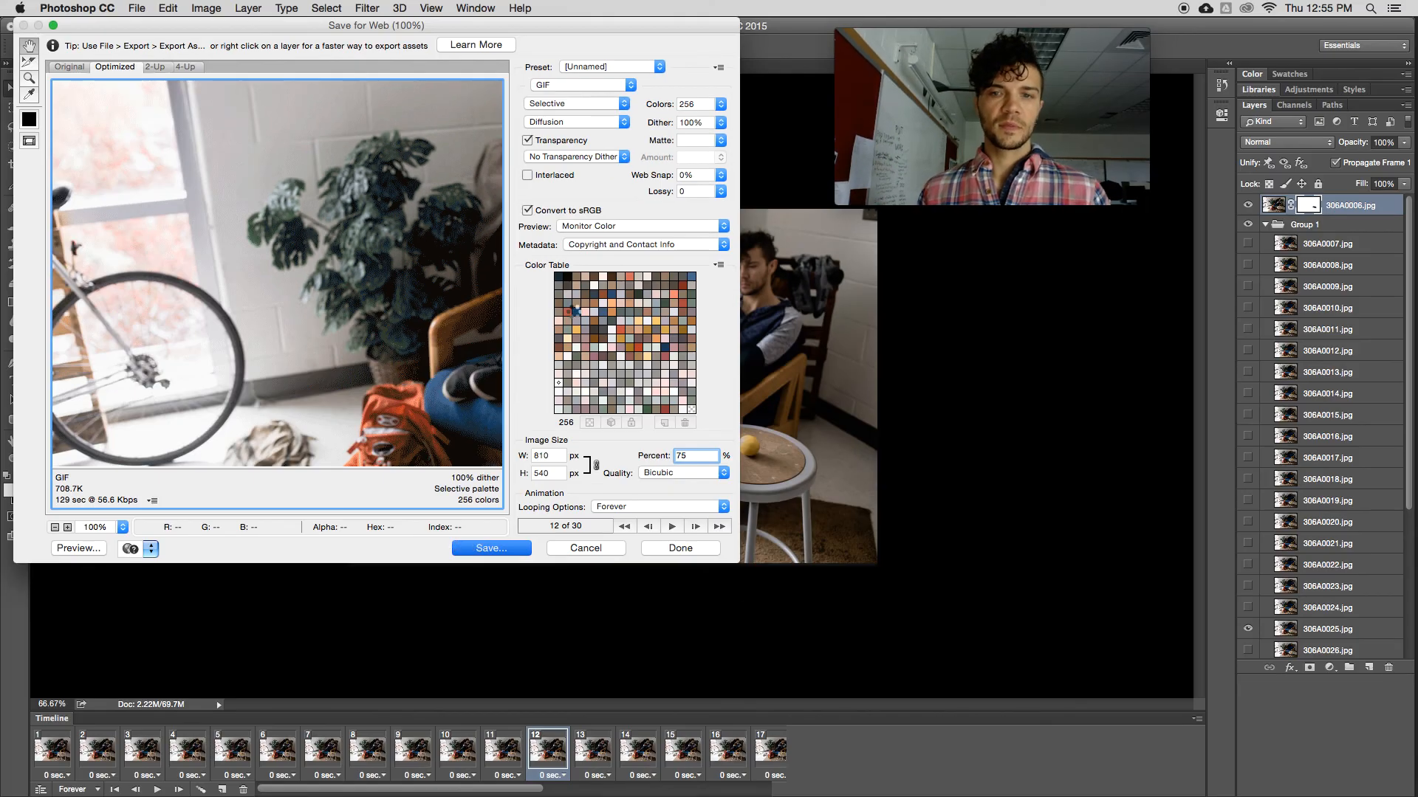
pyautogui.click(490, 548)
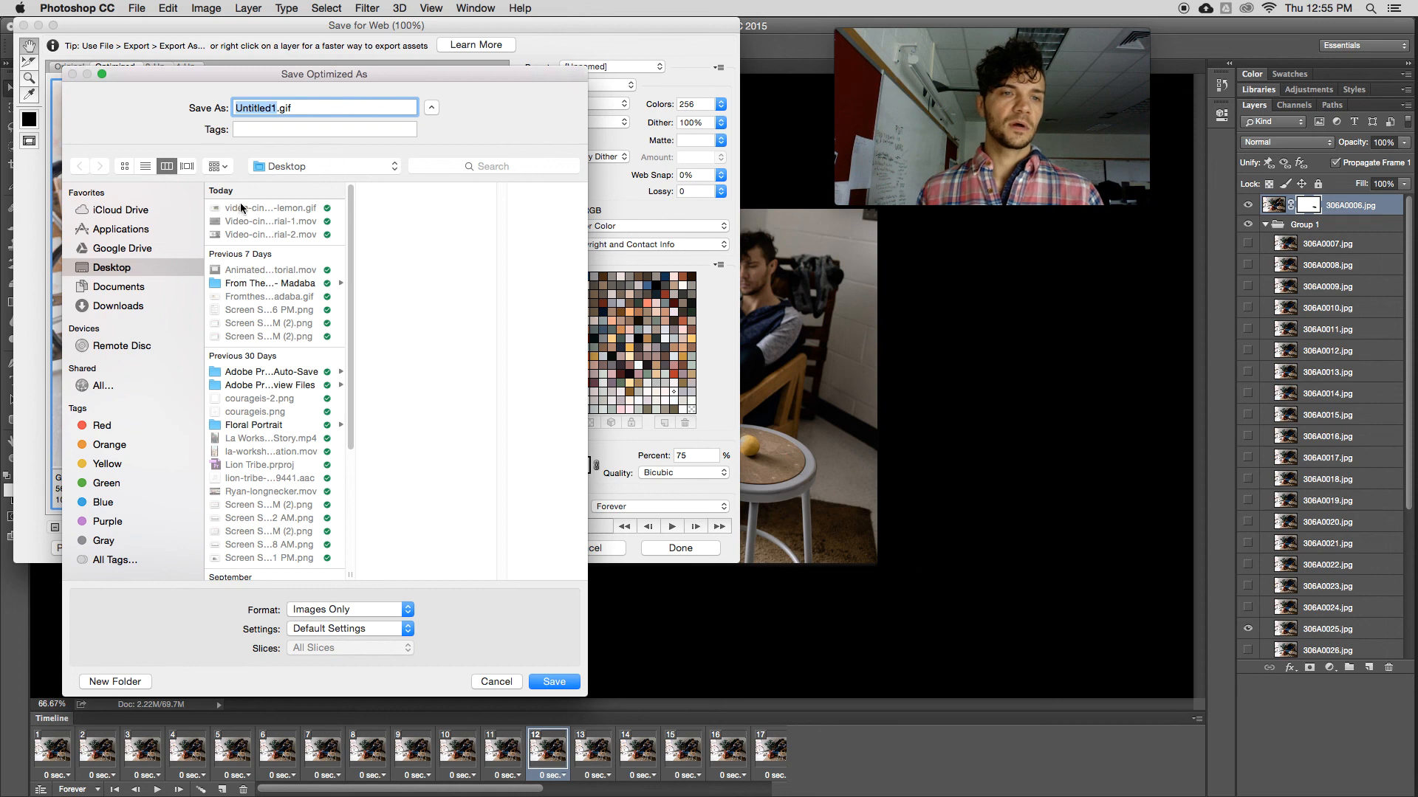
# Step: Save the GIF as 'video-cinemagraph-lemon.gif' on the Desktop and close the export dialog
pyautogui.write('video-cinemagraph-lemon.gif')
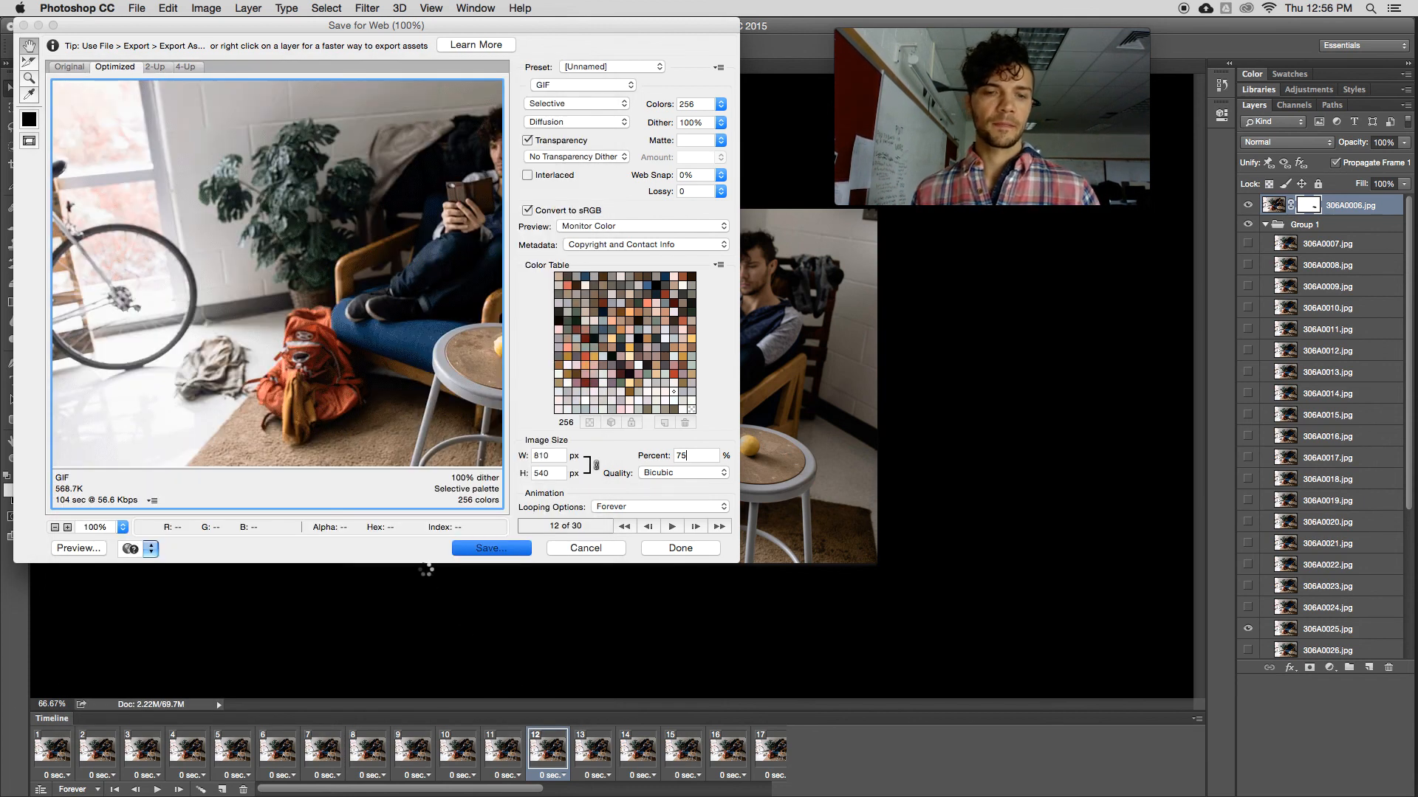
pyautogui.click(585, 548)
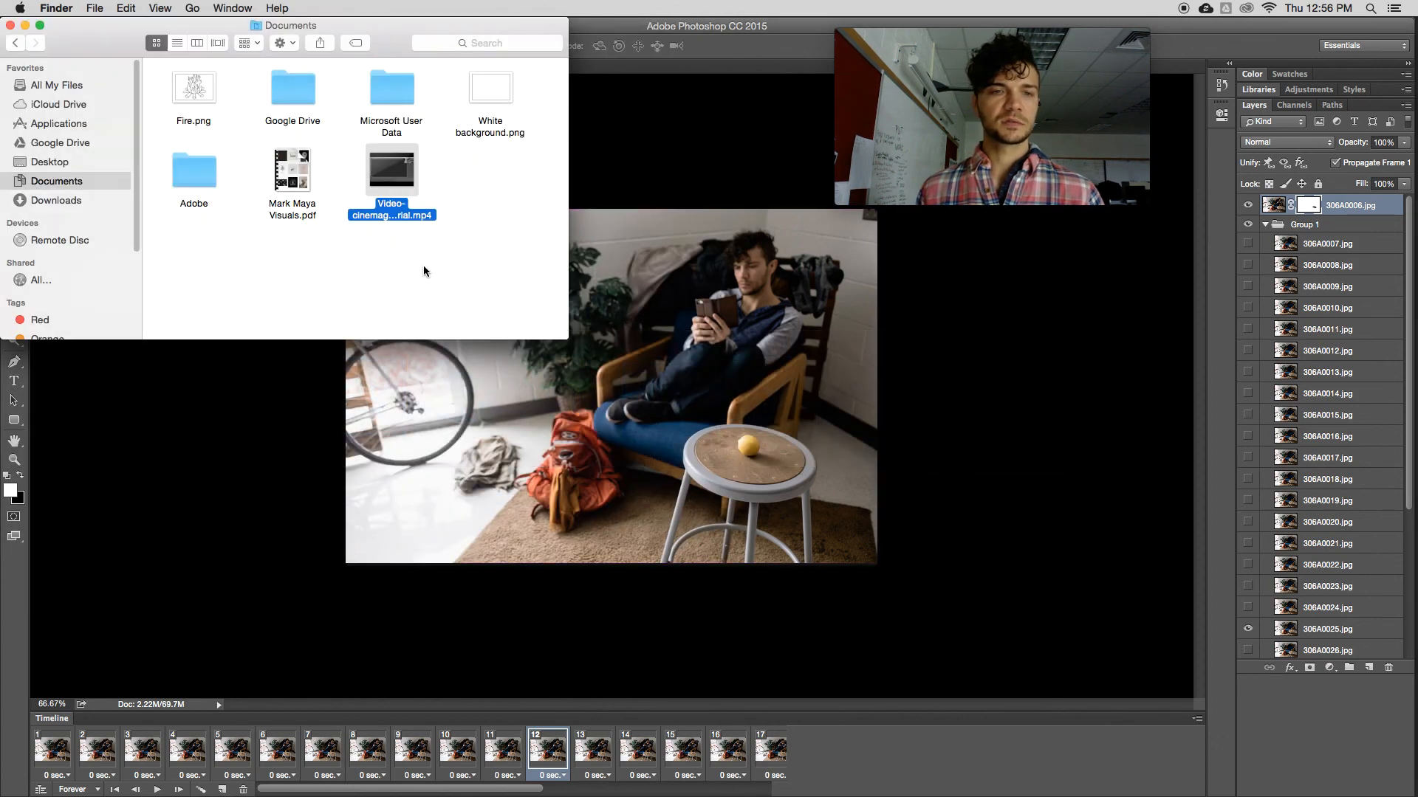
# Step: Locate stopmotion-cinemagraph-lemon.gif on the Desktop and open it with Google Chrome
pyautogui.click(51, 162)
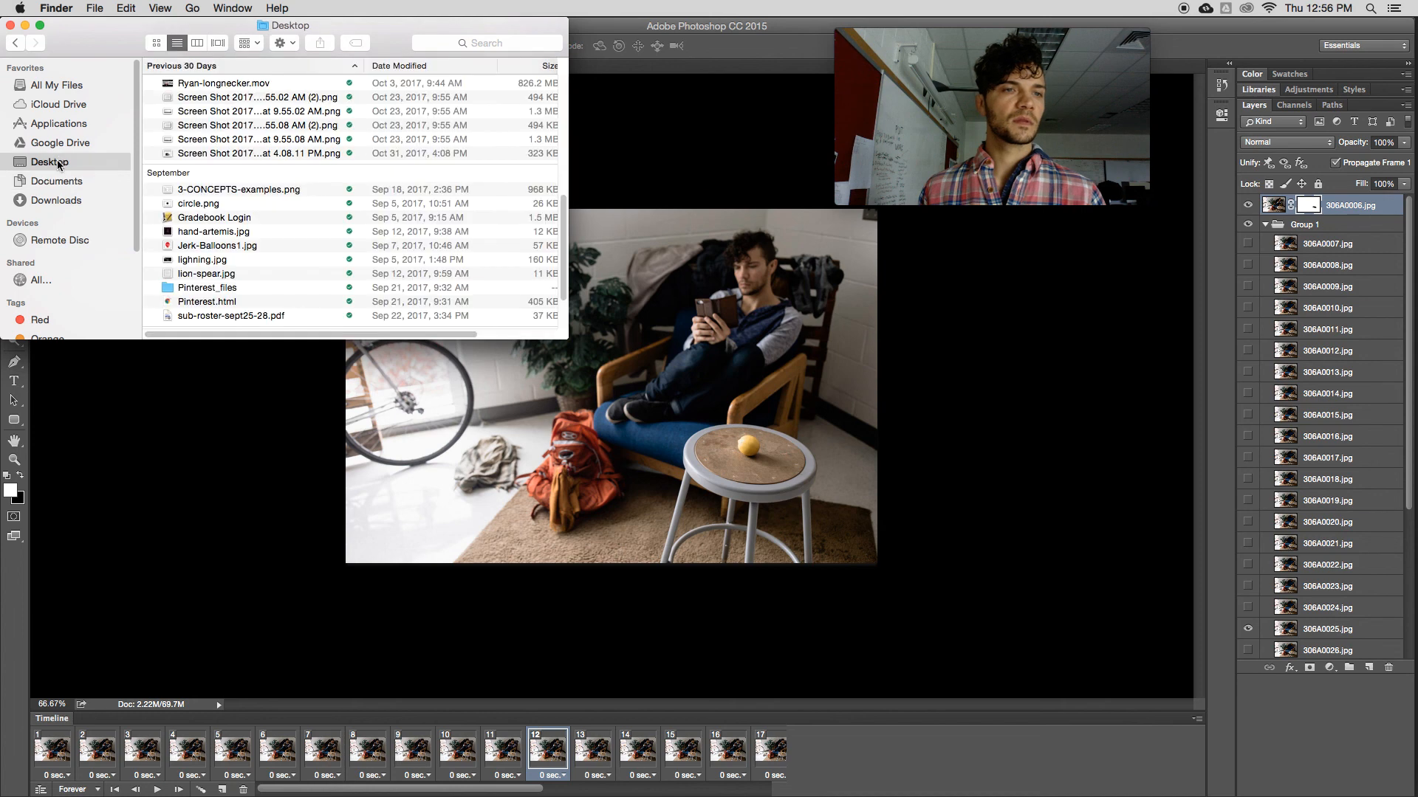
pyautogui.scroll(-3)
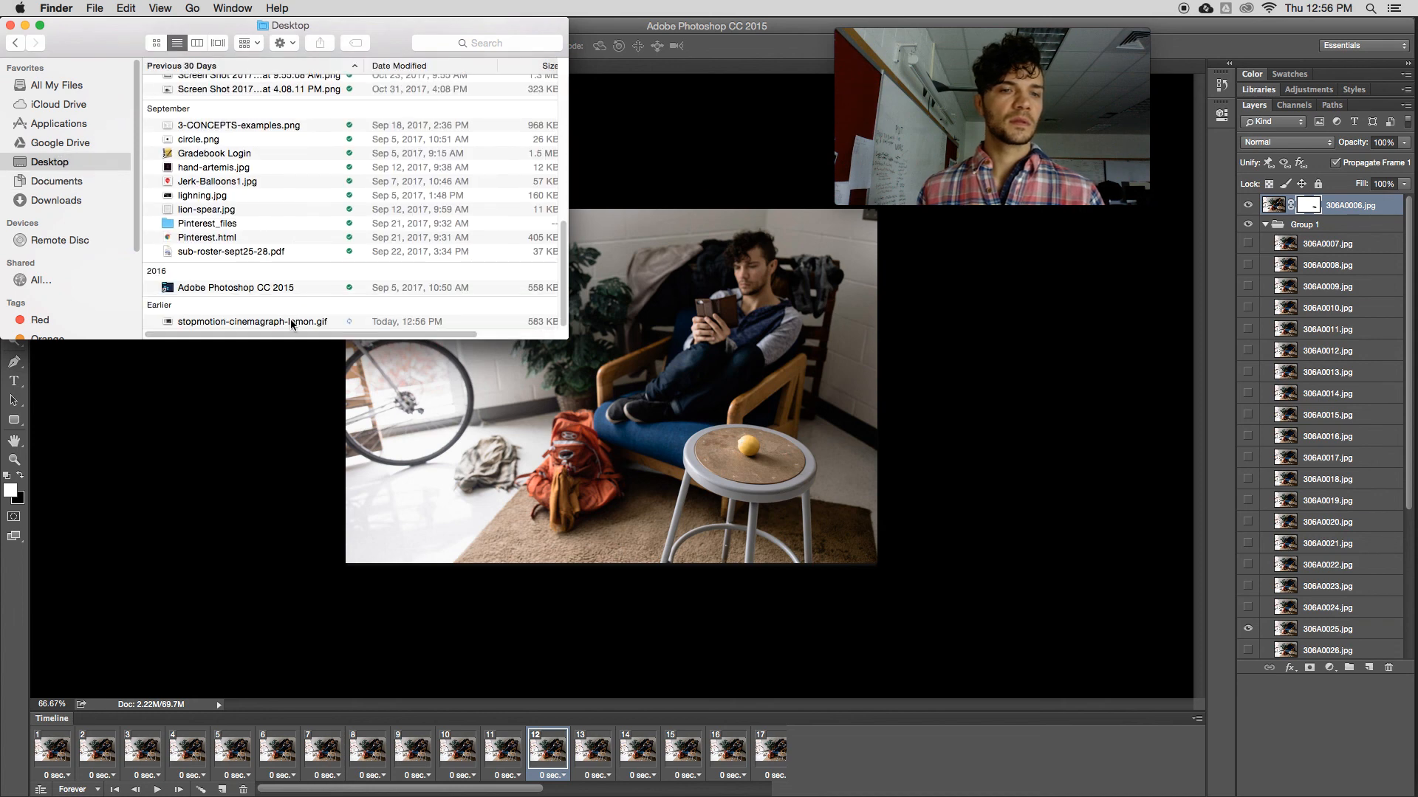
pyautogui.click(251, 322)
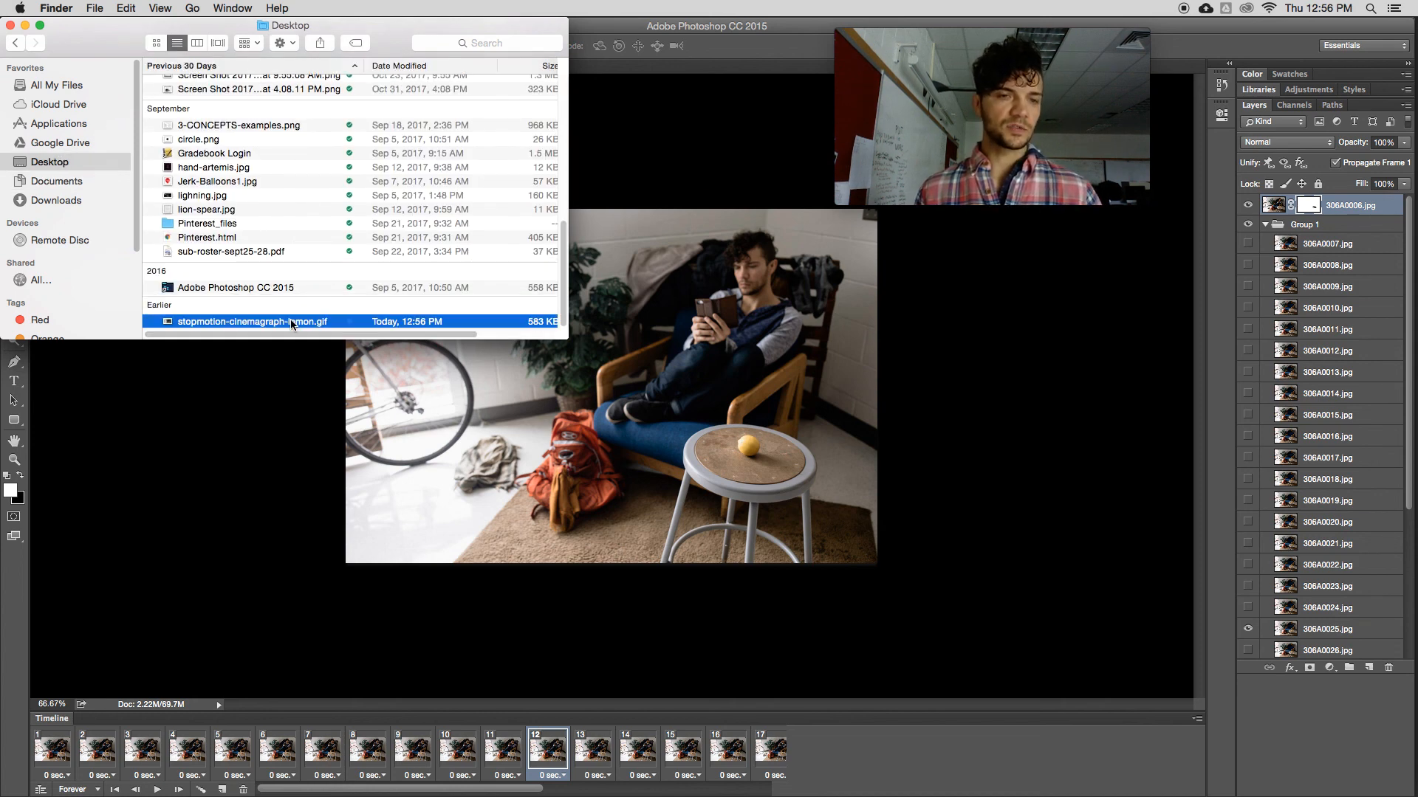
pyautogui.rightClick(292, 322)
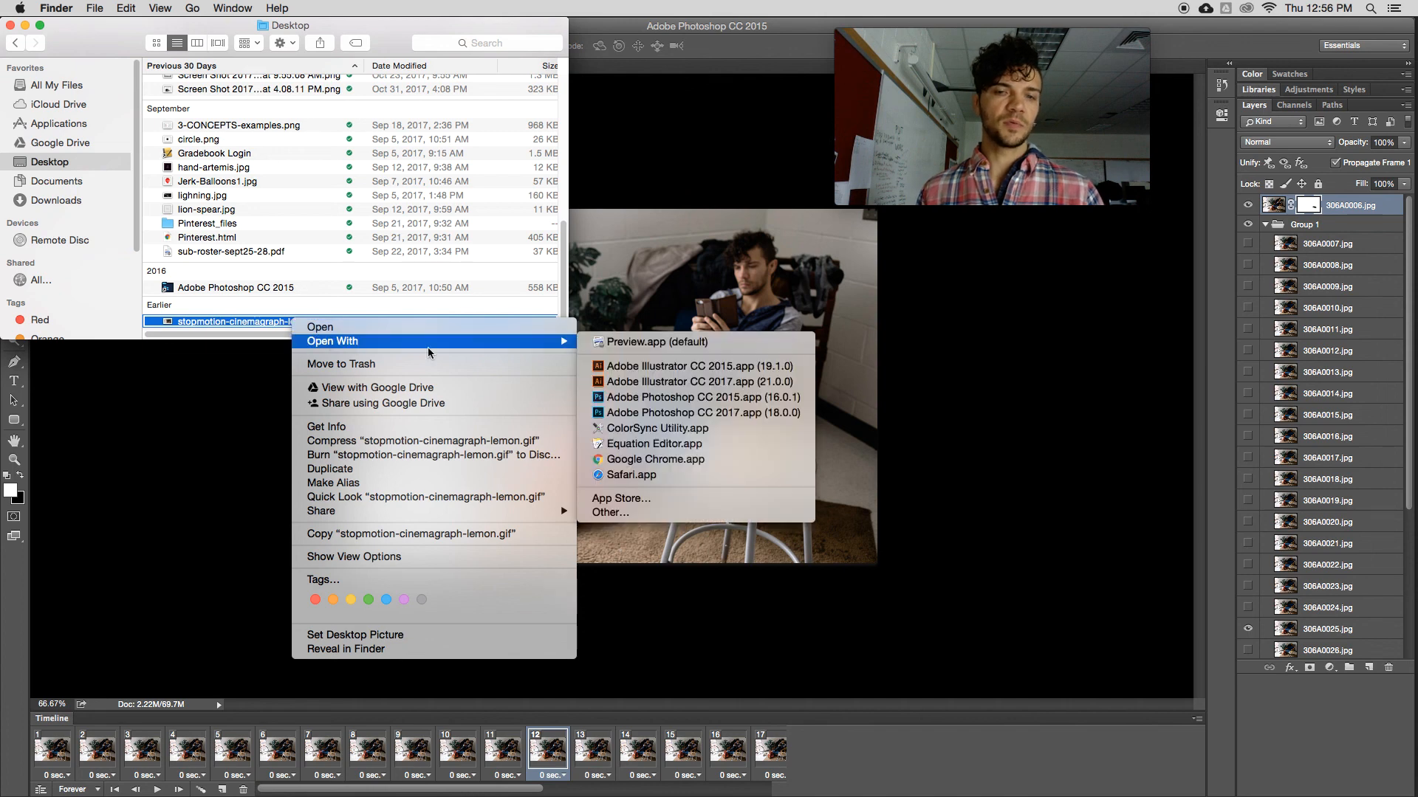
pyautogui.click(655, 459)
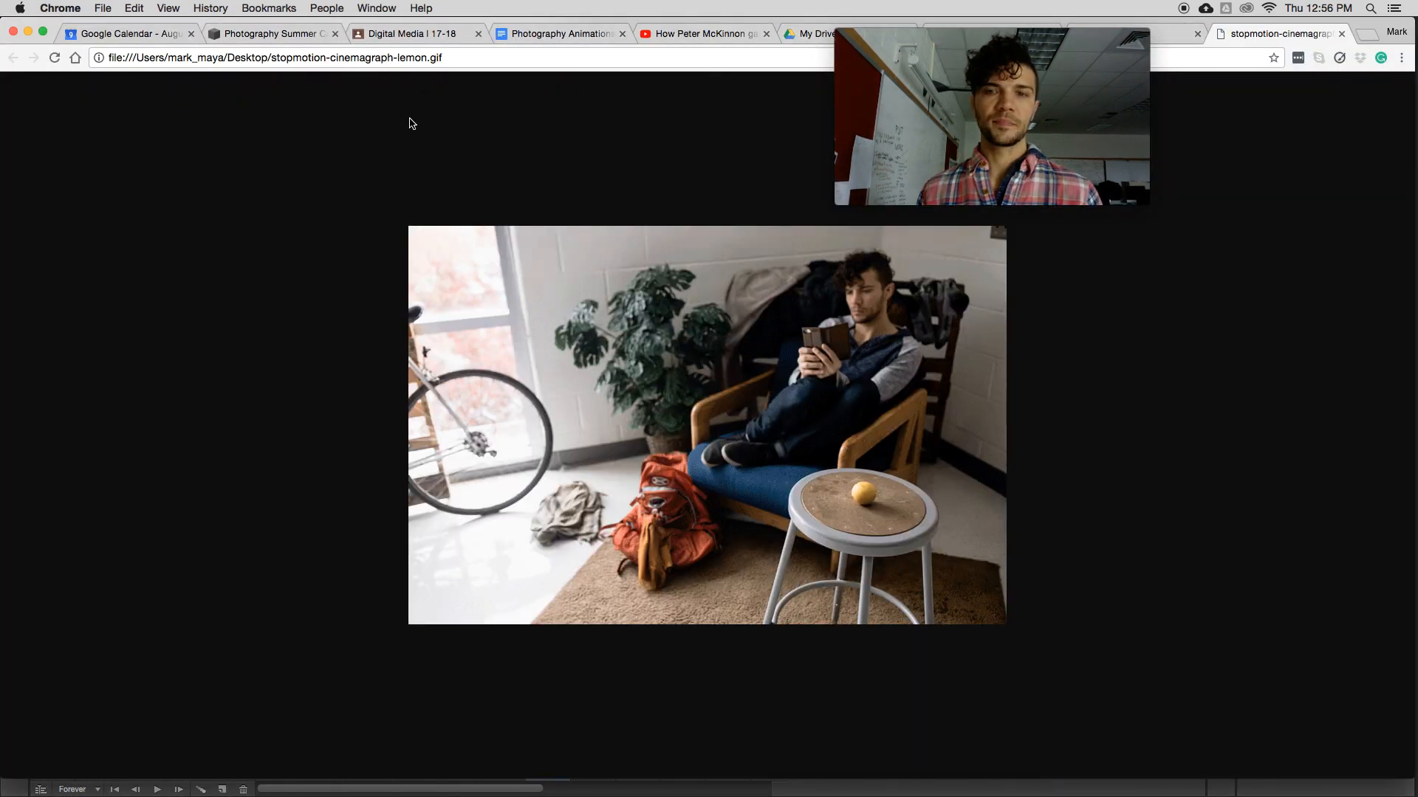